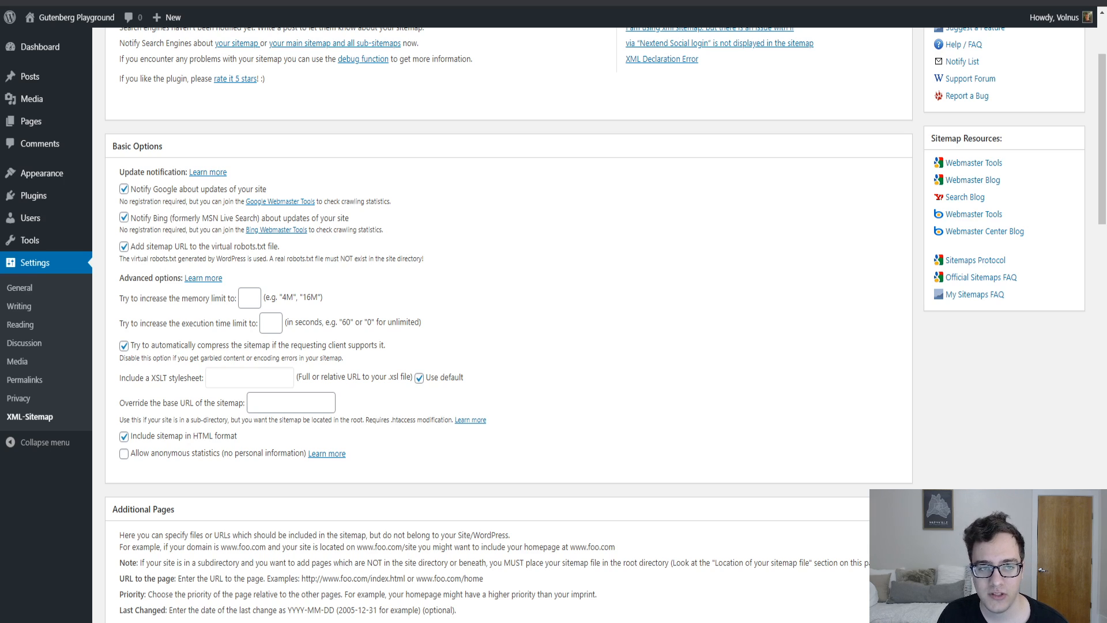
mouse_move(304, 76)
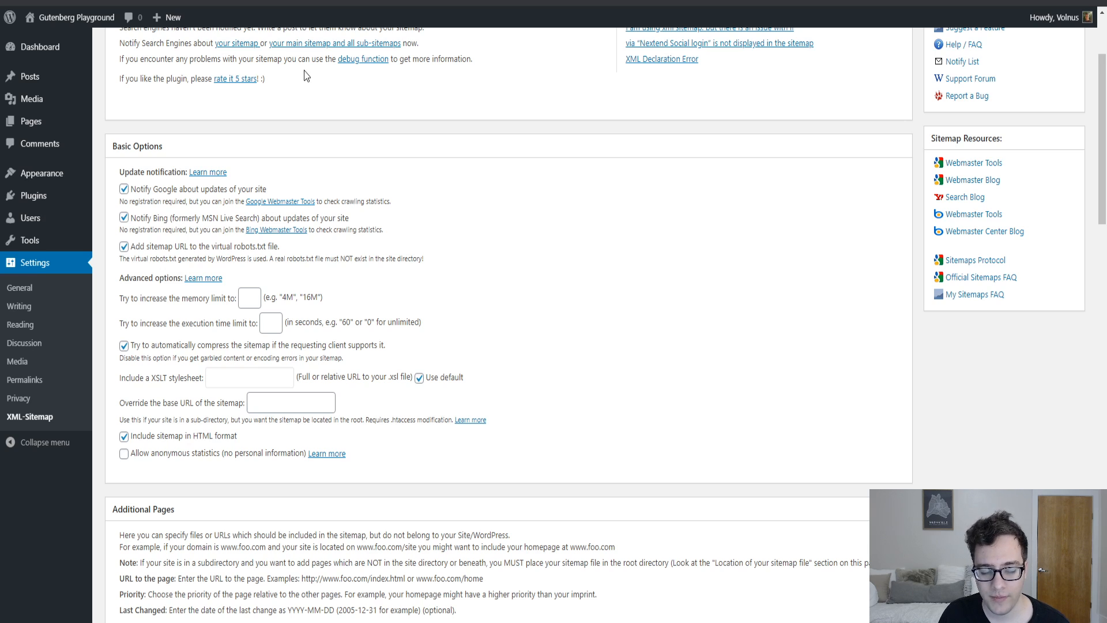
Step: Review the XML-Sitemap settings page down to the Basic Options section
scroll(up, 3)
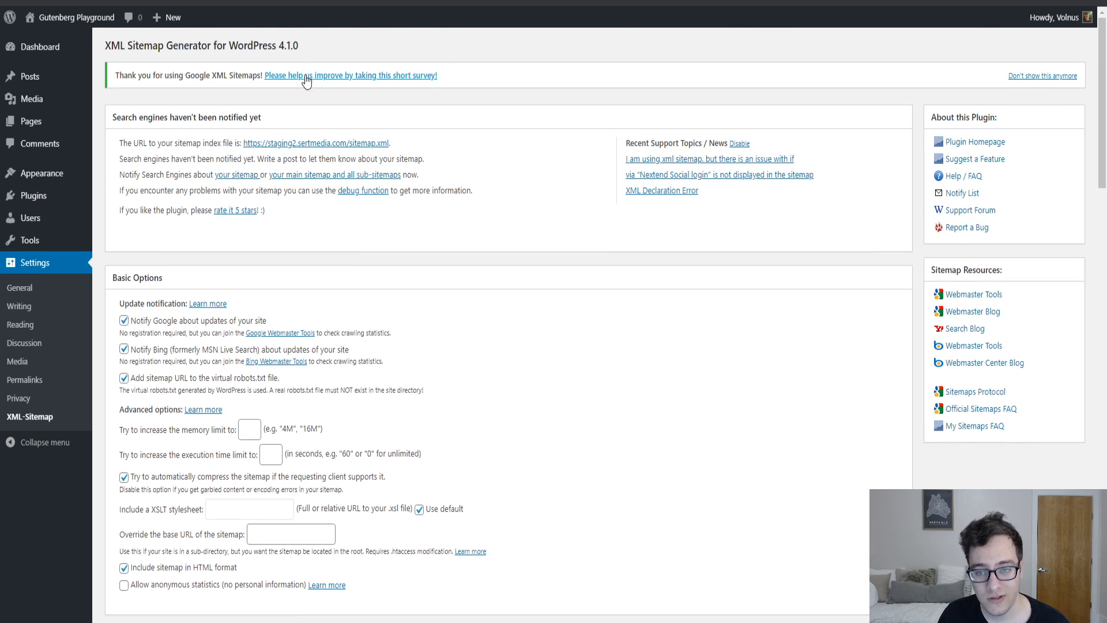
mouse_move(227, 73)
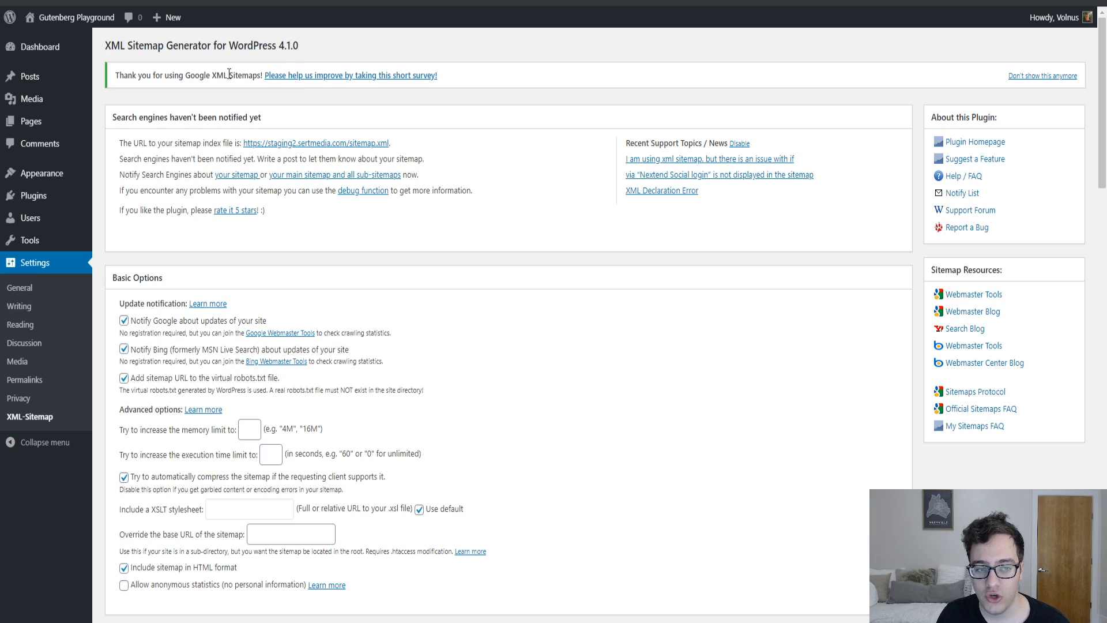
mouse_move(273, 59)
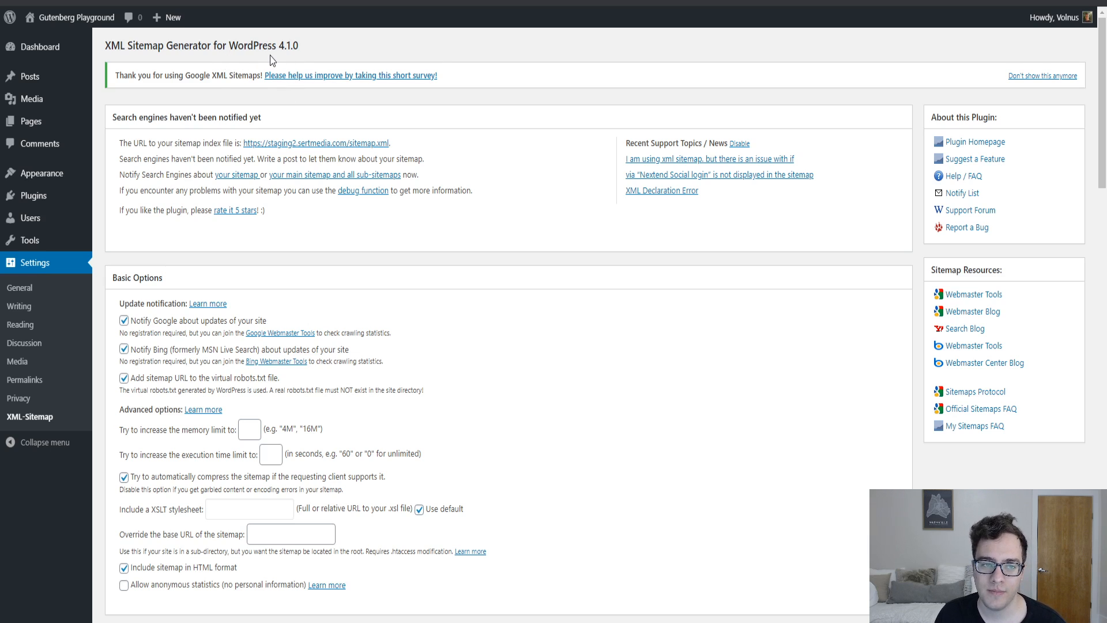
mouse_move(317, 37)
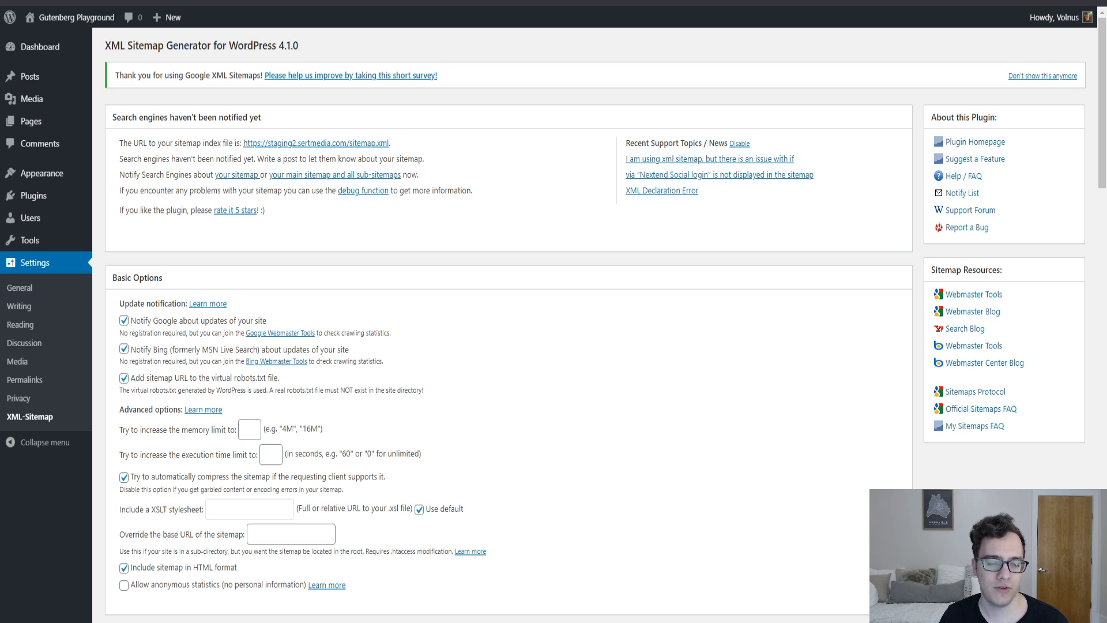
mouse_move(403, 138)
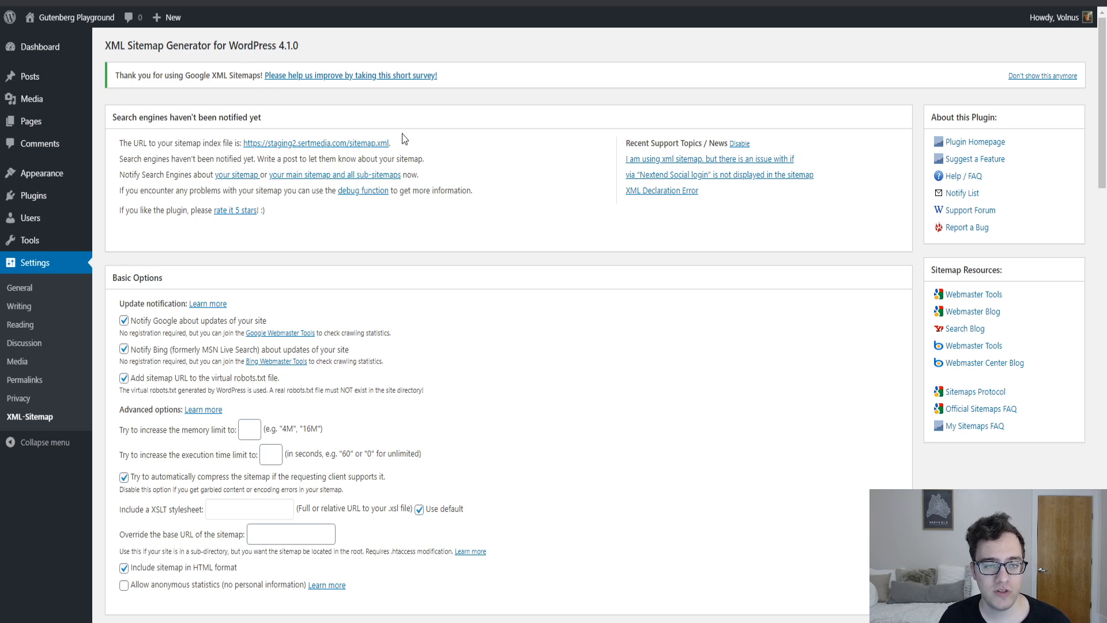
mouse_move(252, 362)
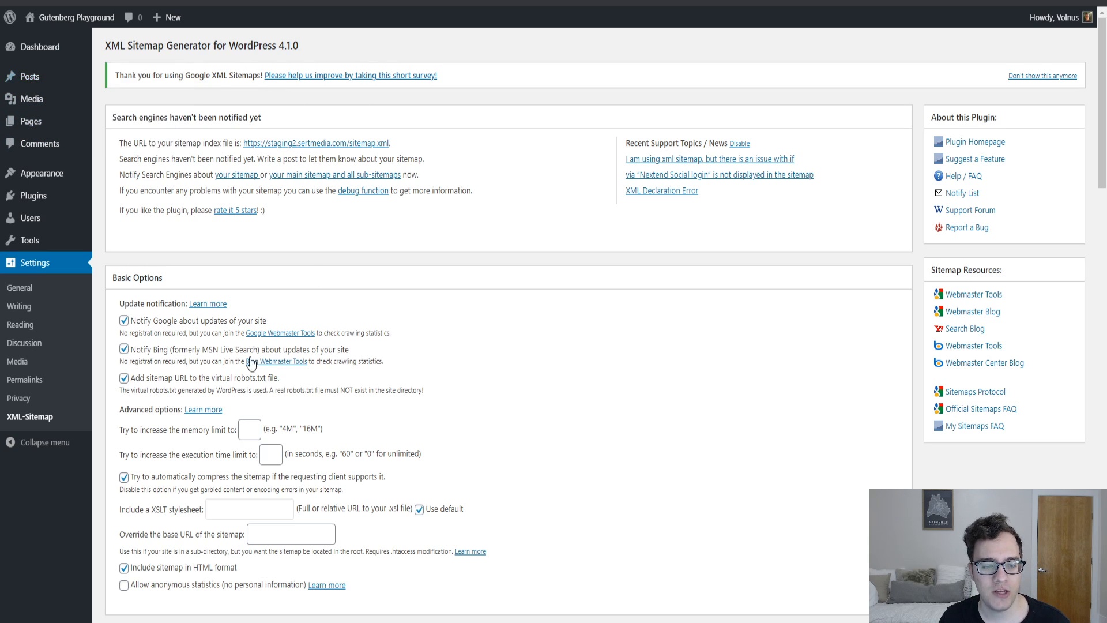
scroll(down, 3)
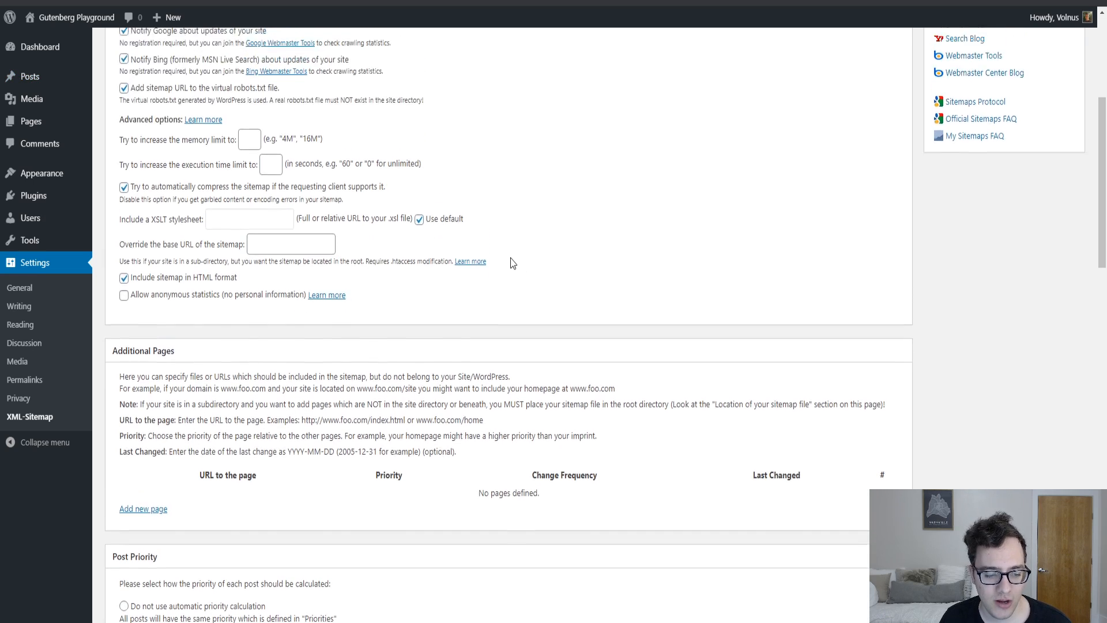
scroll(up, 3)
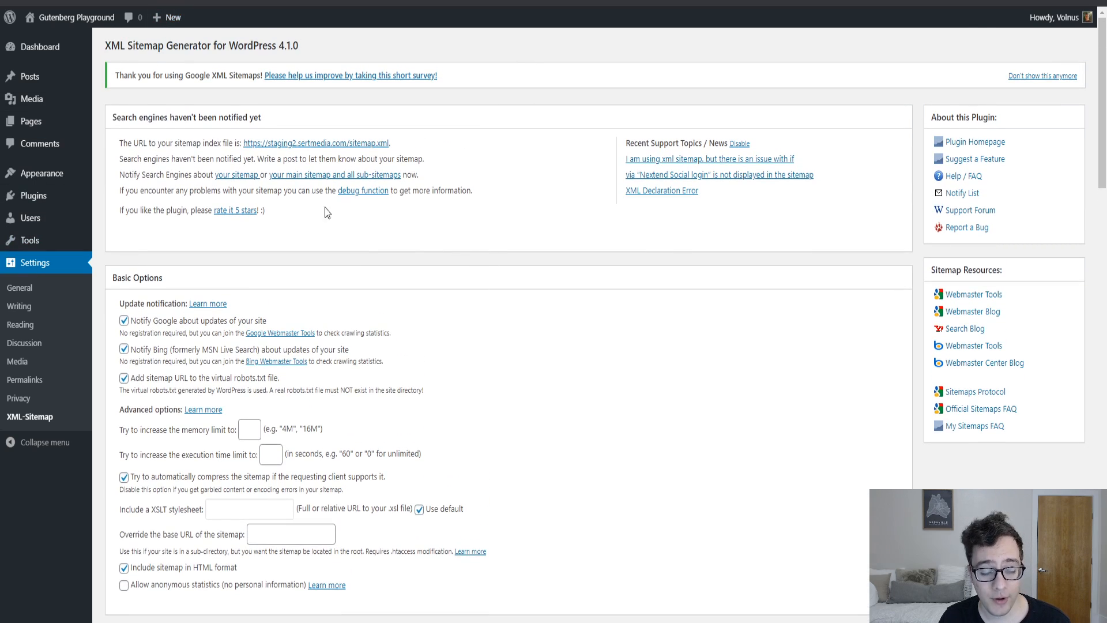
mouse_move(321, 336)
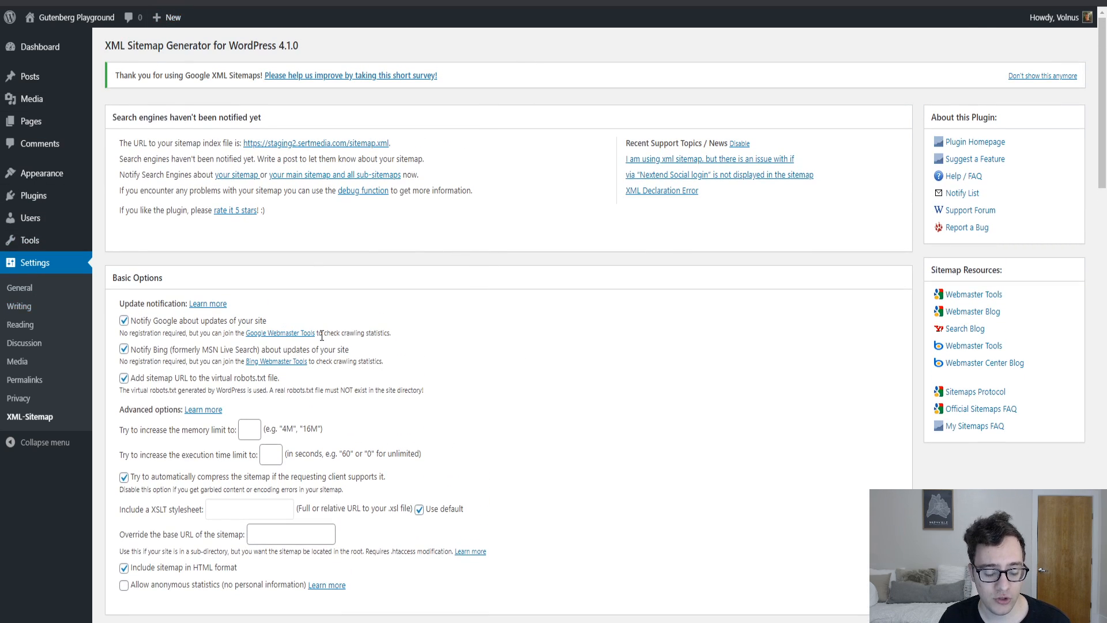
mouse_move(134, 391)
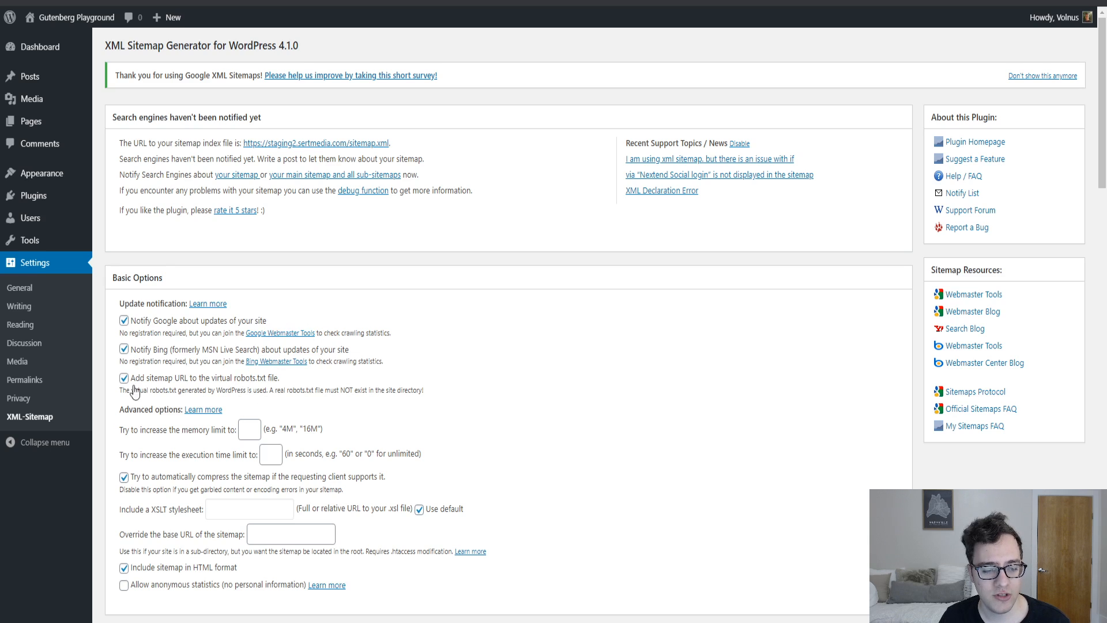
mouse_move(201, 326)
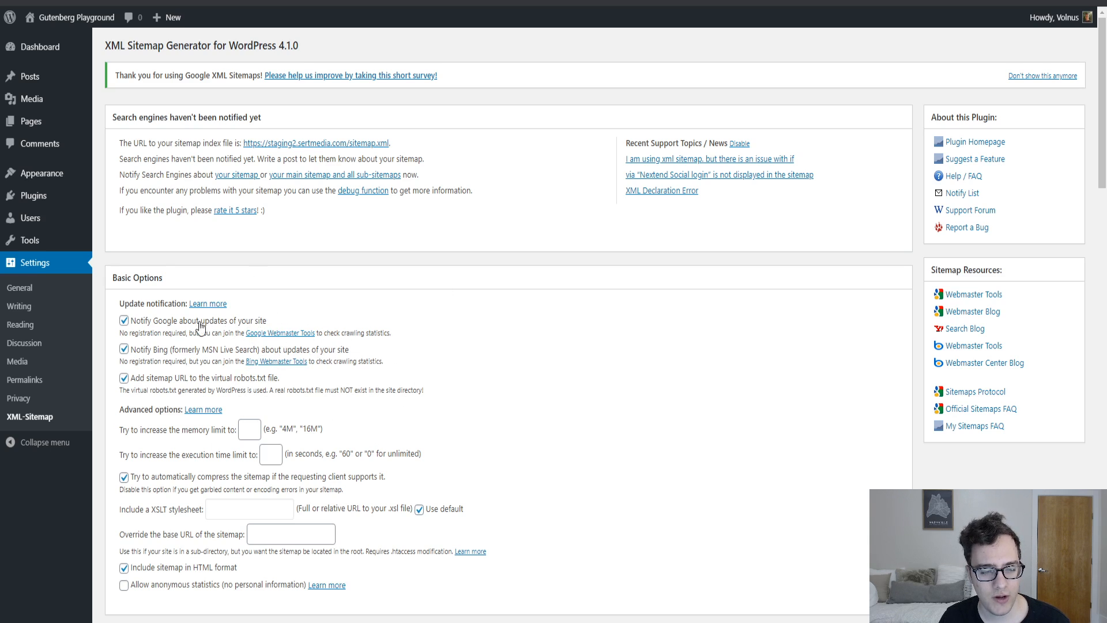
mouse_move(155, 348)
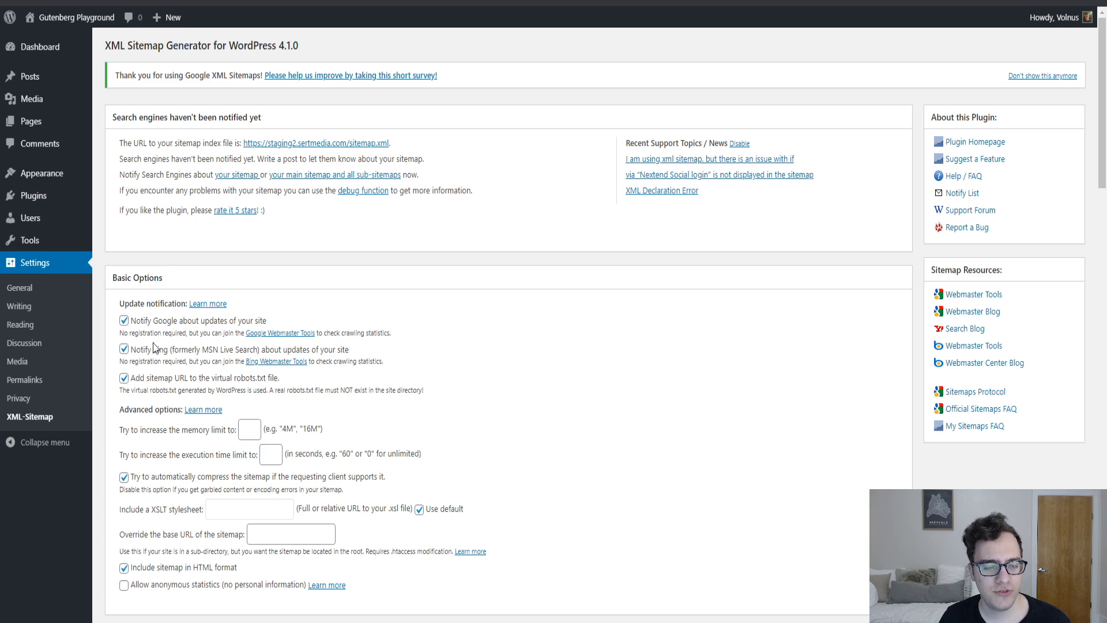
mouse_move(183, 367)
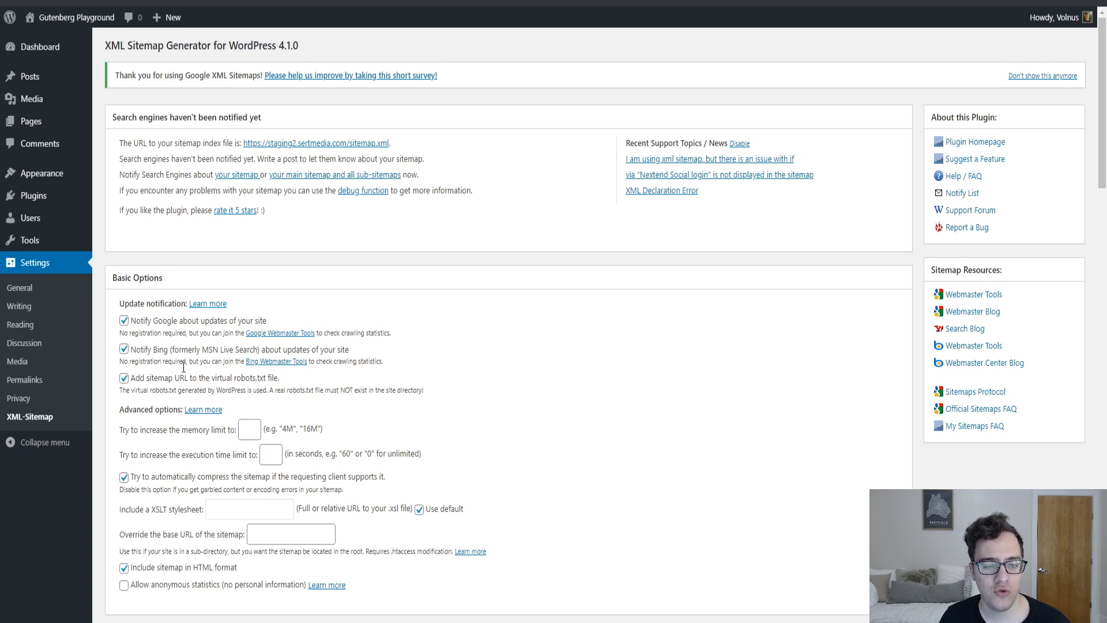
mouse_move(219, 371)
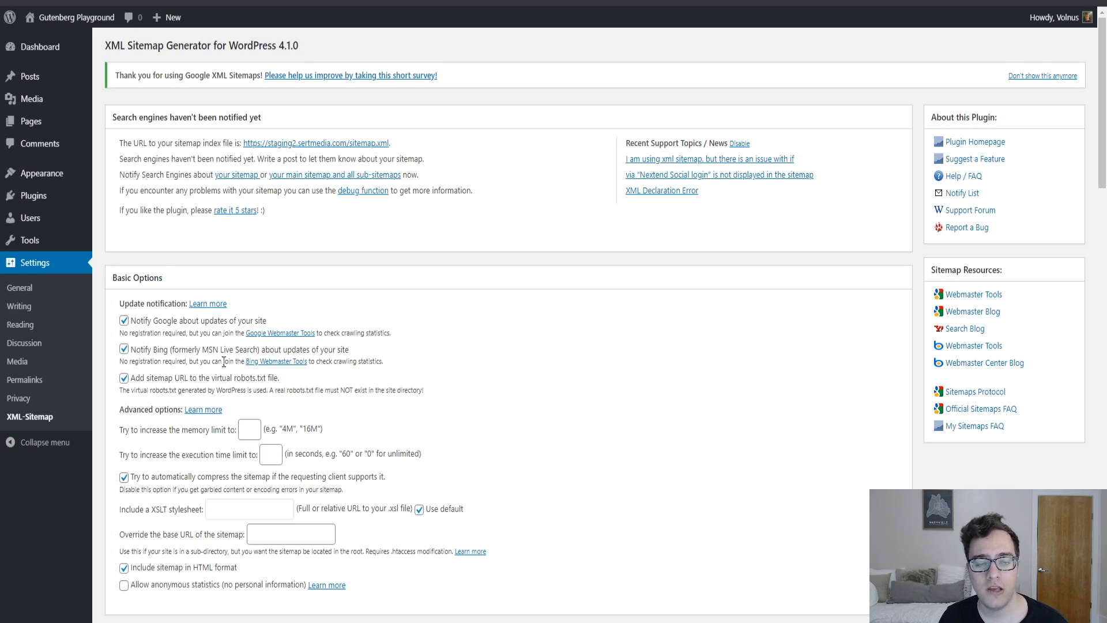
mouse_move(216, 344)
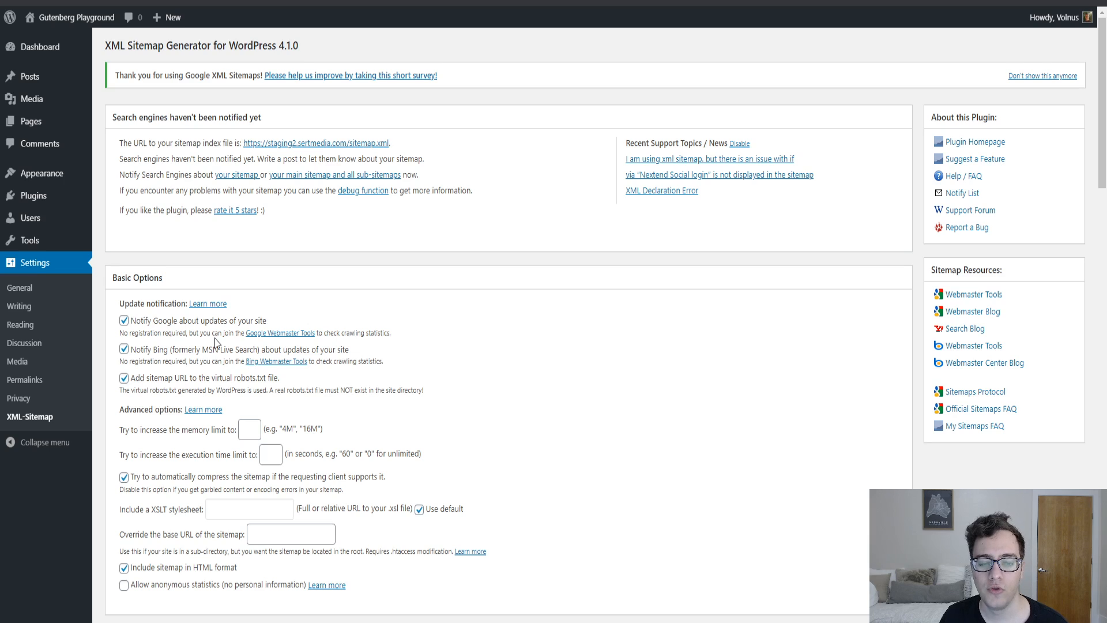
mouse_move(233, 325)
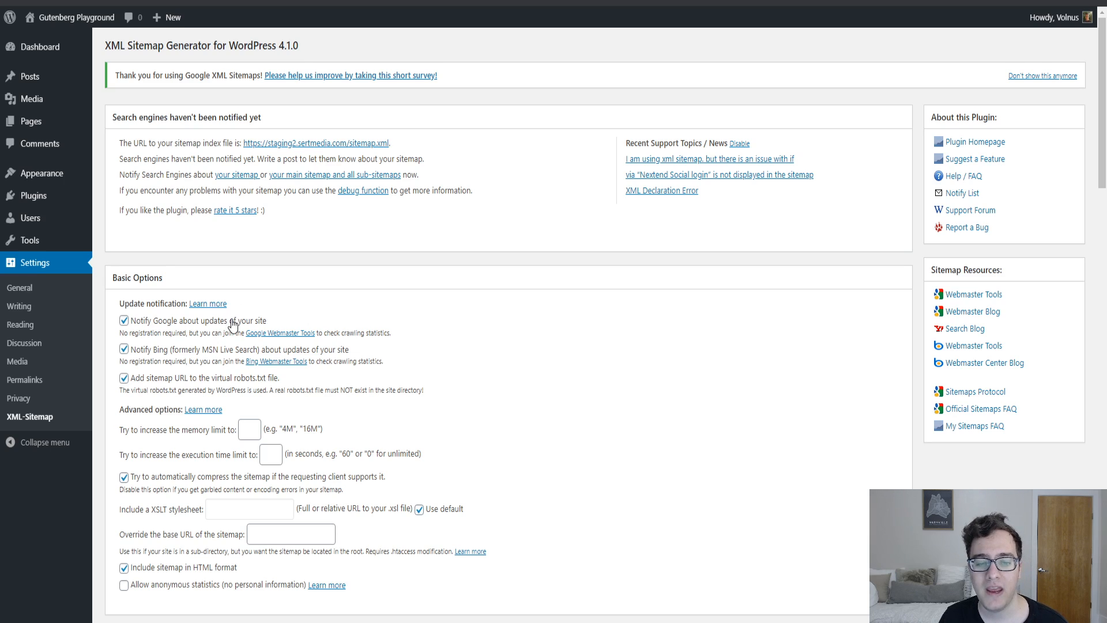
mouse_move(228, 302)
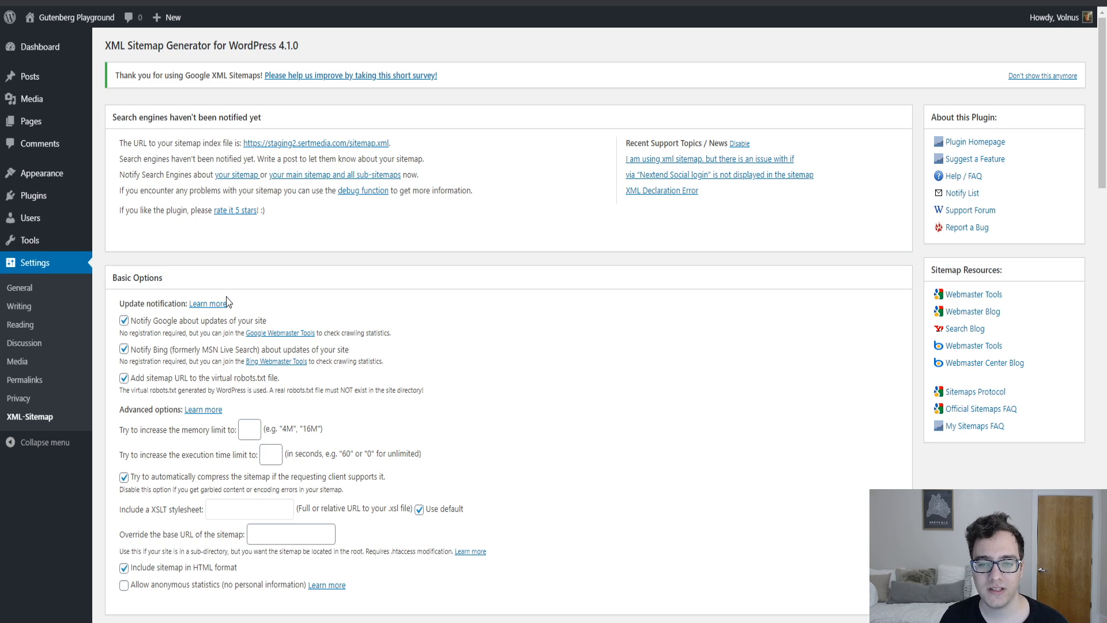
mouse_move(234, 291)
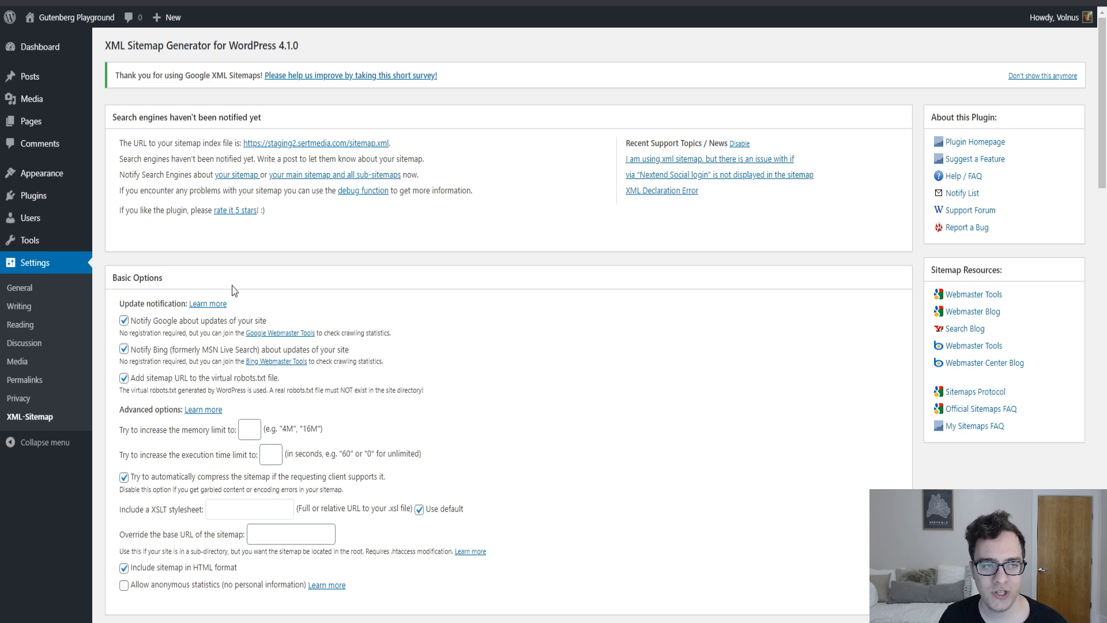
mouse_move(243, 284)
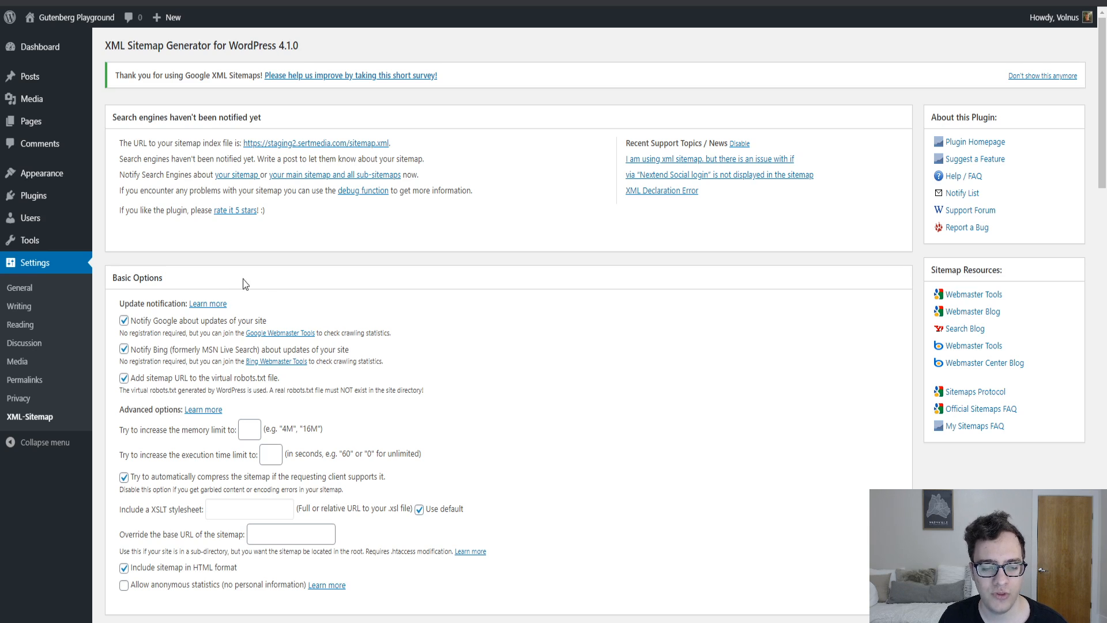
scroll(down, 3)
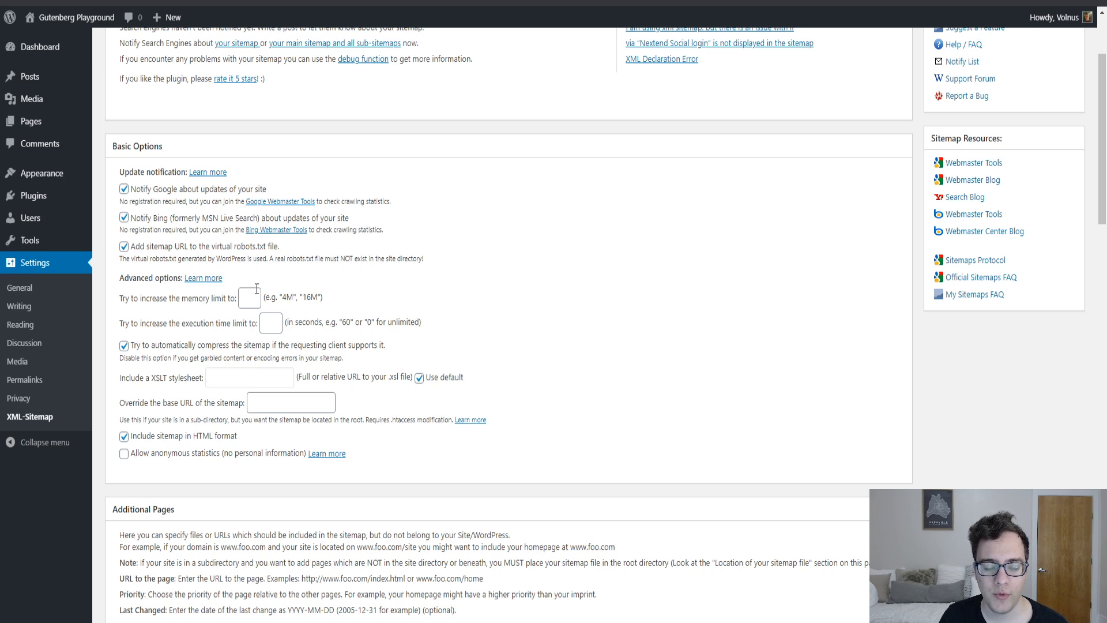
mouse_move(269, 282)
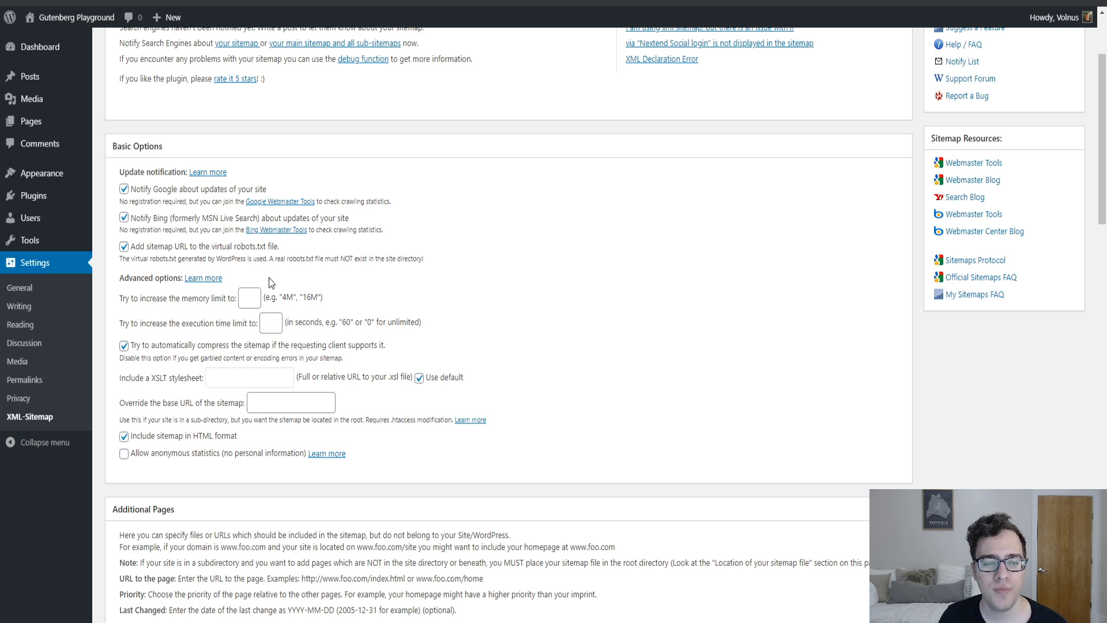
mouse_move(316, 312)
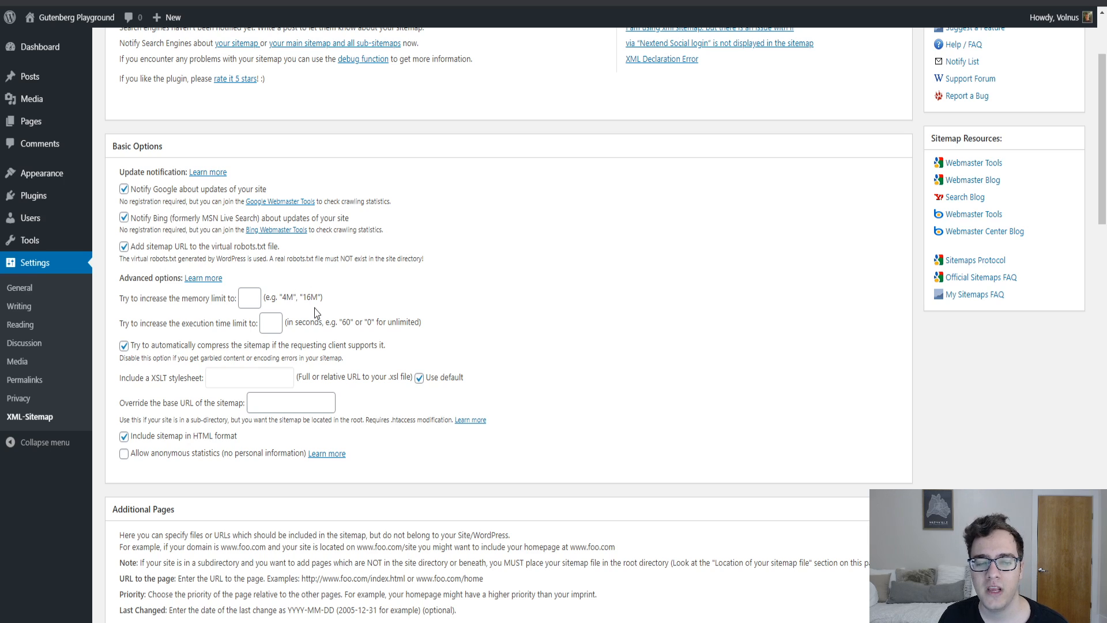
mouse_move(232, 314)
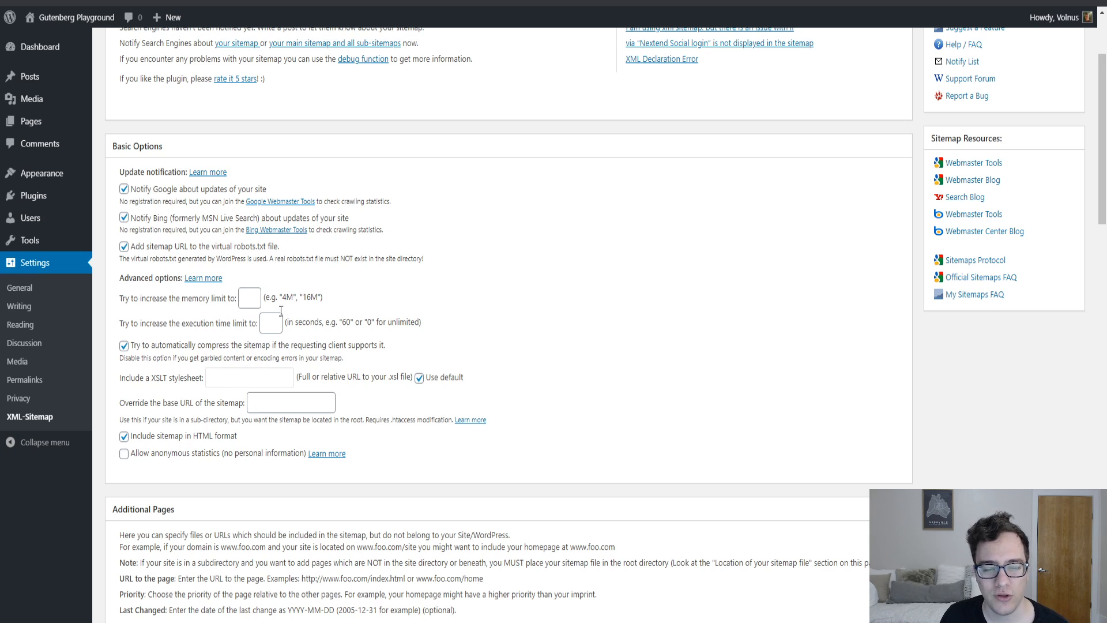
scroll(down, 3)
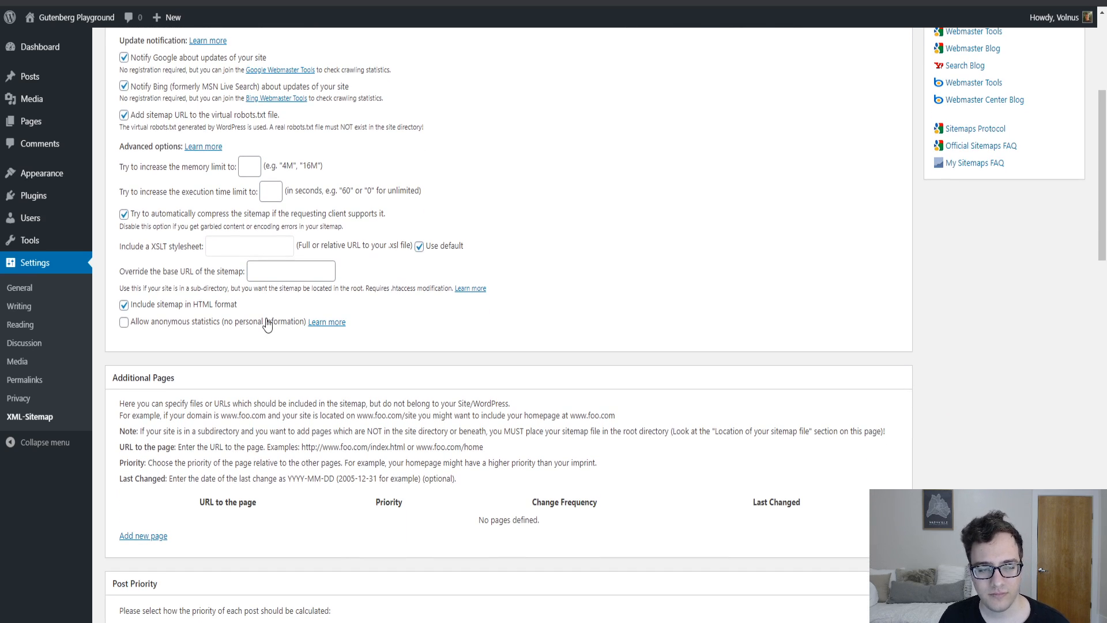
mouse_move(257, 187)
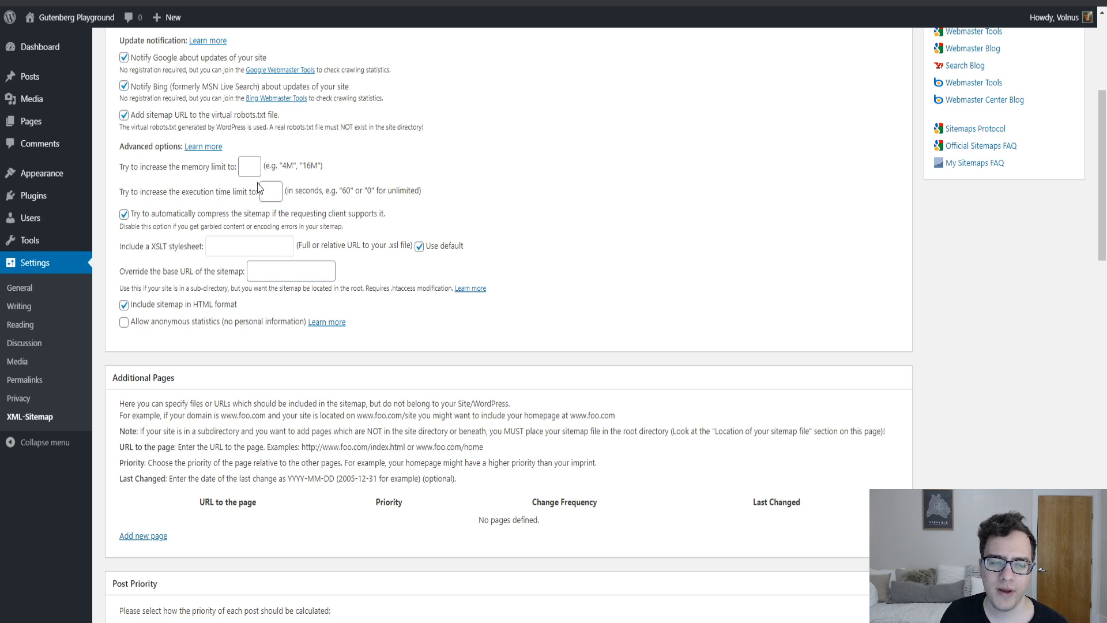
mouse_move(185, 164)
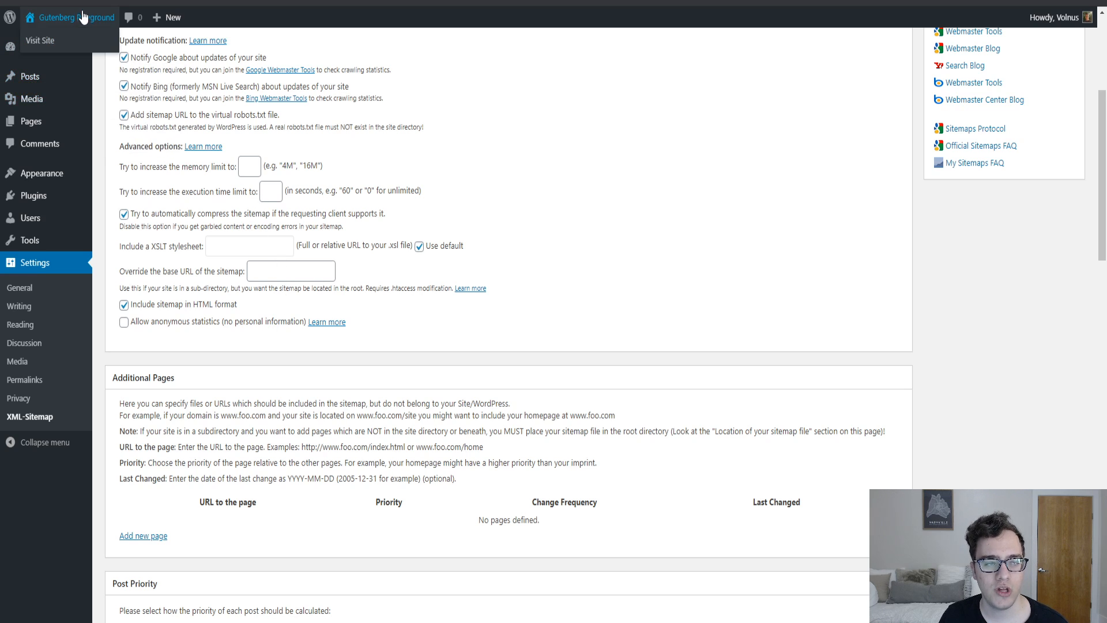
click(40, 40)
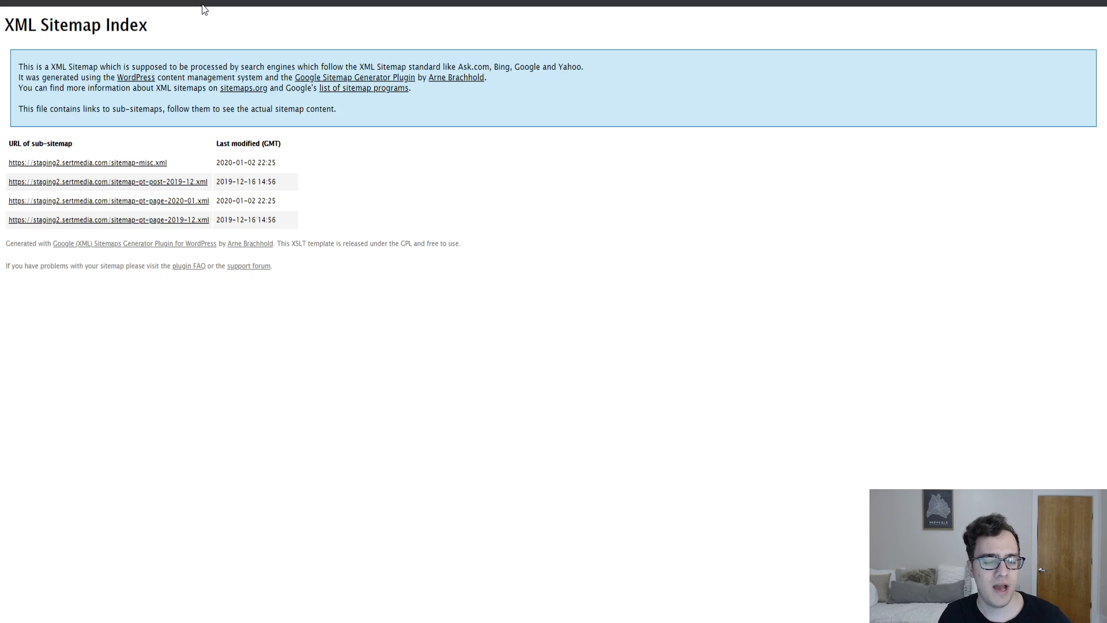
mouse_move(196, 157)
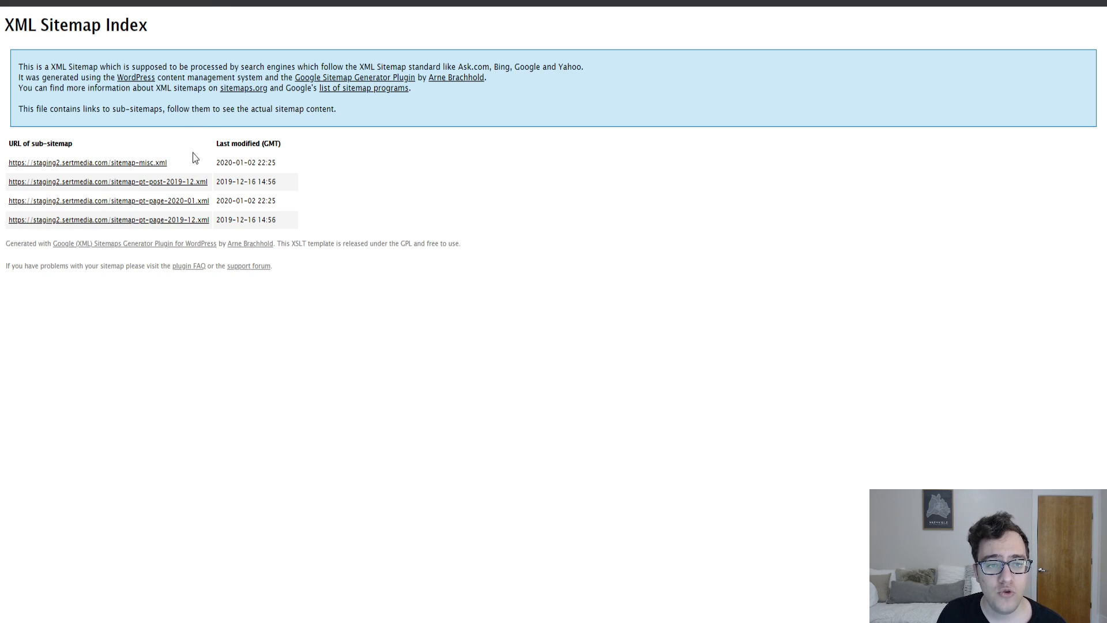
mouse_move(191, 169)
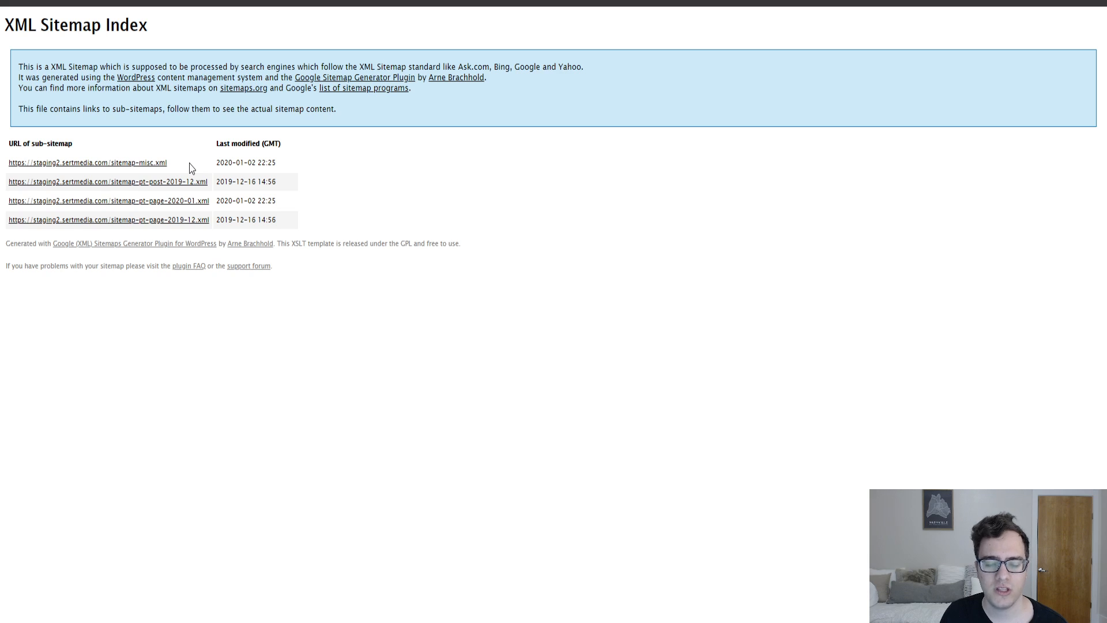
mouse_move(150, 162)
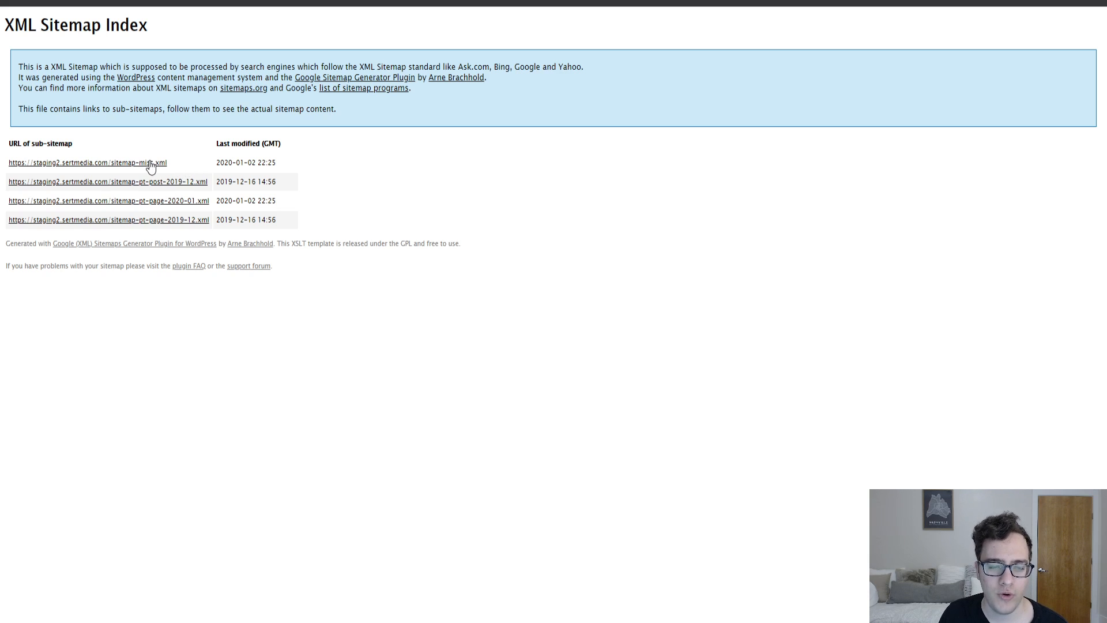
mouse_move(149, 137)
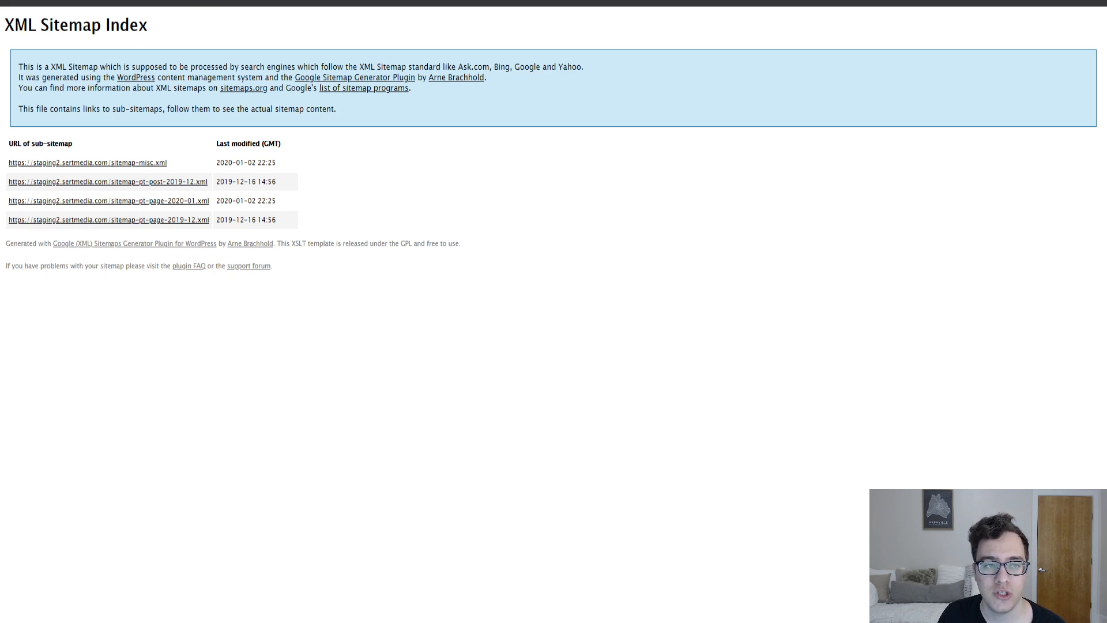
mouse_move(480, 209)
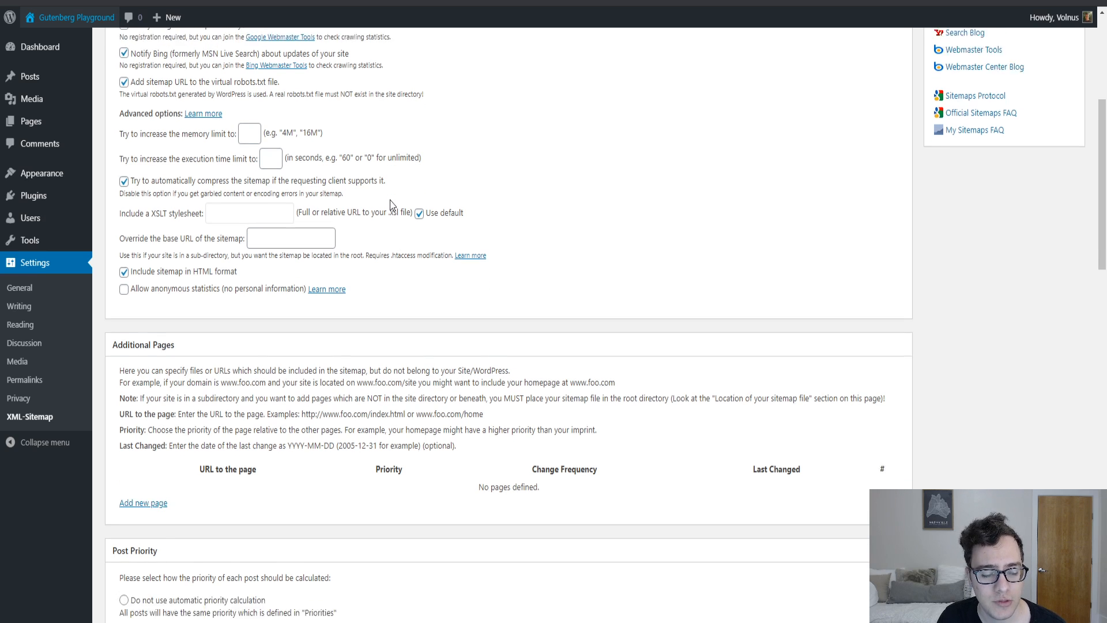
scroll(down, 3)
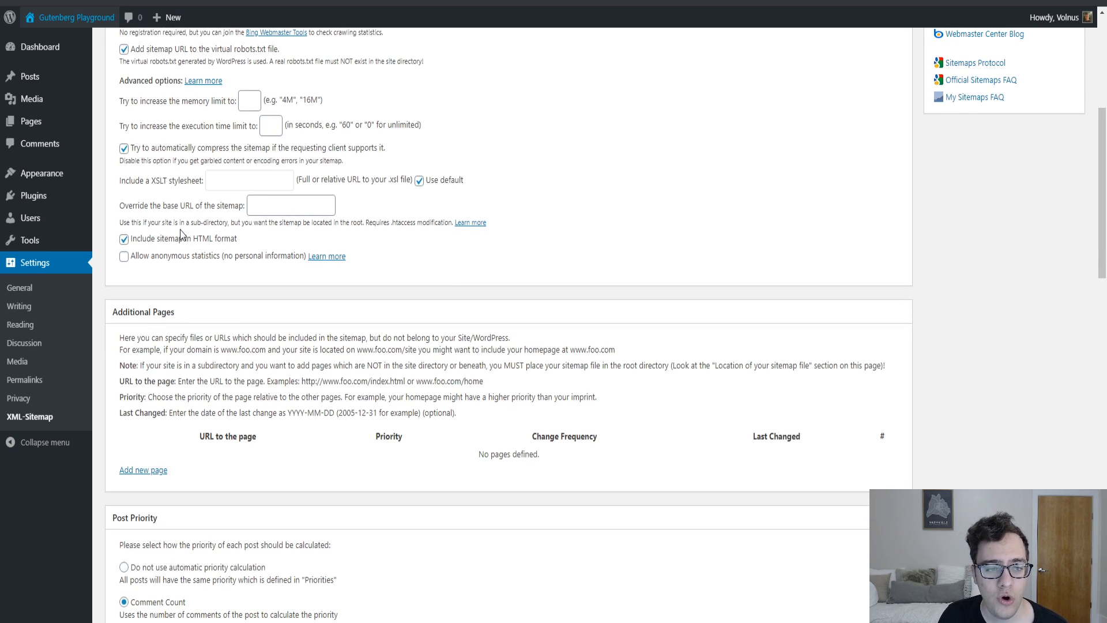
mouse_move(170, 175)
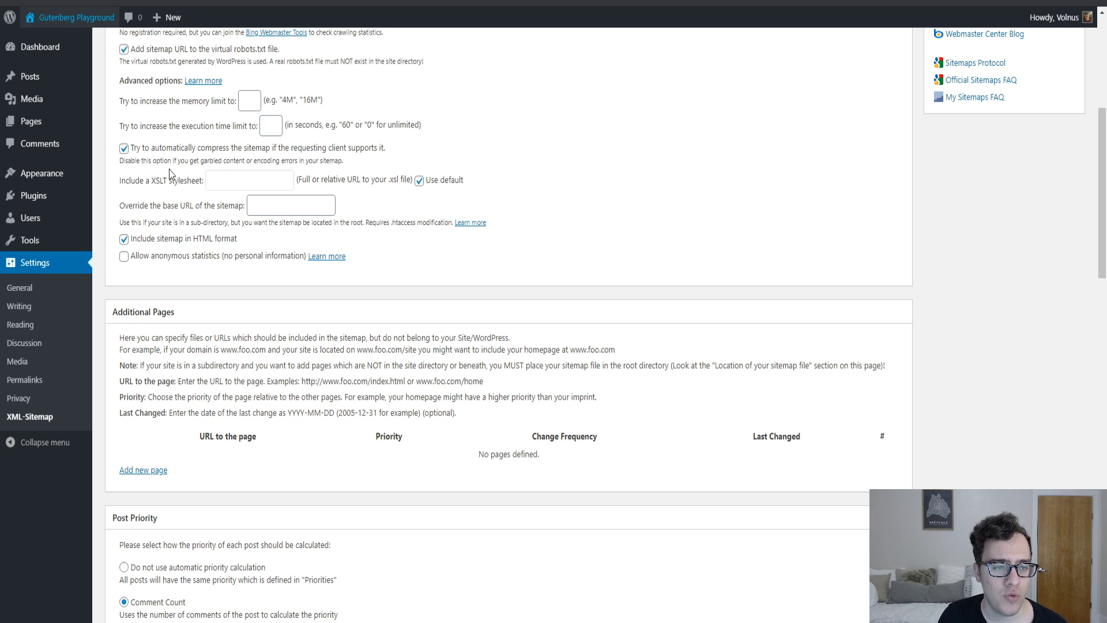
mouse_move(172, 199)
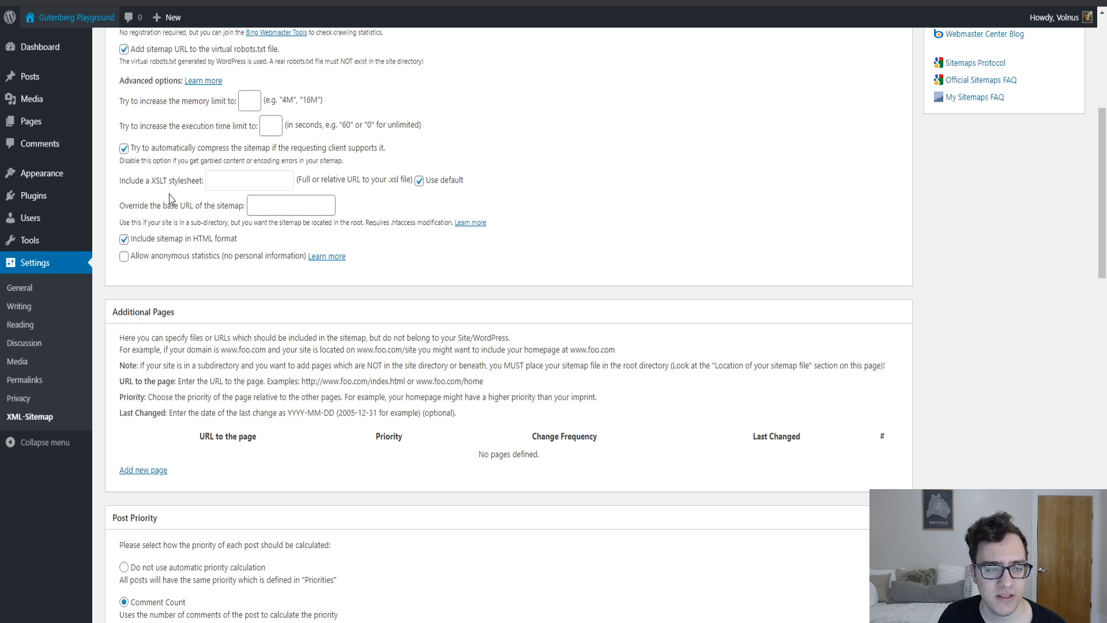
mouse_move(200, 26)
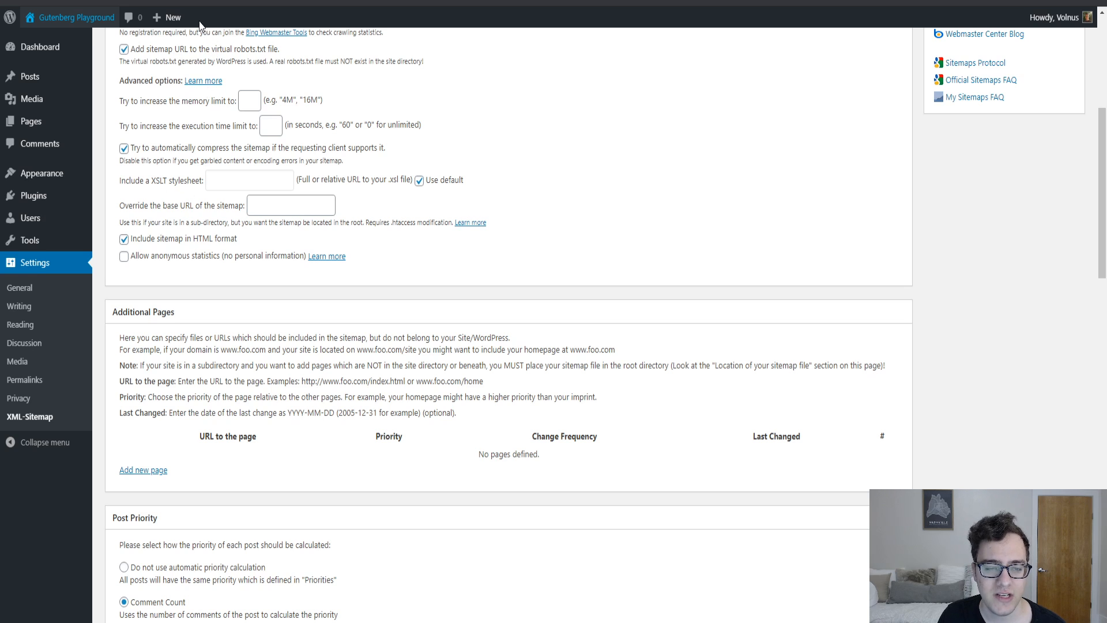
mouse_move(281, 185)
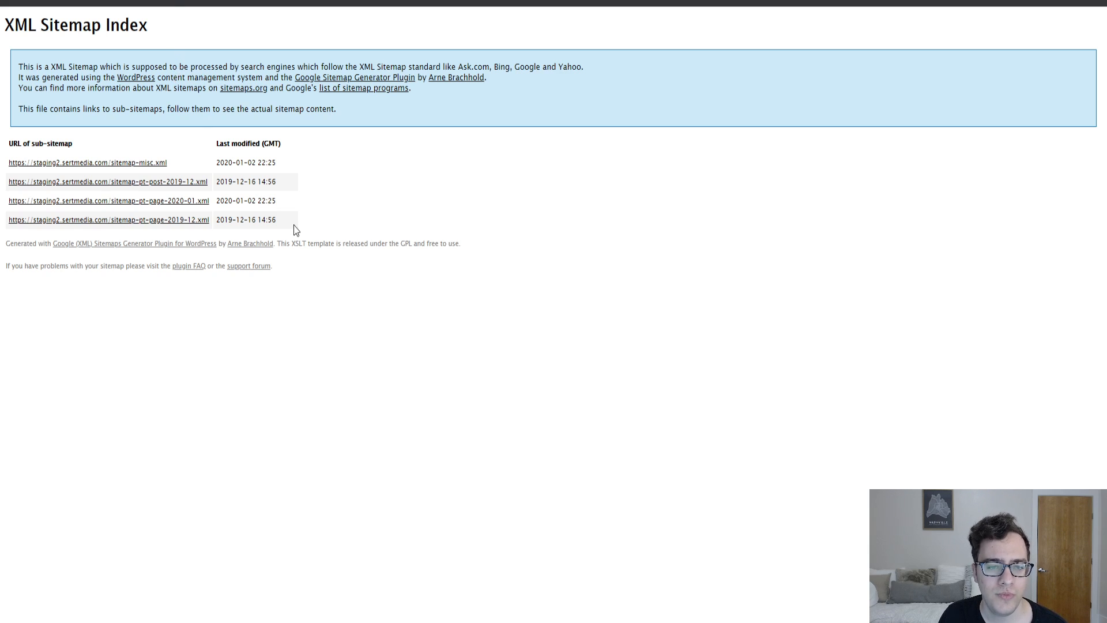
mouse_move(491, 225)
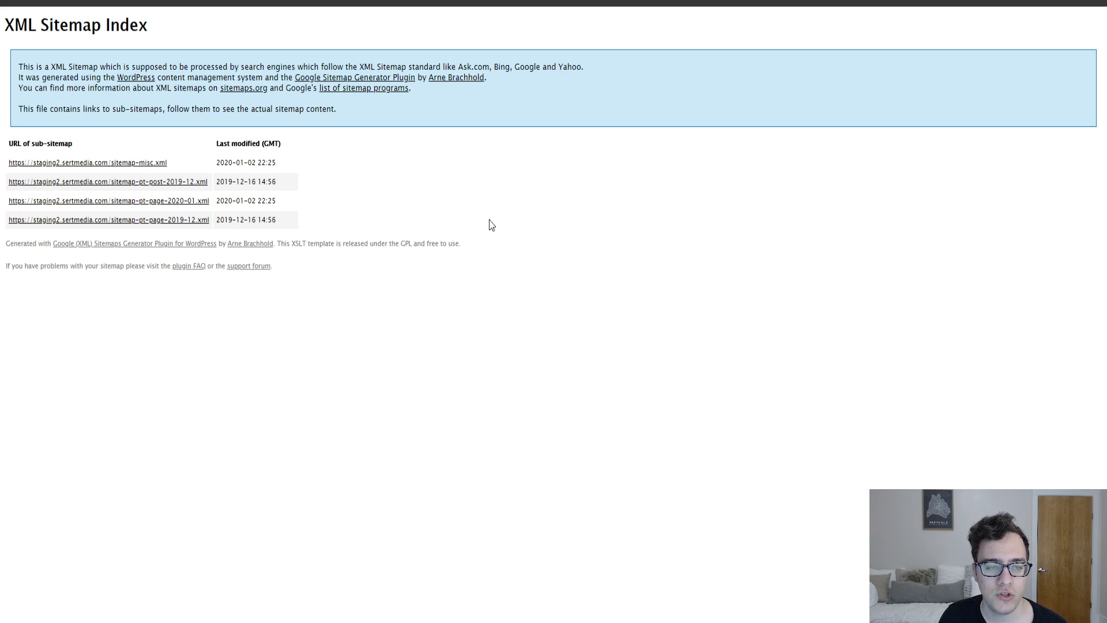
mouse_move(474, 118)
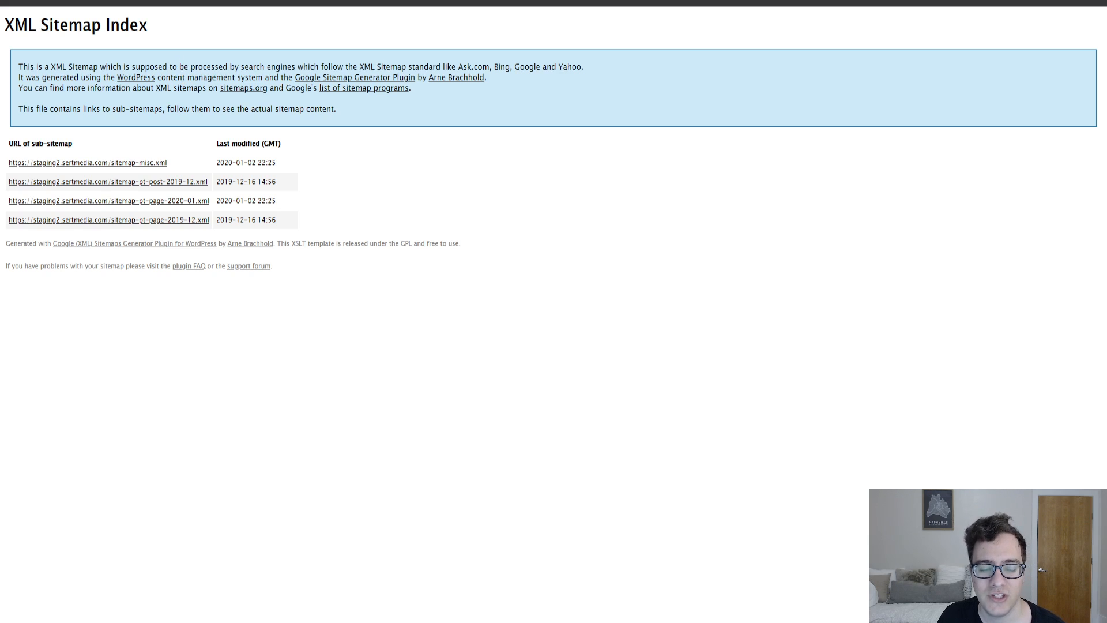
mouse_move(208, 88)
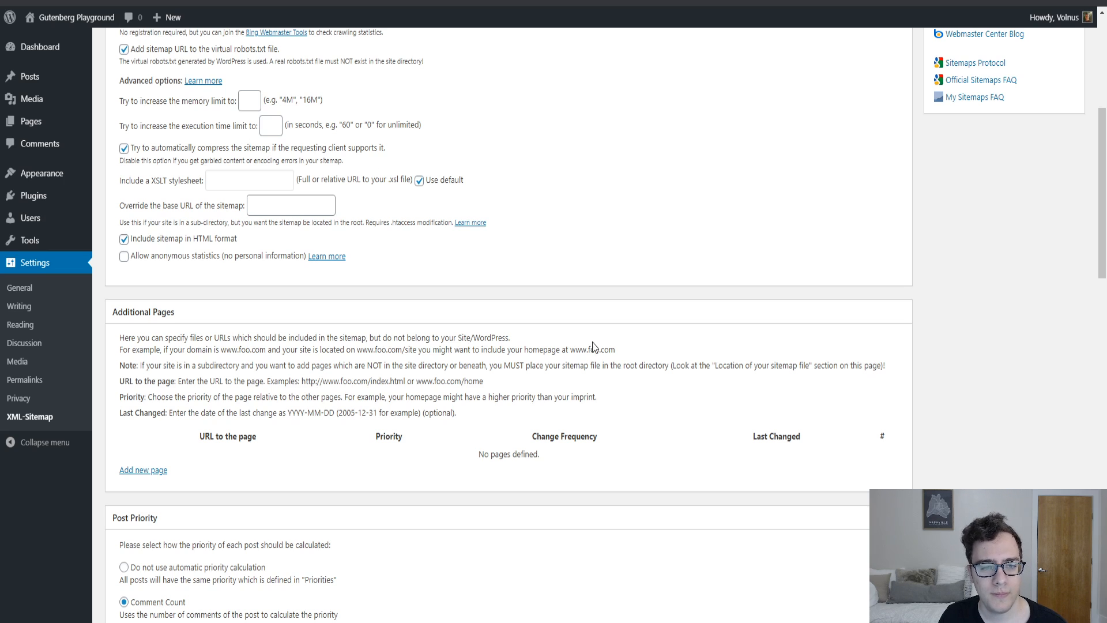
scroll(down, 3)
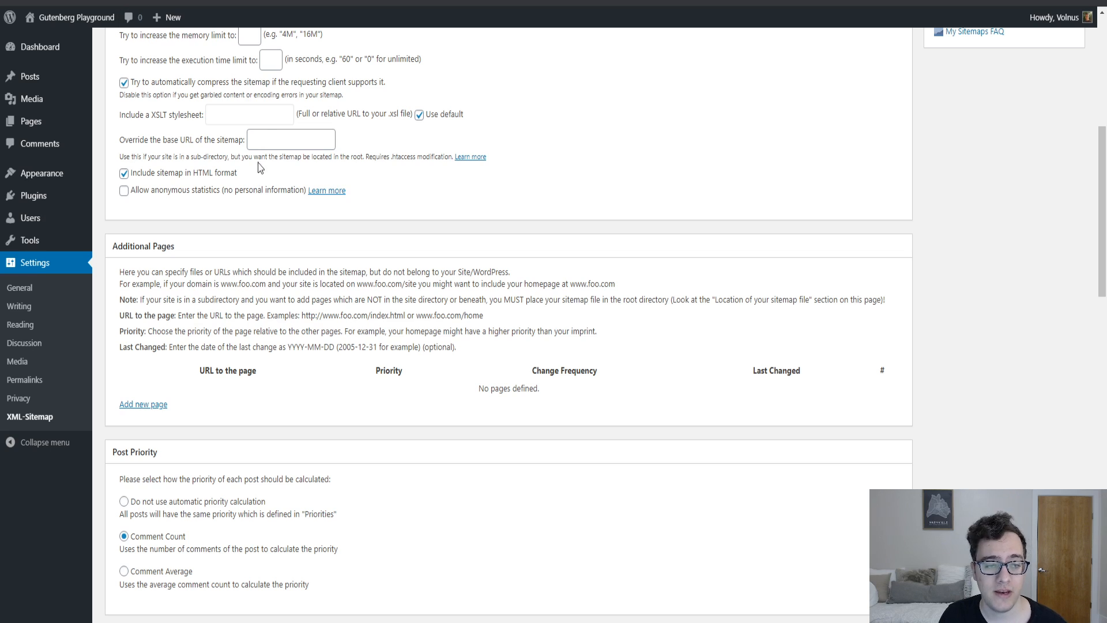
Step: Override the sitemap base URL with the site's sitemap_index address and save via Update options
text(sitem)
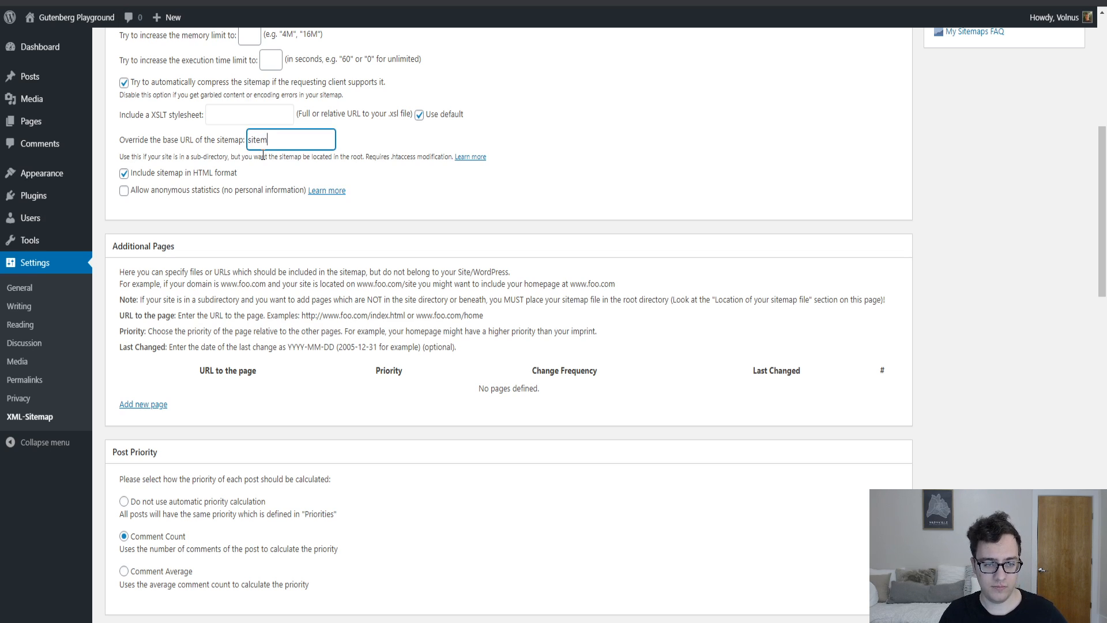
text(ap_index)
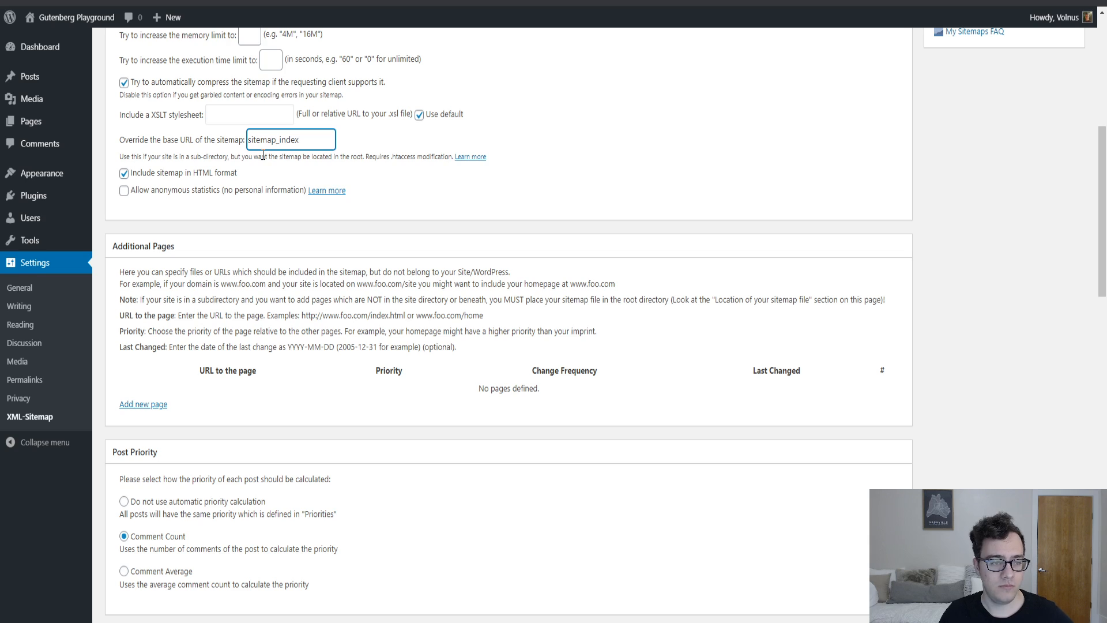
scroll(down, 3)
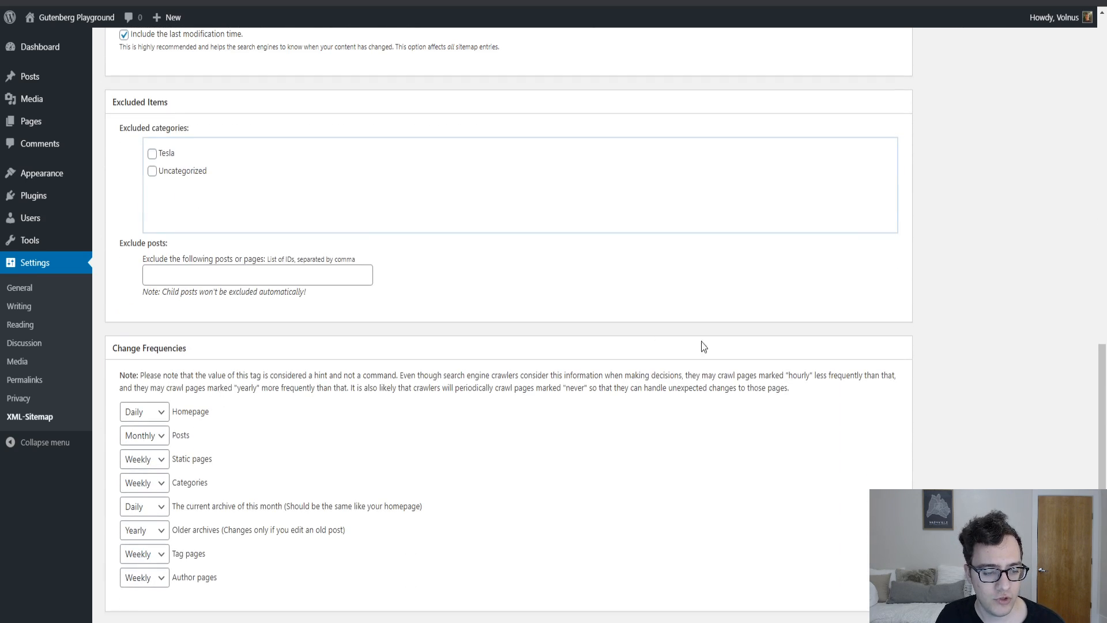
scroll(up, 3)
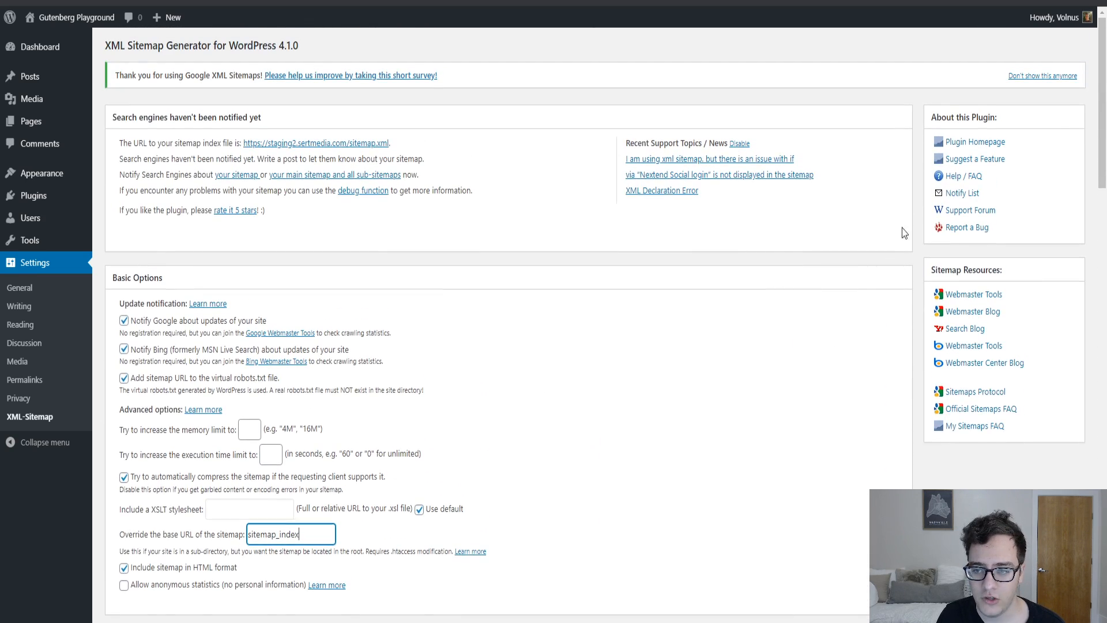
click(314, 143)
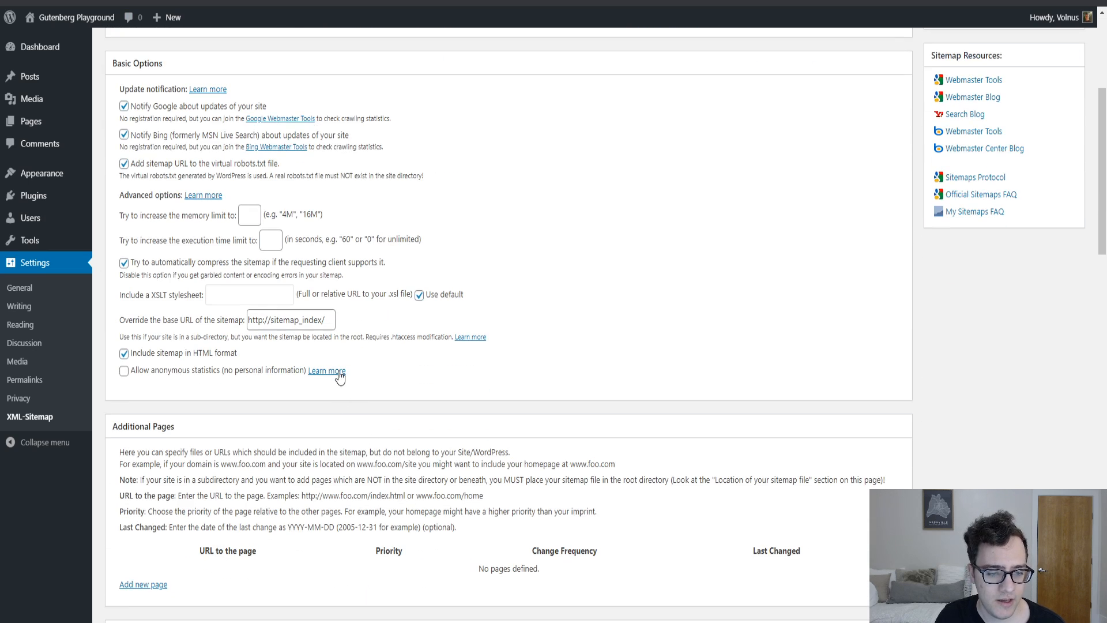
mouse_move(247, 35)
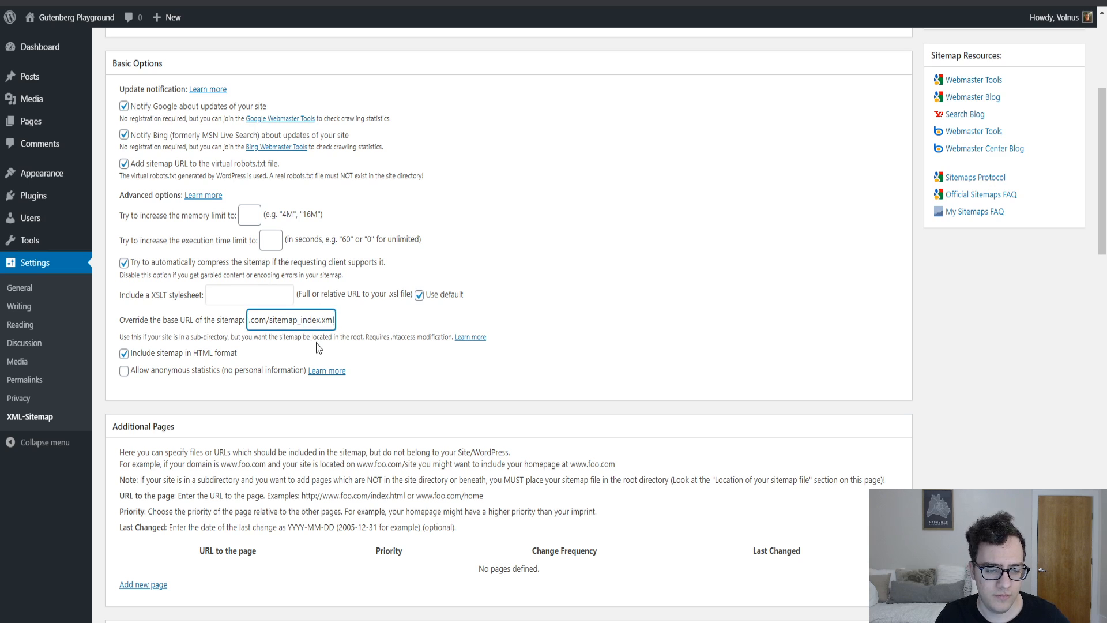
scroll(down, 3)
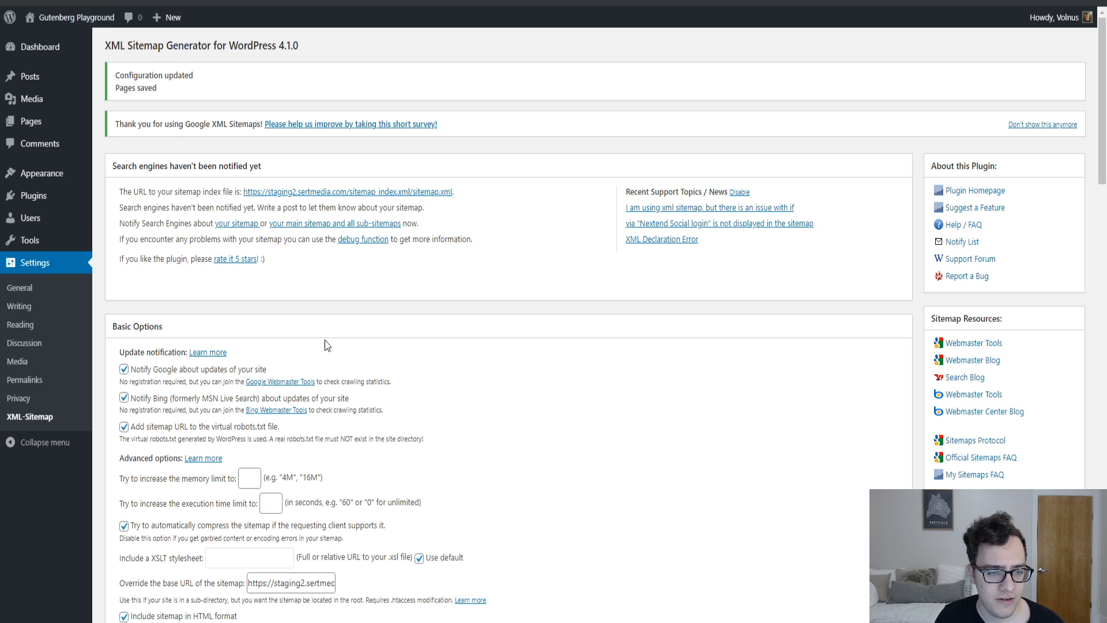
Step: Edit the base URL override to the staging address ending in edia.com/sitemap_index
scroll(down, 3)
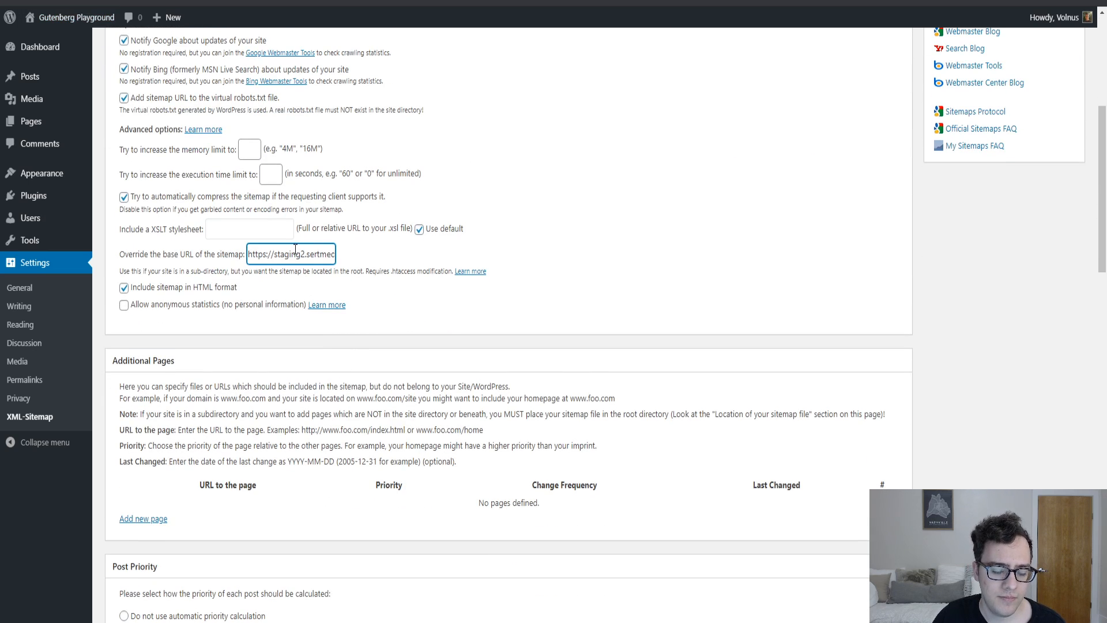
text(edia.com/sitemap_index)
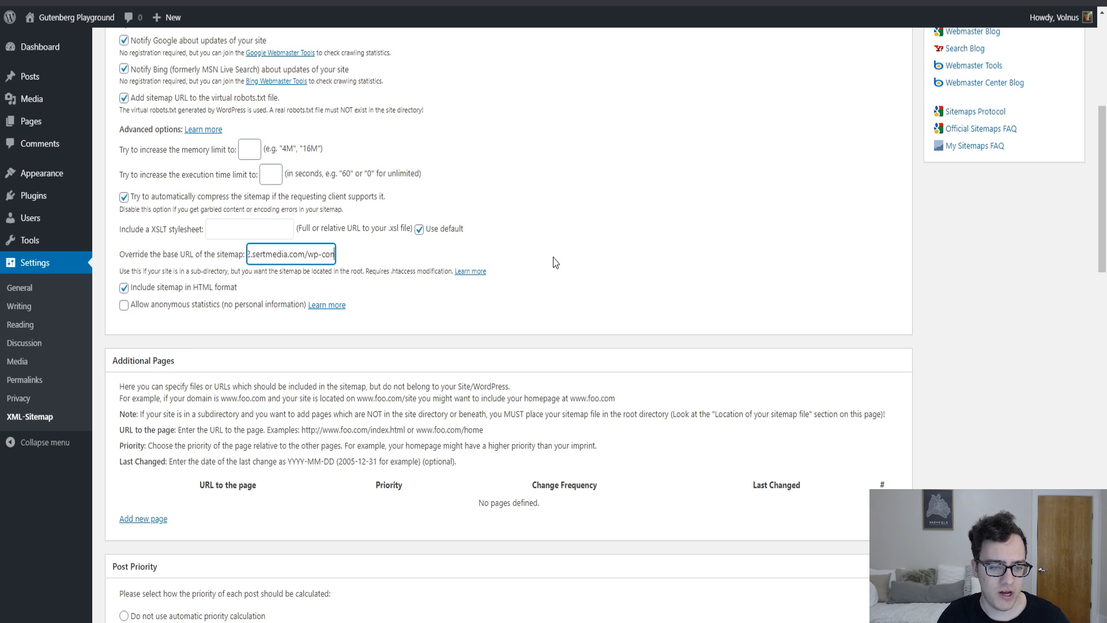
scroll(down, 3)
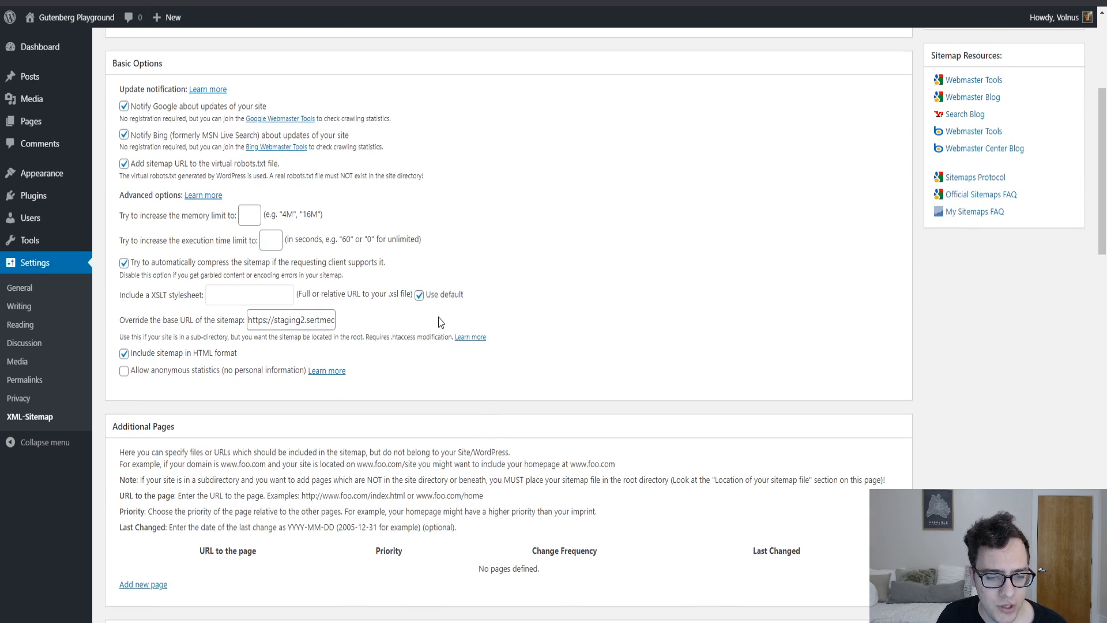
mouse_move(472, 313)
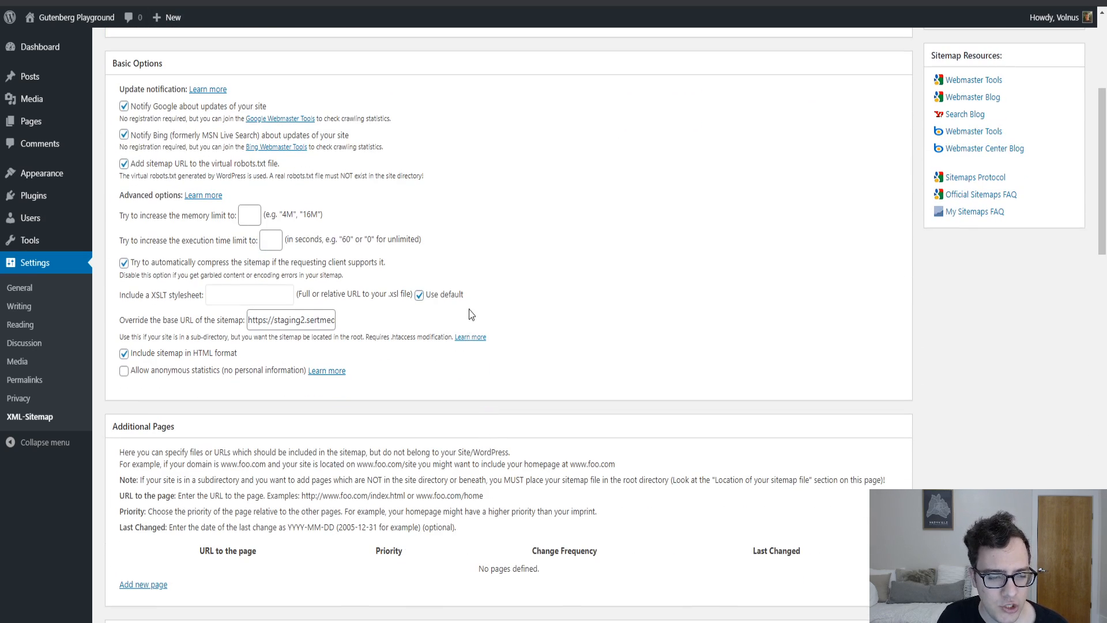
mouse_move(270, 235)
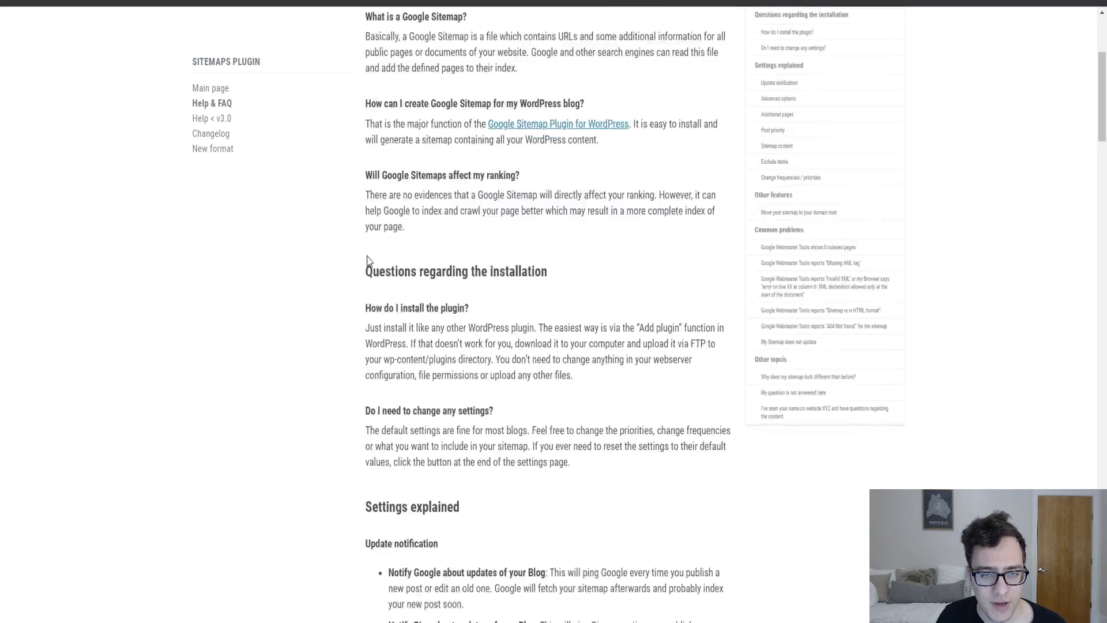
Step: Bring up the browser DevTools Audits panel over the sitemap settings page
scroll(down, 3)
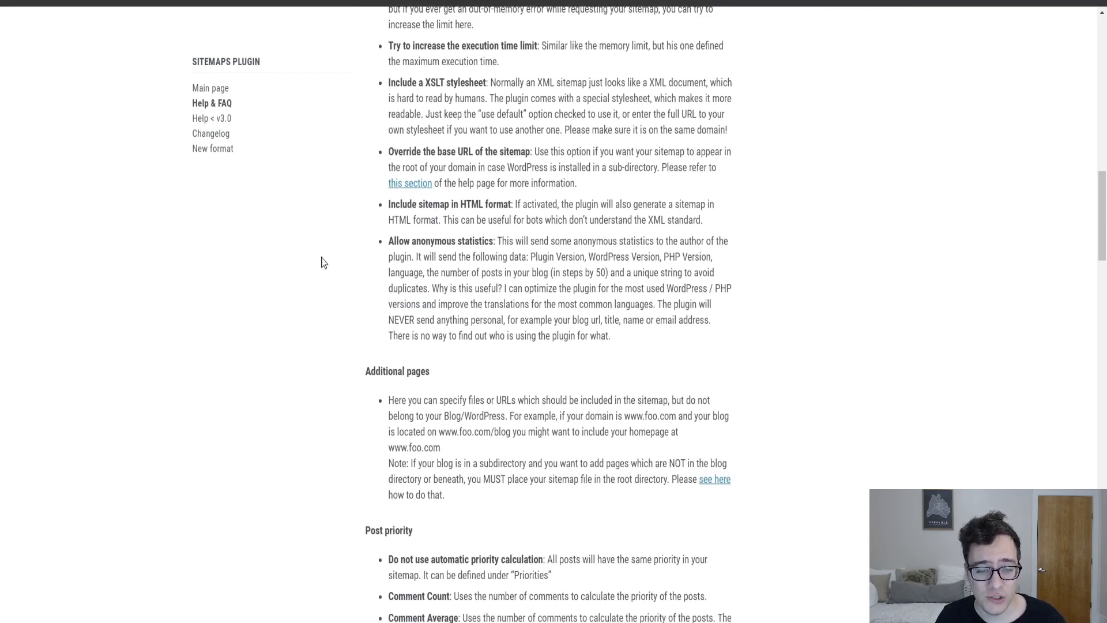
scroll(down, 3)
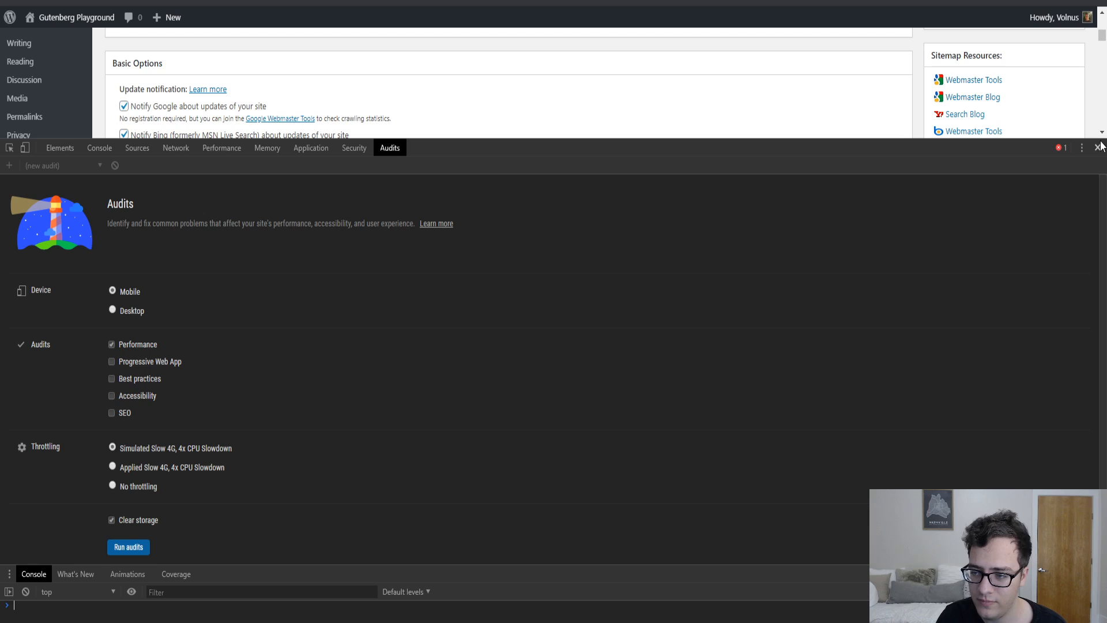
Step: Clear the base URL override, save, and load the site's sitemap.xml index in the browser
click(1099, 147)
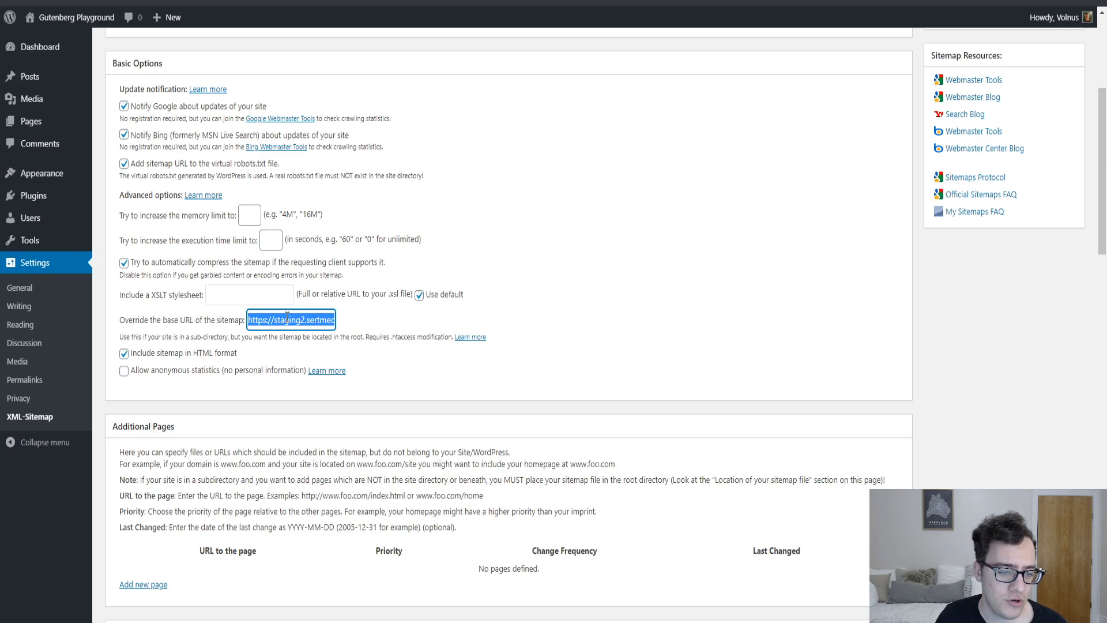
key(Delete)
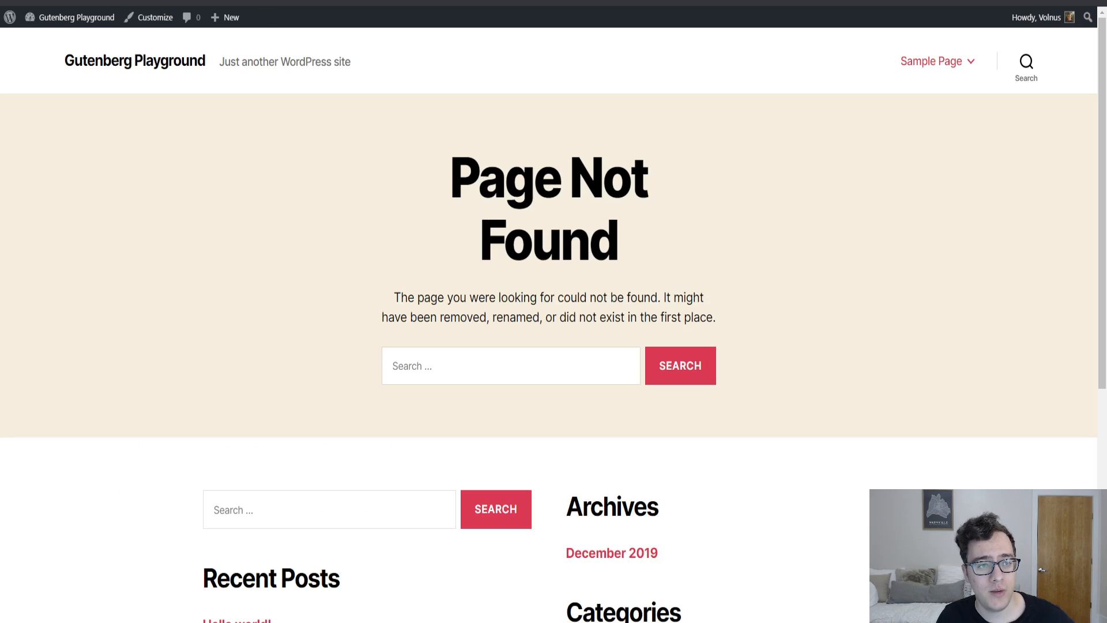
mouse_move(572, 13)
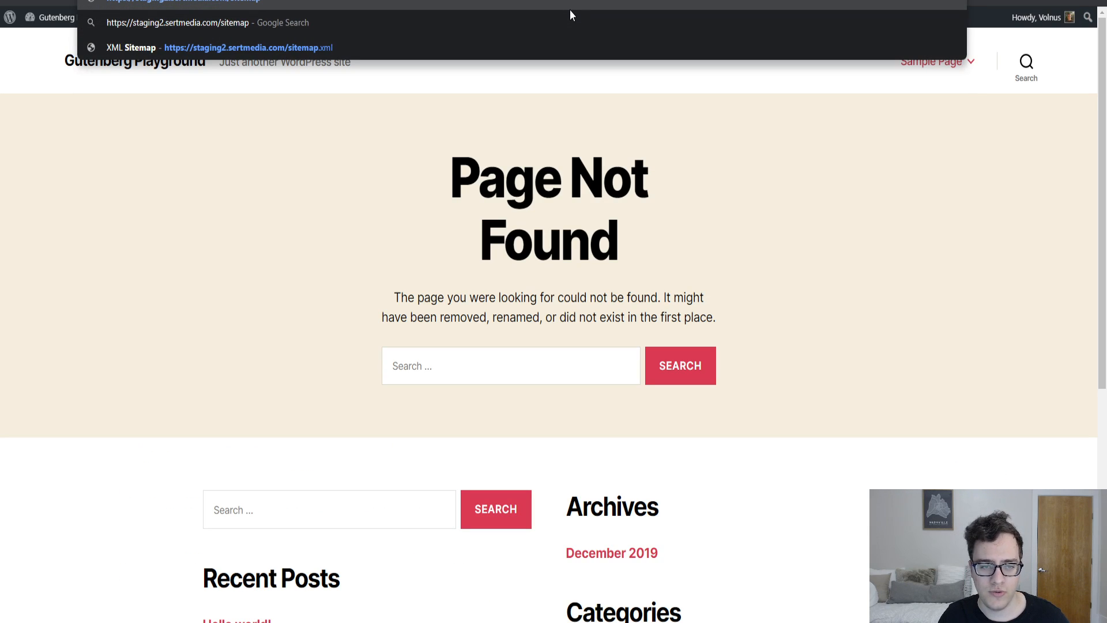
click(247, 47)
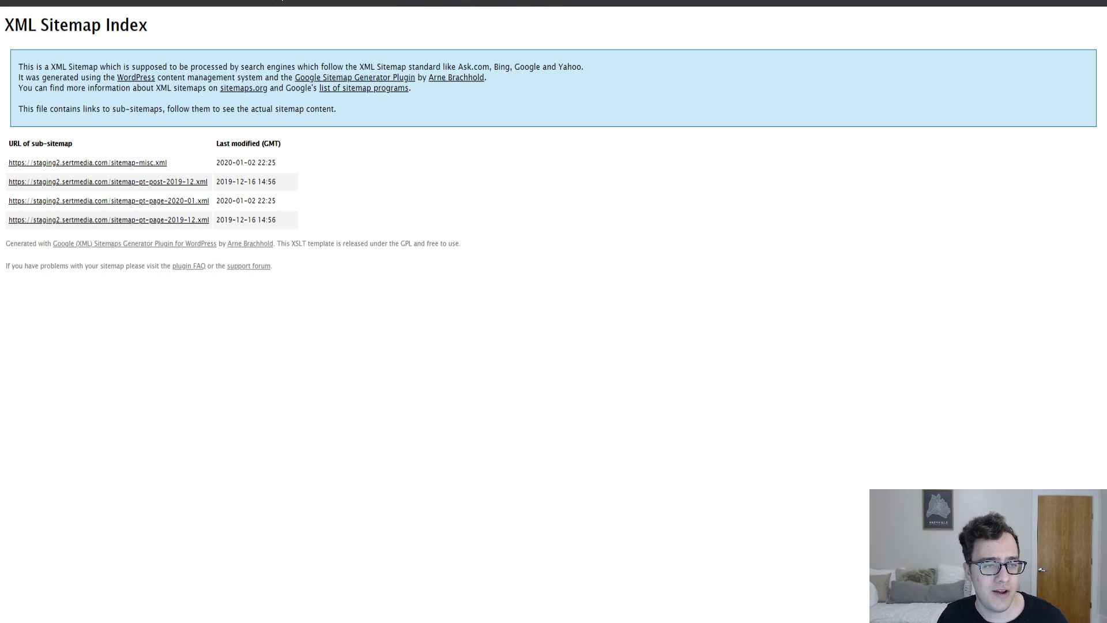
mouse_move(327, 13)
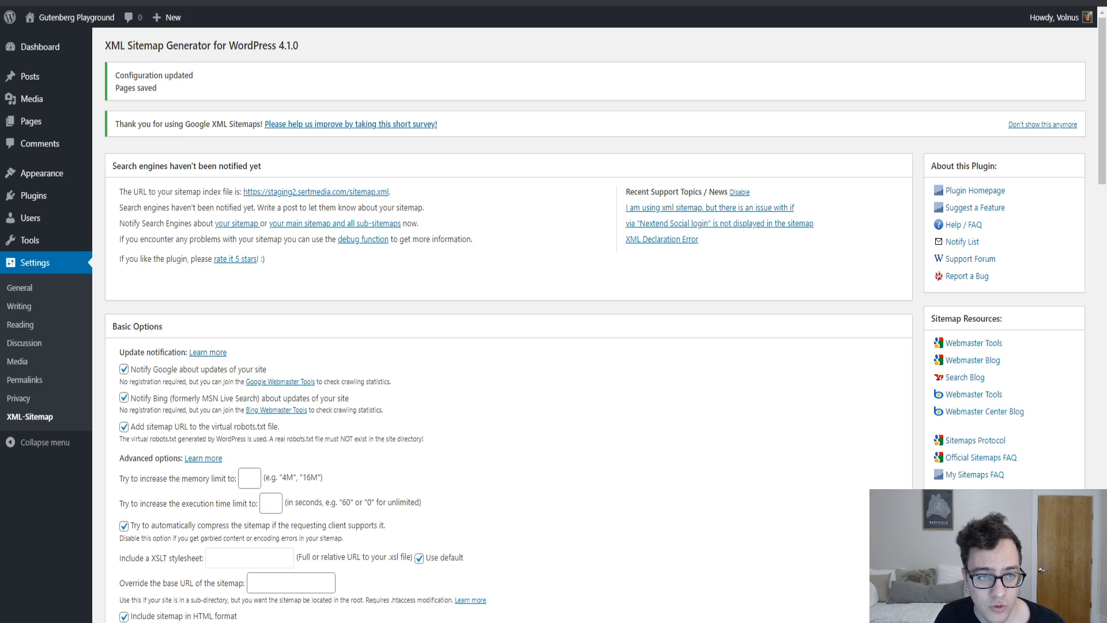
Step: Turn off 'Include sitemap in HTML format' in Basic Options
scroll(down, 3)
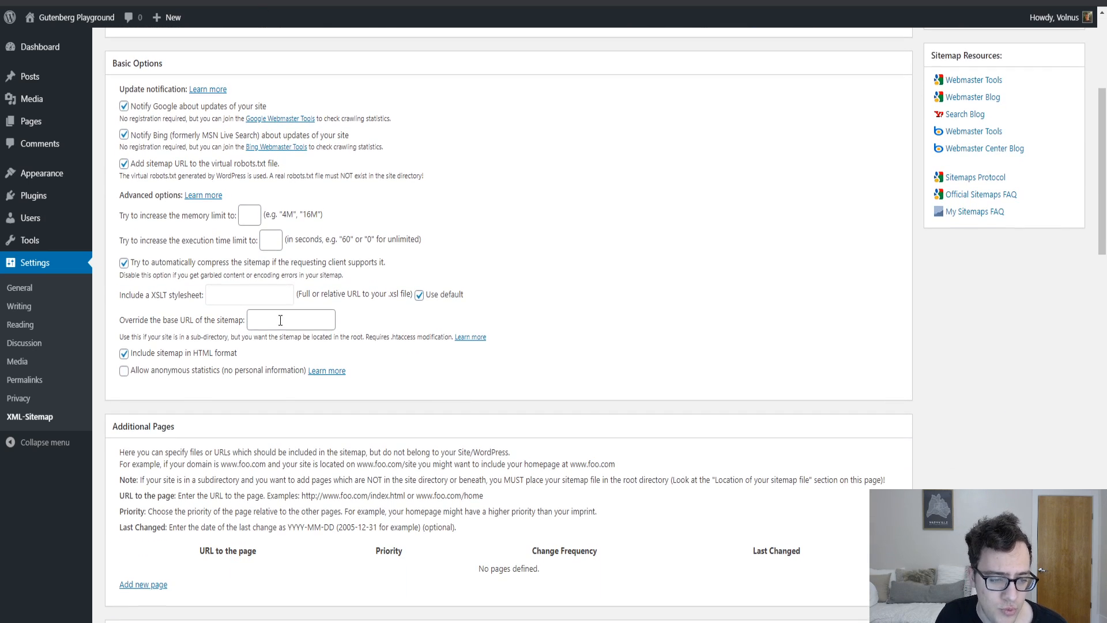
click(124, 353)
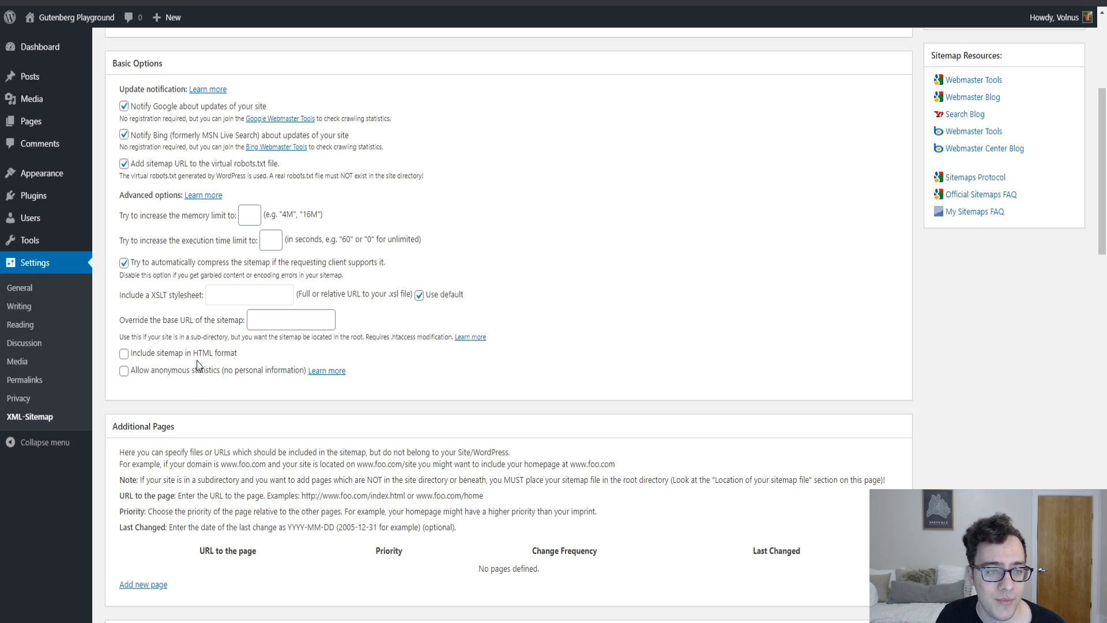
mouse_move(199, 339)
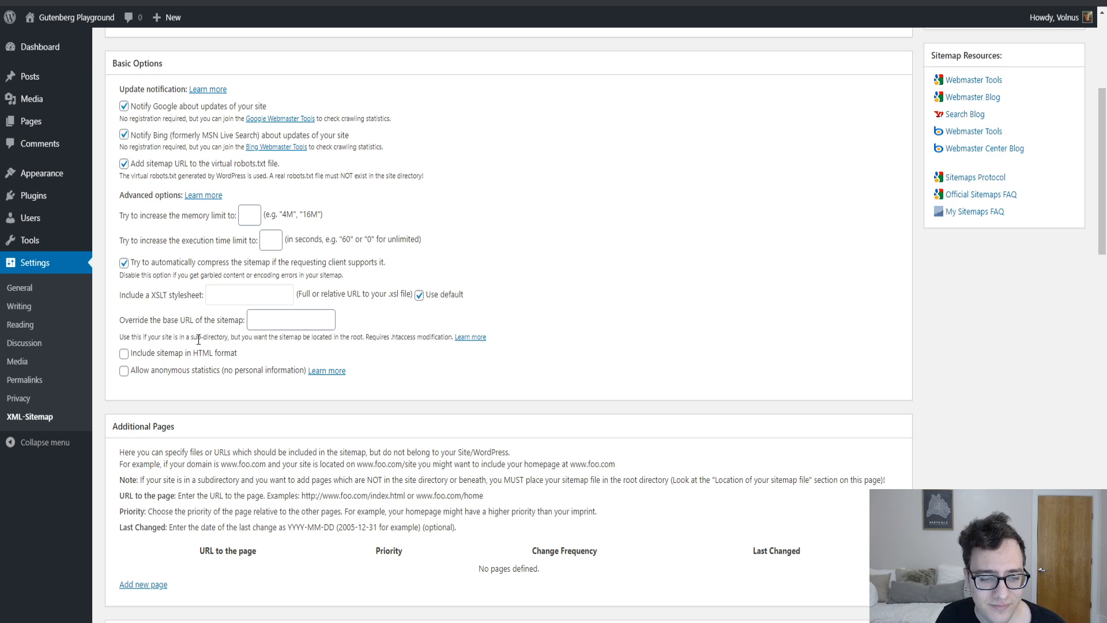
scroll(down, 3)
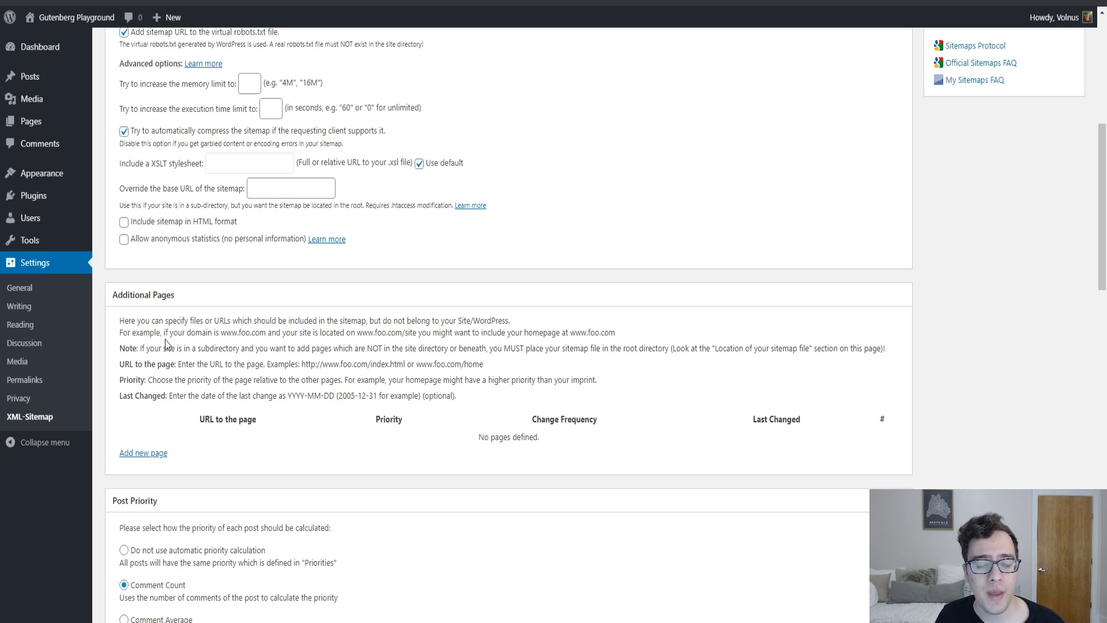
Step: Move down past Post Priority to the Sitemap Content section with homepage, posts and static pages
scroll(down, 3)
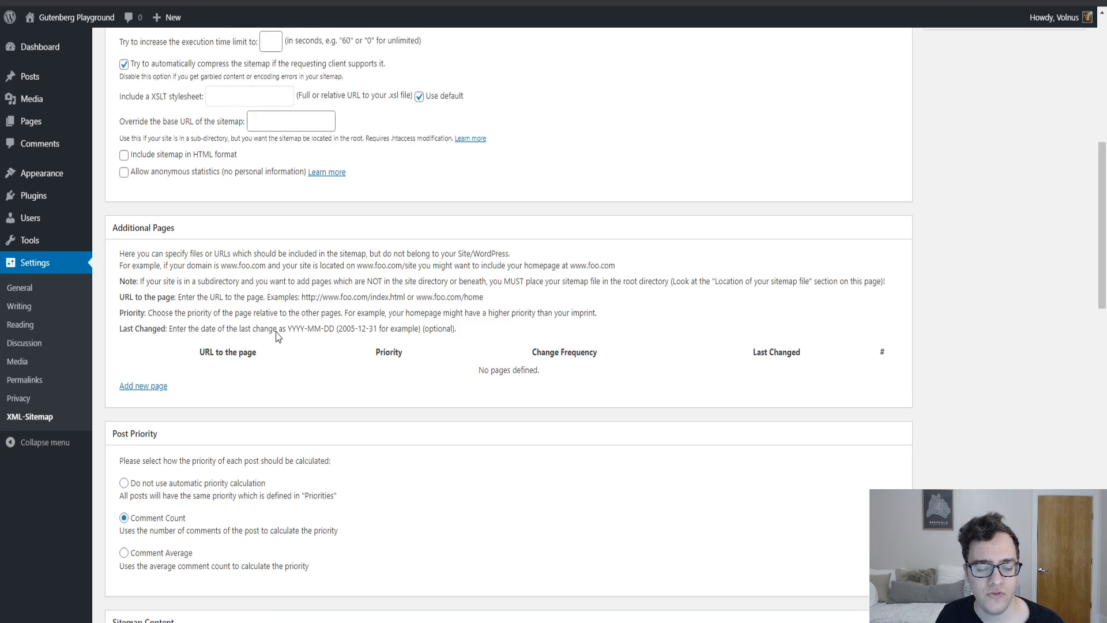
scroll(down, 3)
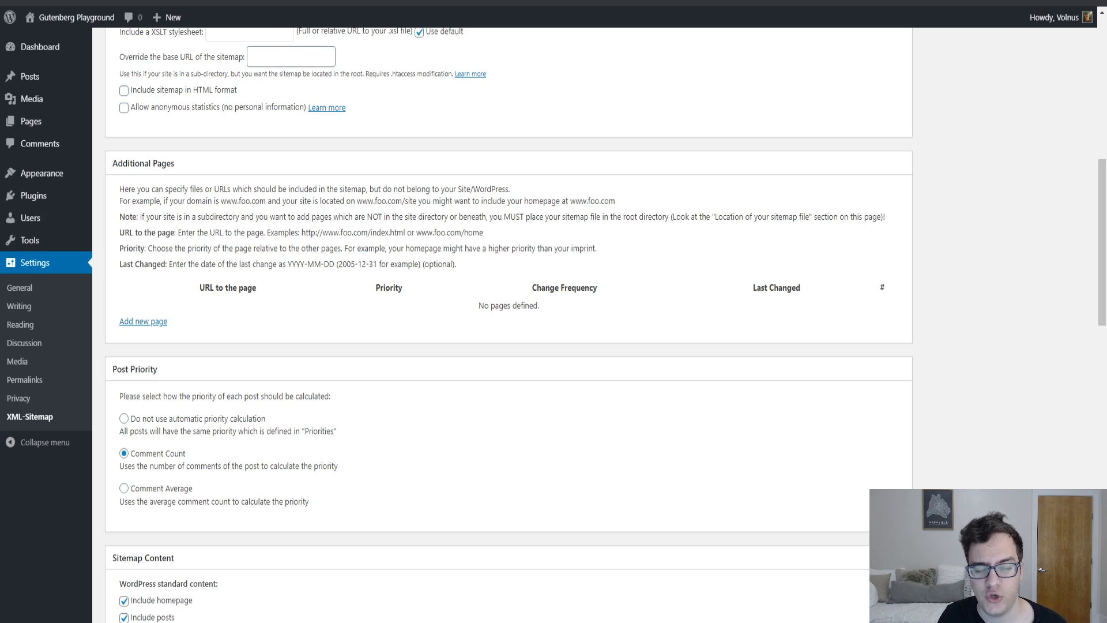
mouse_move(182, 97)
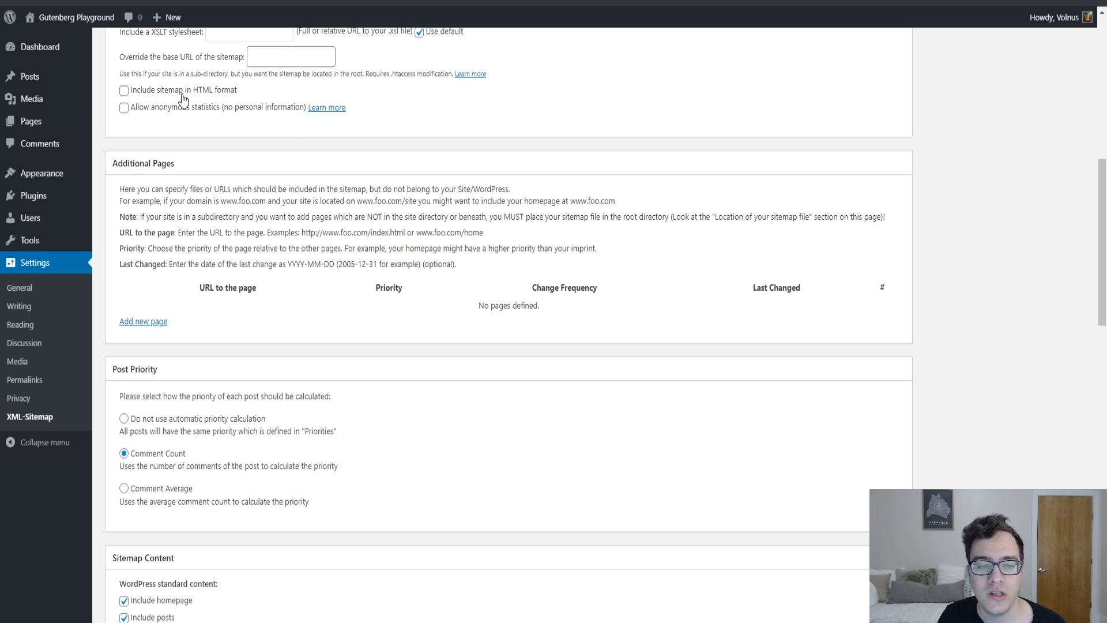
mouse_move(139, 327)
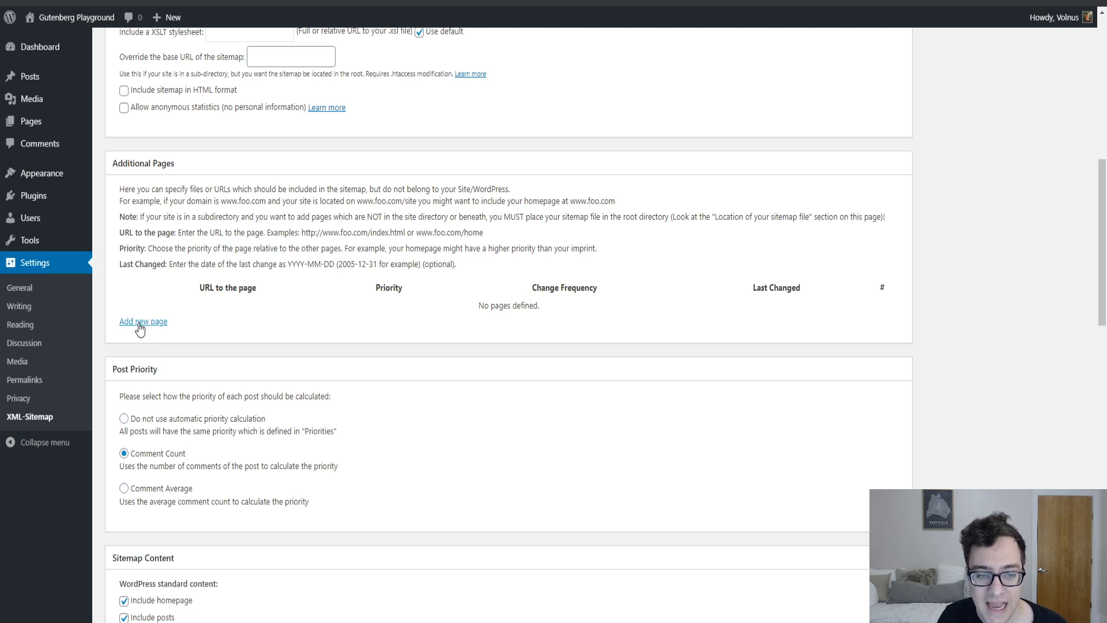
scroll(down, 3)
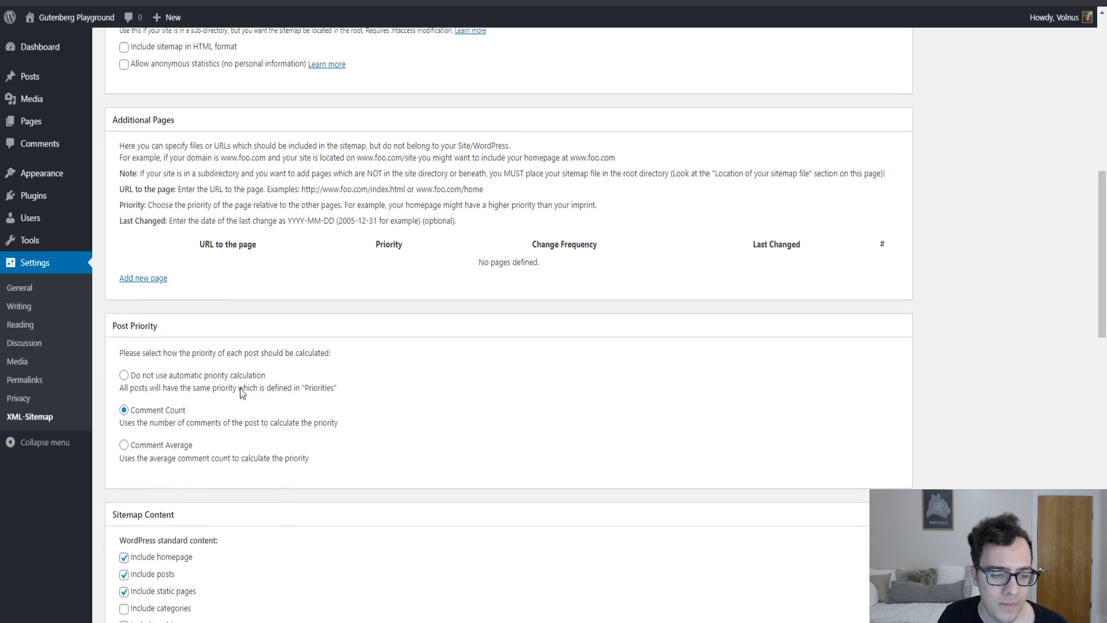
scroll(down, 3)
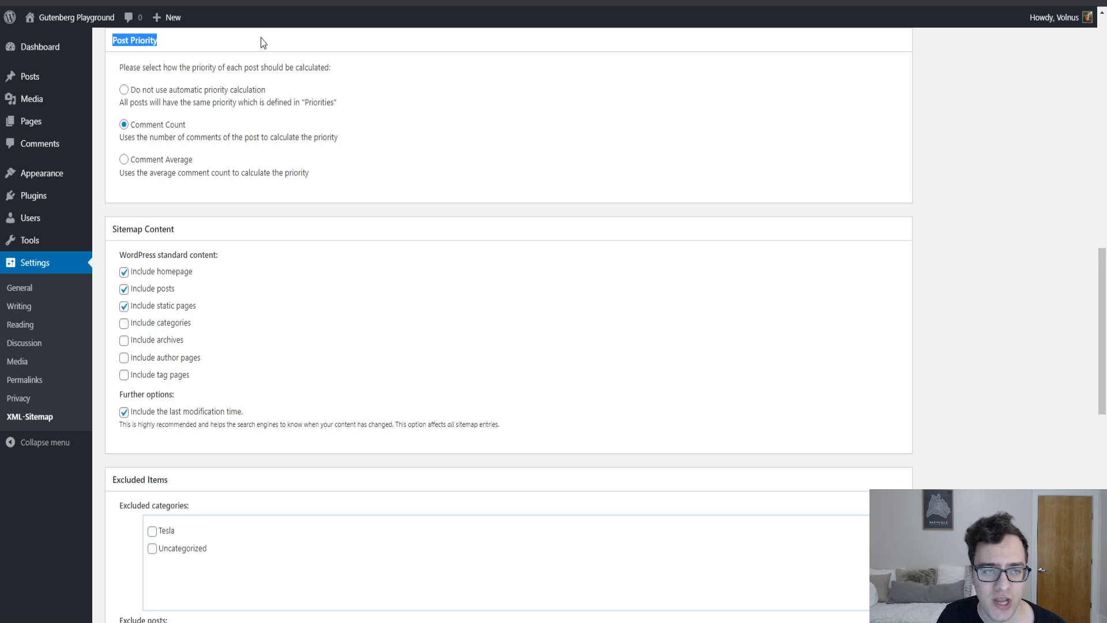
mouse_move(259, 68)
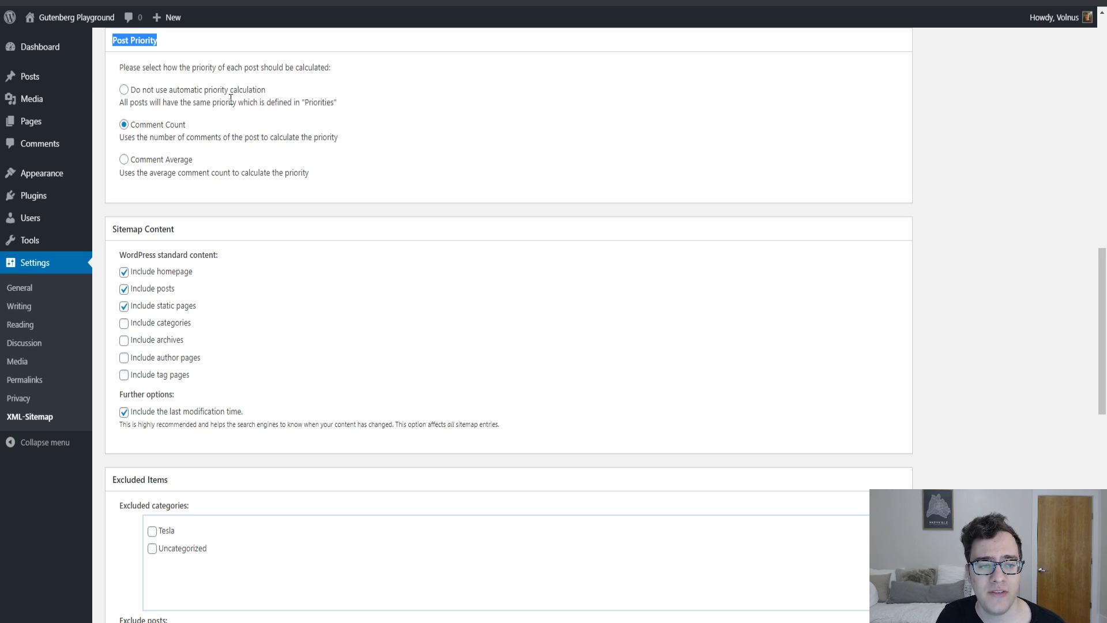
mouse_move(261, 131)
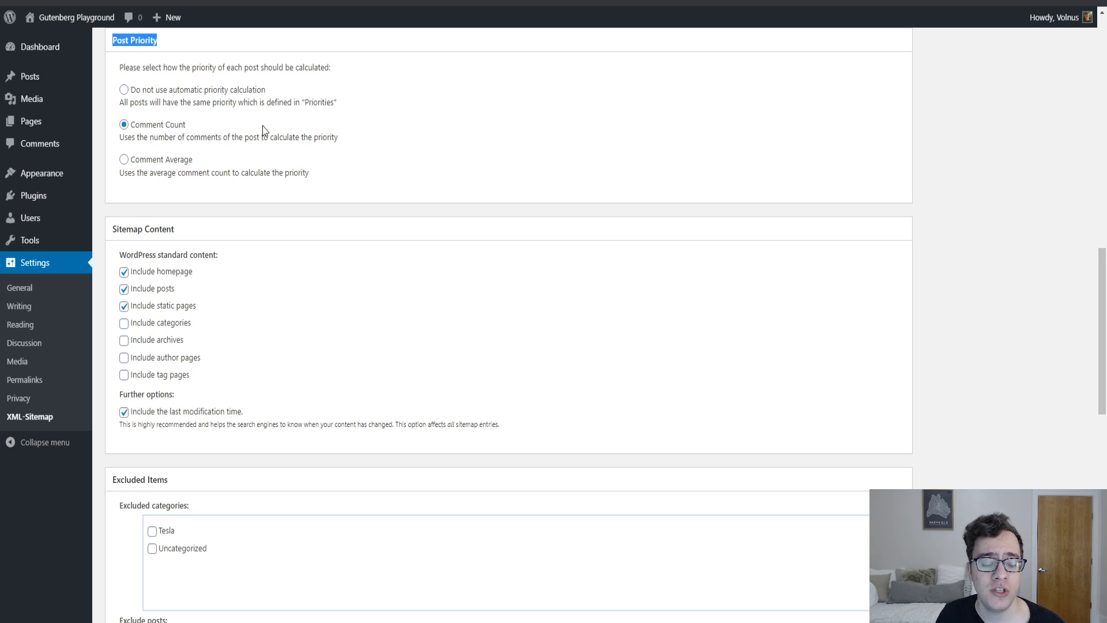
mouse_move(259, 25)
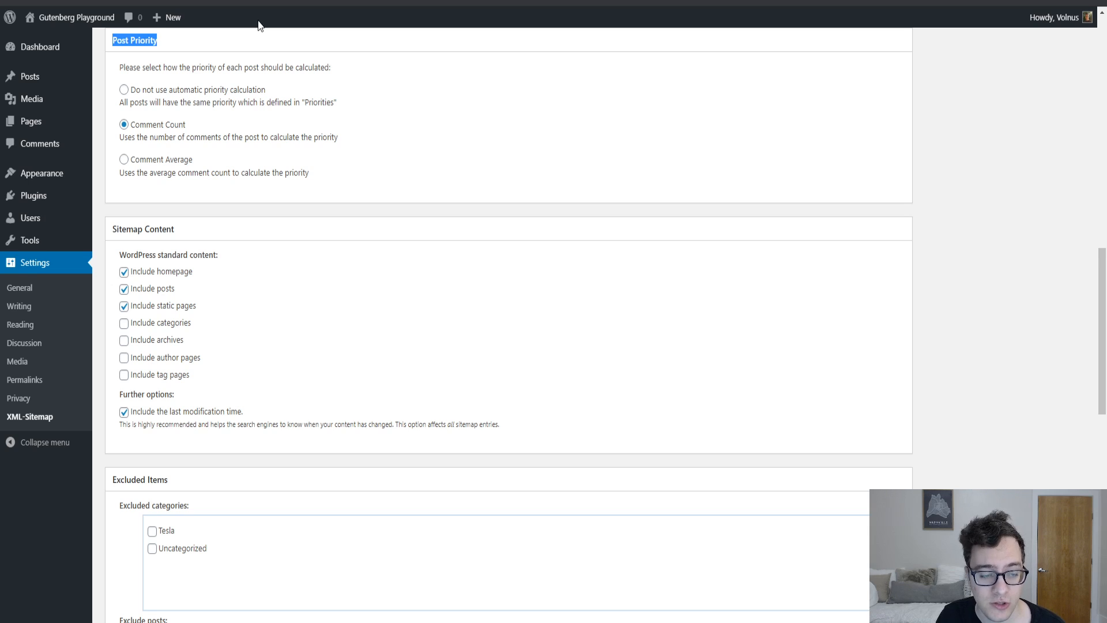
mouse_move(173, 71)
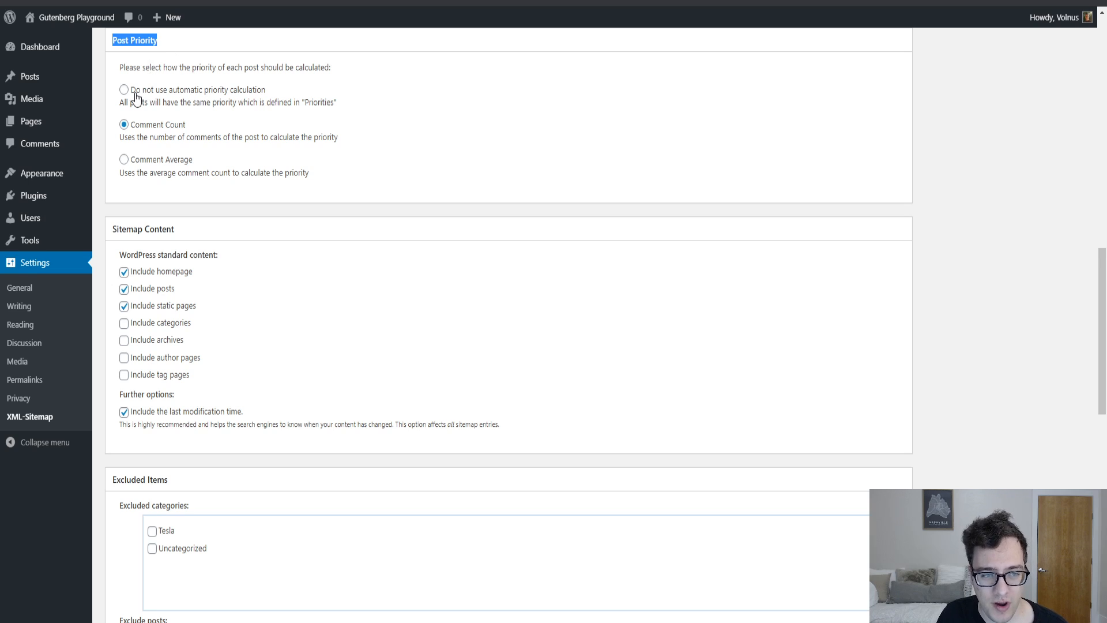
mouse_move(266, 102)
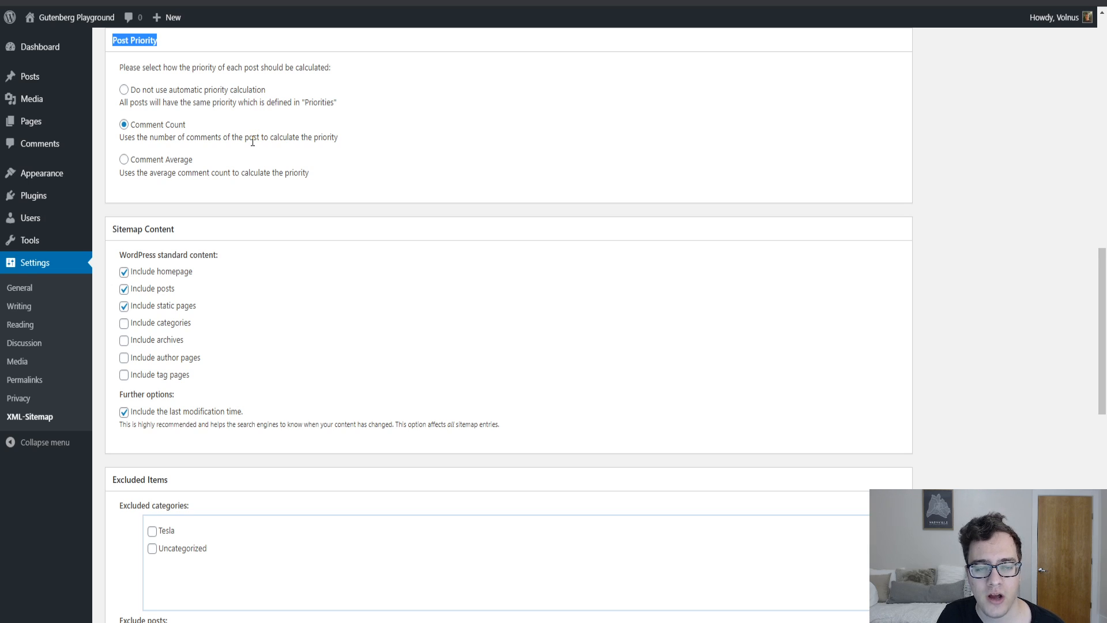
mouse_move(275, 127)
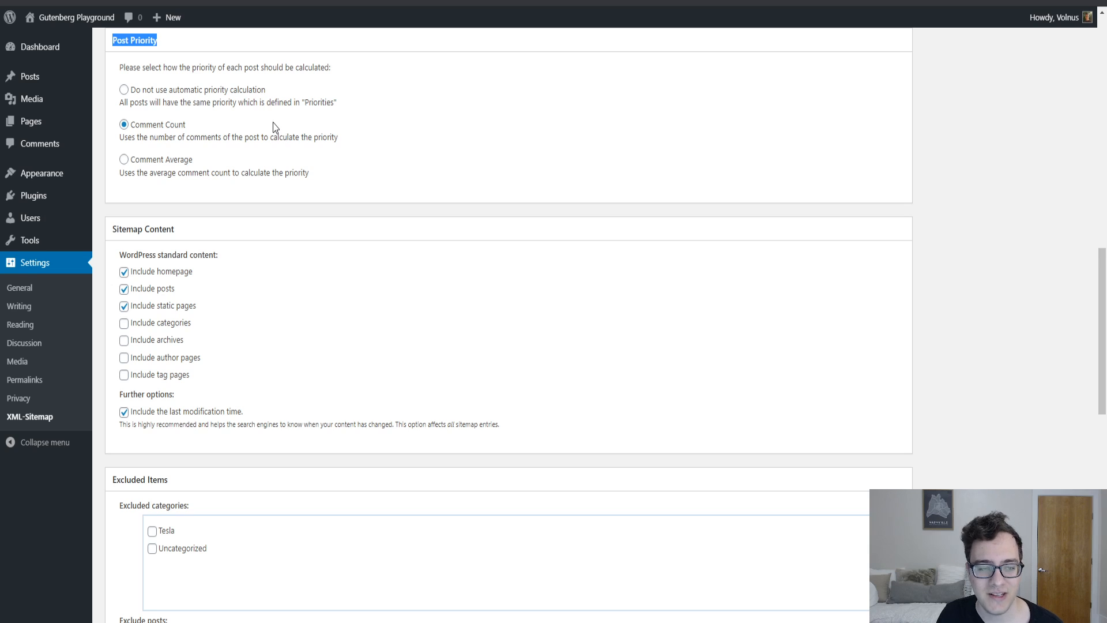
mouse_move(253, 93)
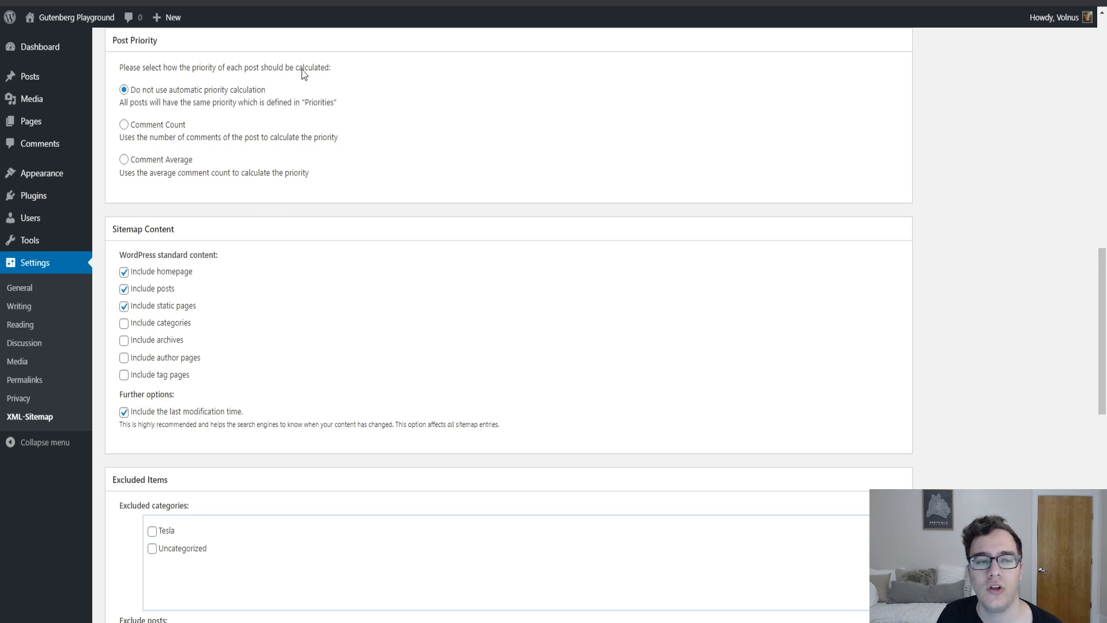
mouse_move(252, 152)
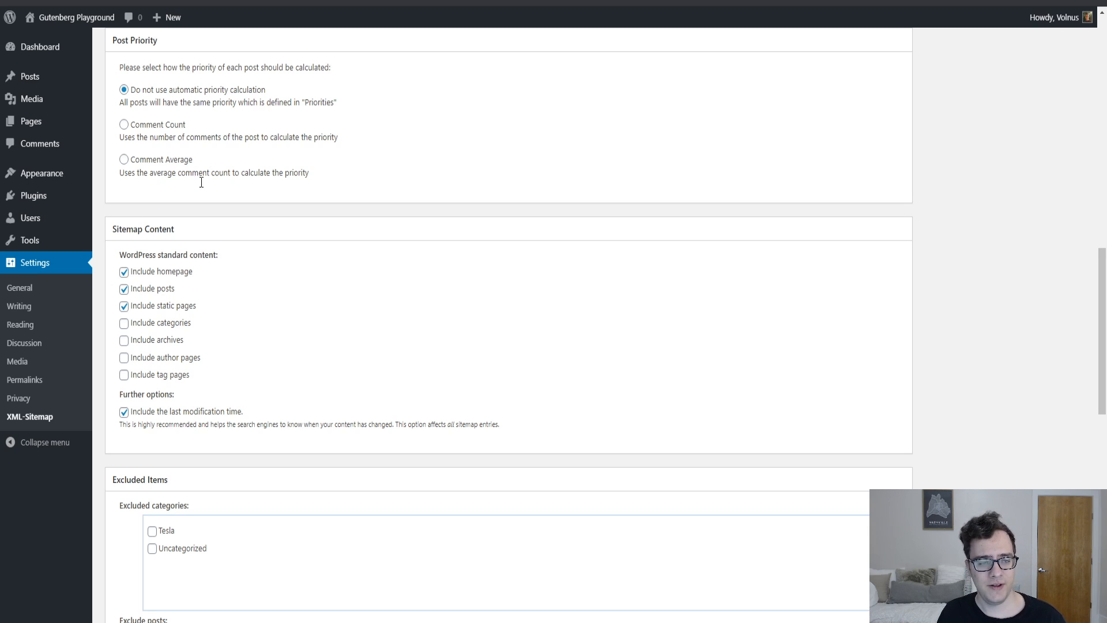
scroll(down, 3)
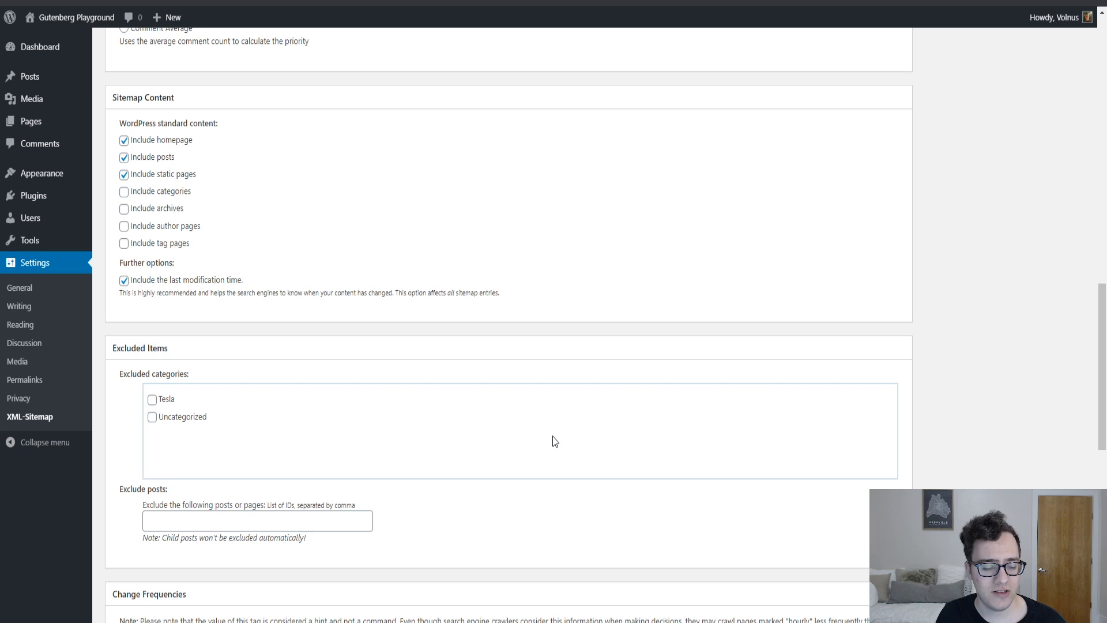
mouse_move(188, 153)
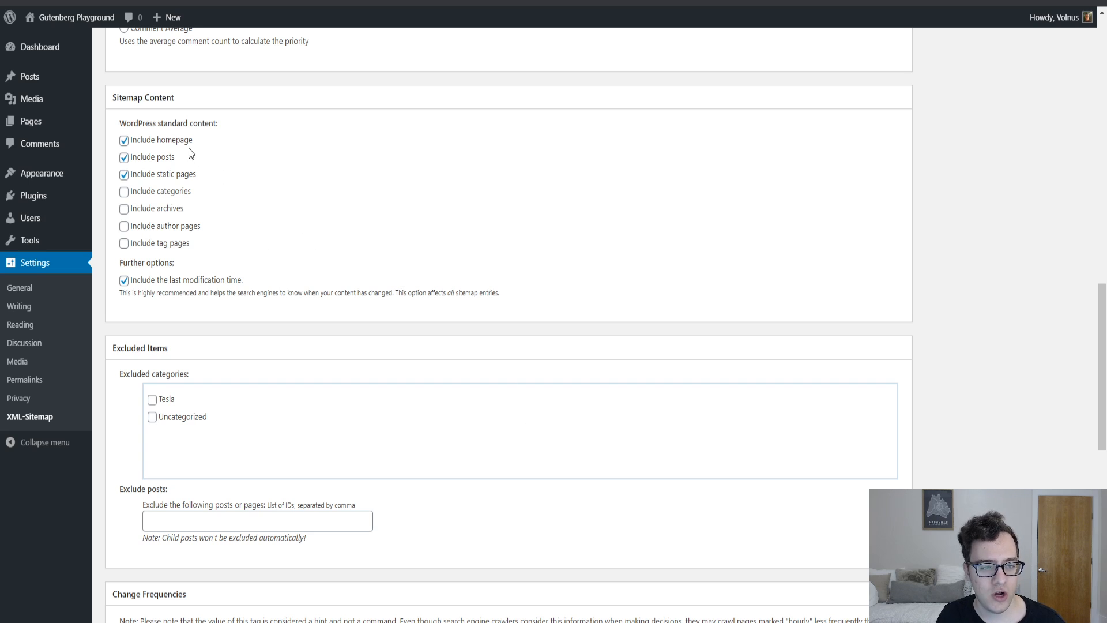
mouse_move(225, 187)
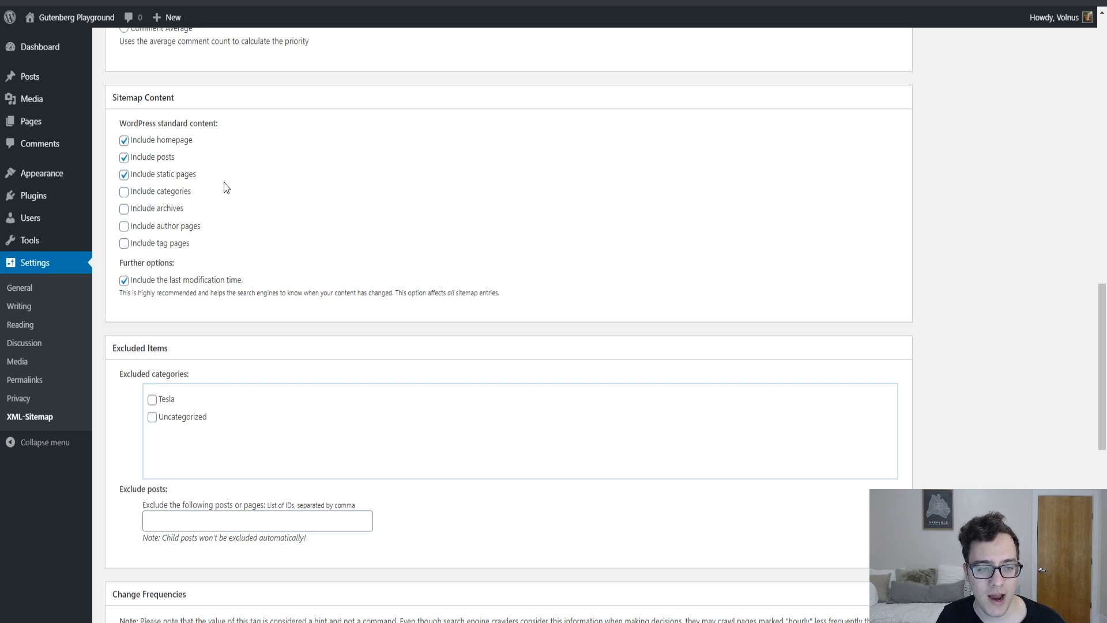
click(124, 190)
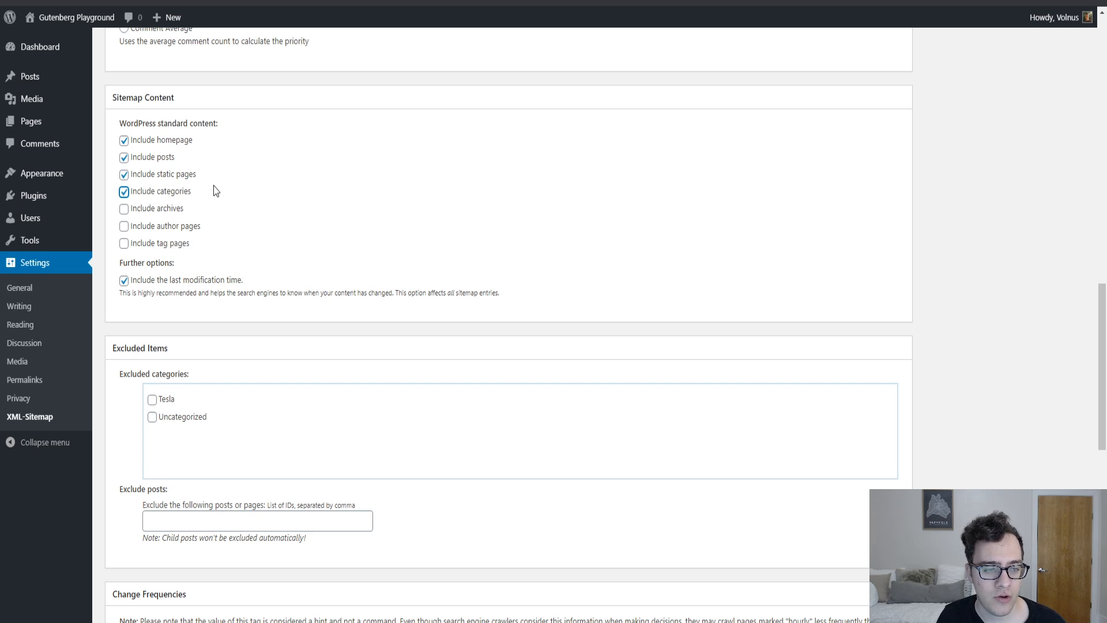
click(123, 243)
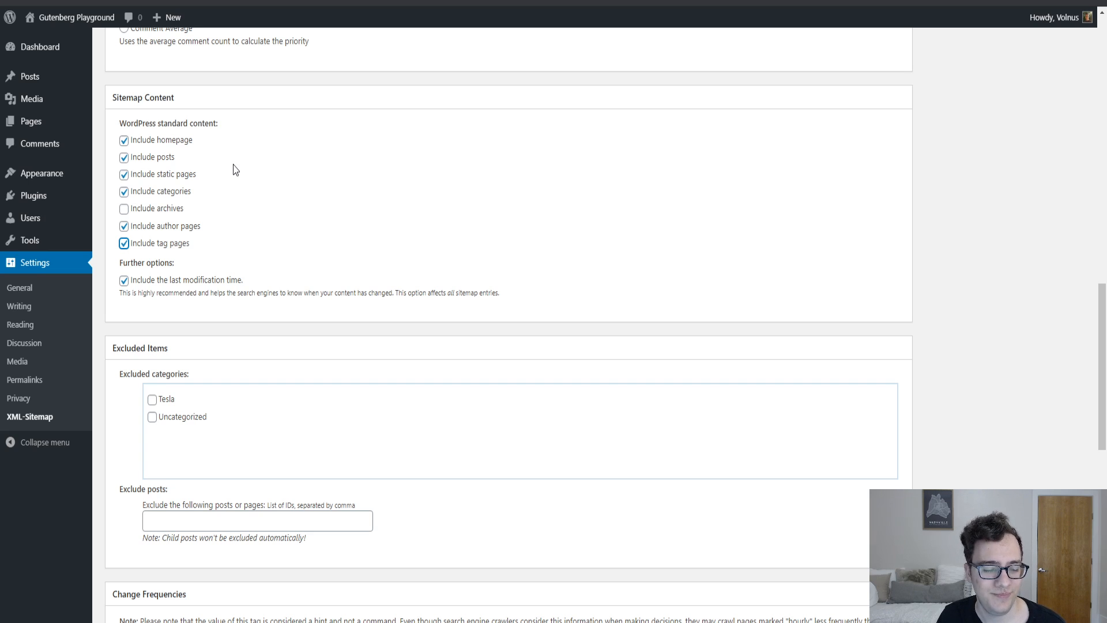
mouse_move(247, 163)
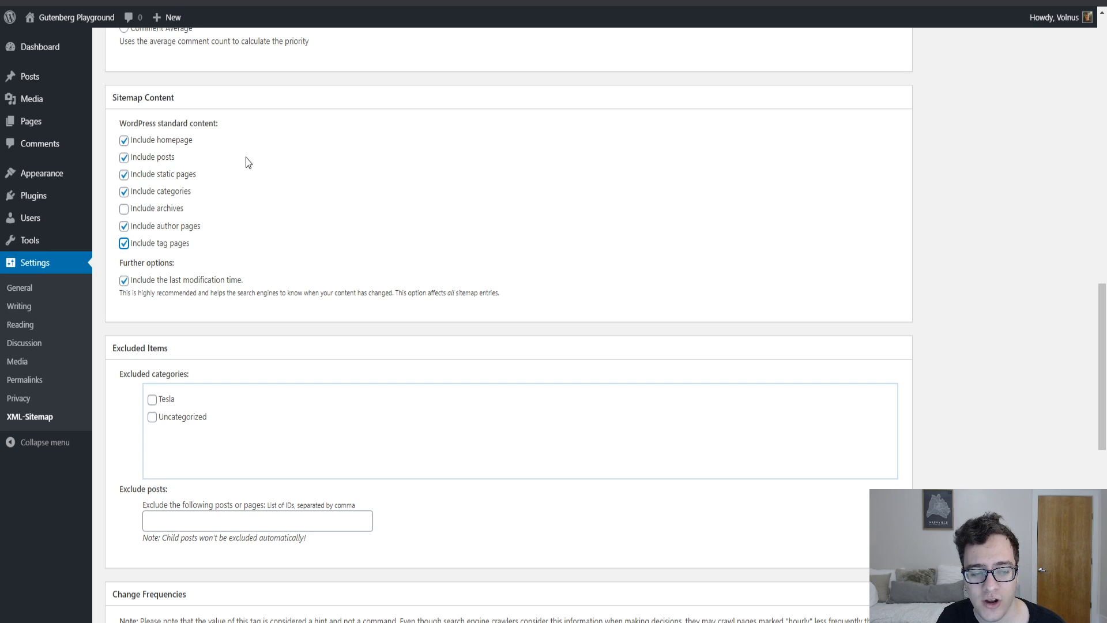
mouse_move(237, 180)
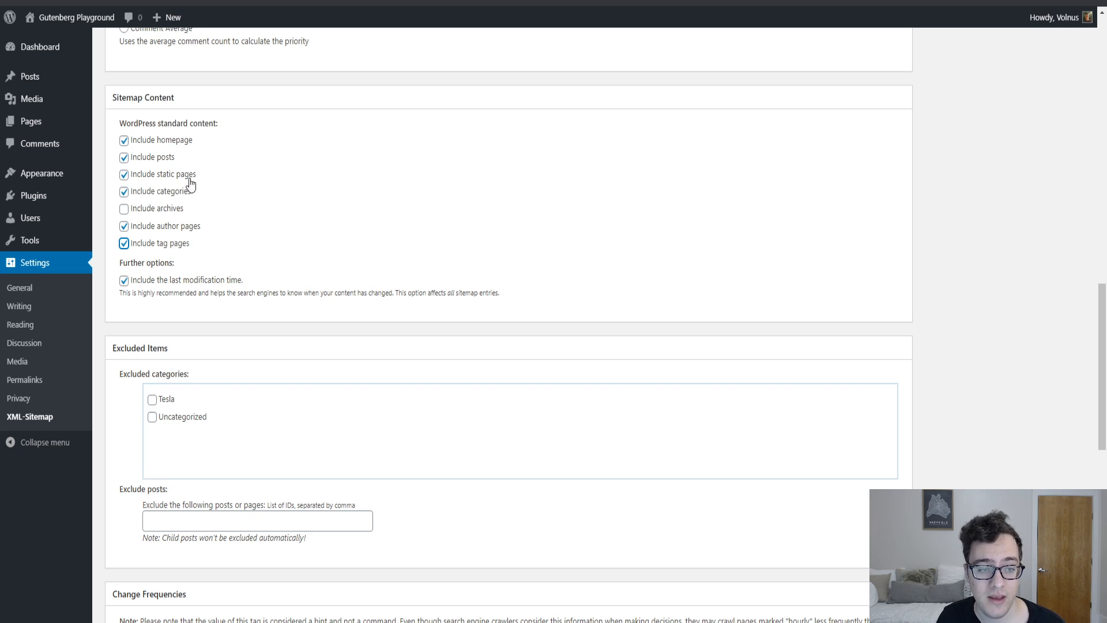
mouse_move(273, 269)
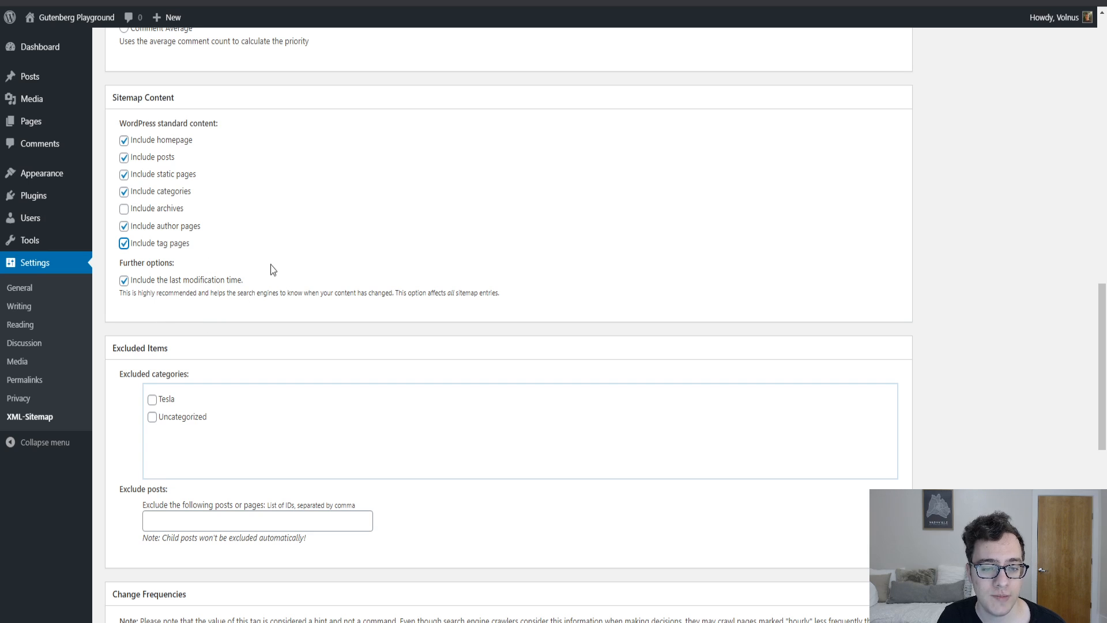
scroll(down, 3)
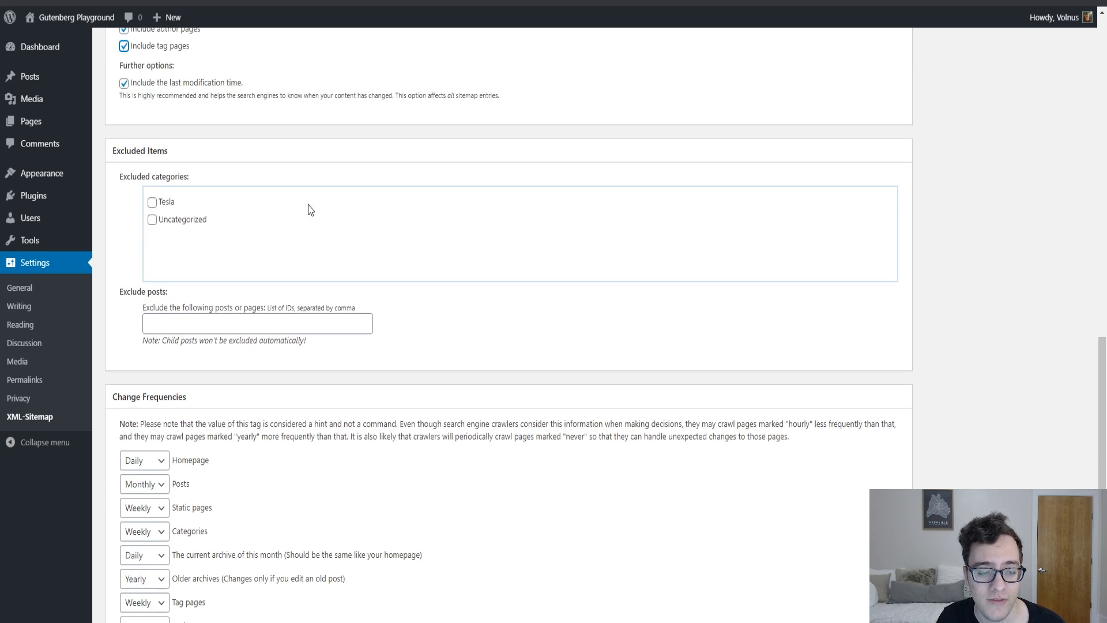
mouse_move(260, 191)
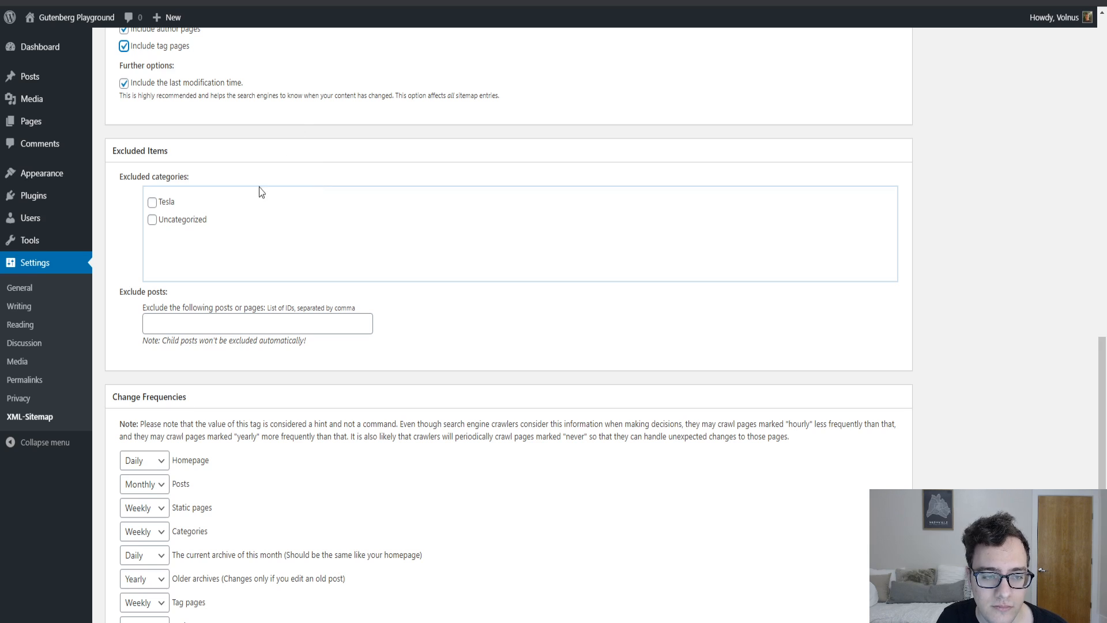
mouse_move(181, 197)
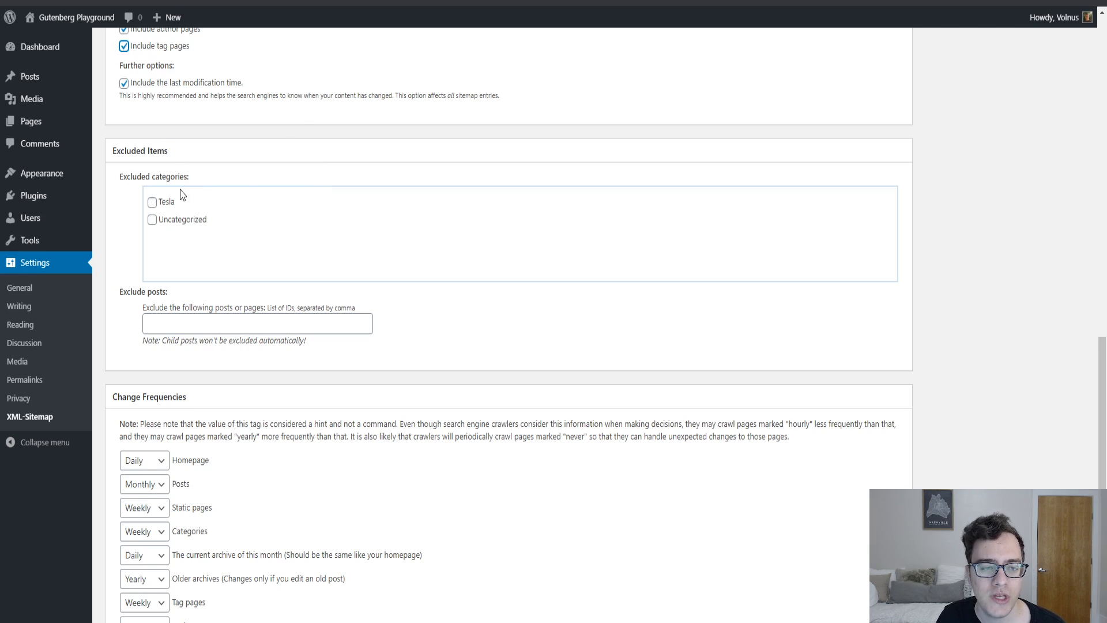
mouse_move(671, 214)
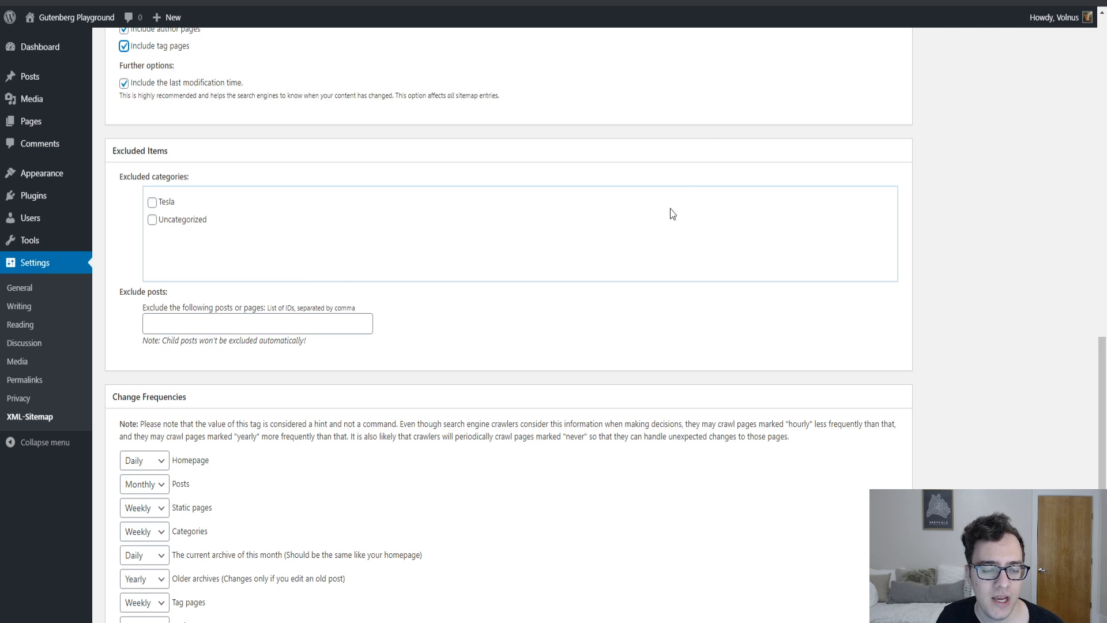
mouse_move(285, 342)
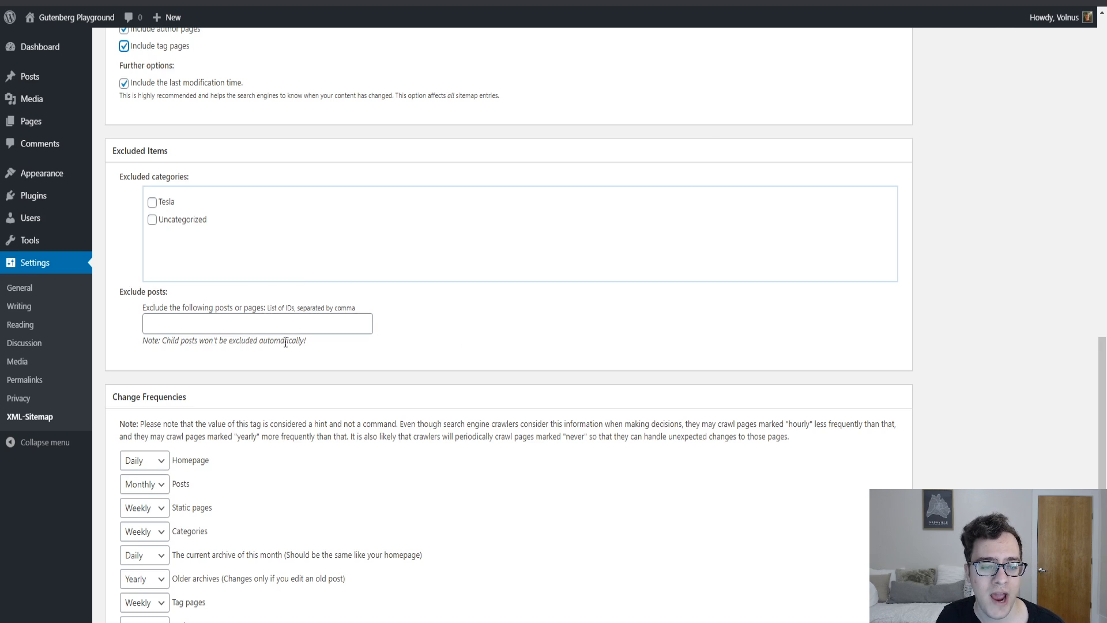
mouse_move(260, 198)
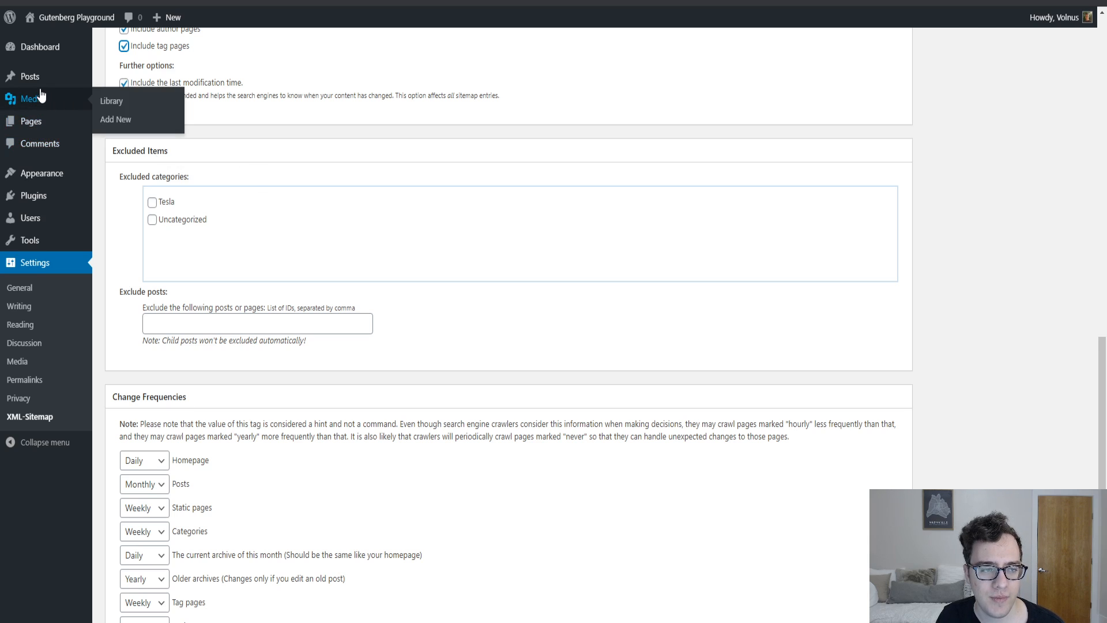
click(30, 76)
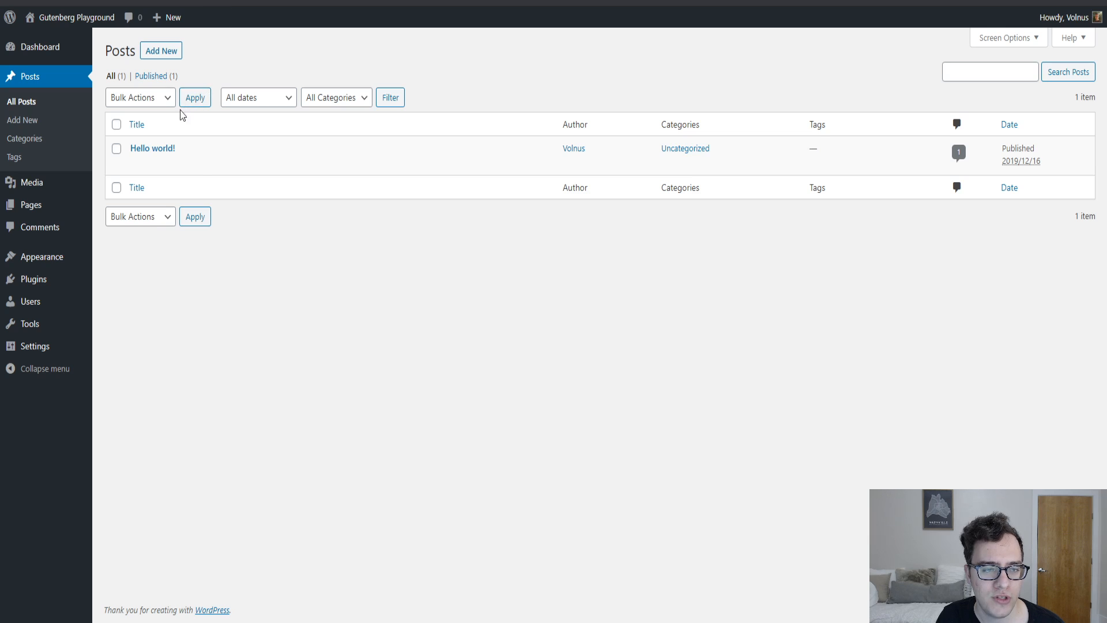
mouse_move(152, 149)
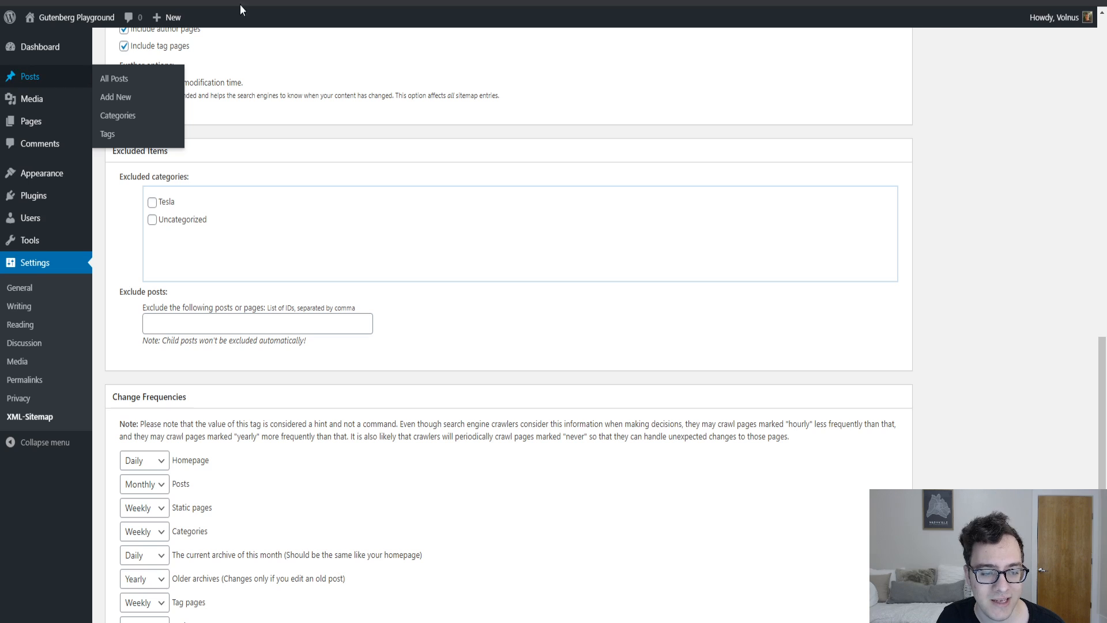
scroll(down, 3)
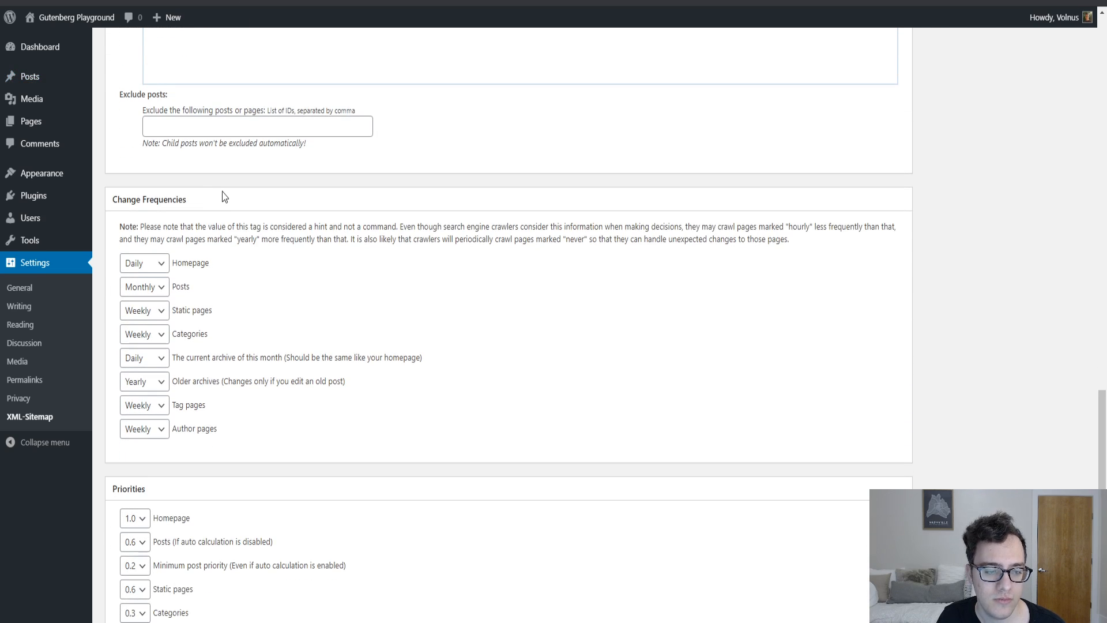
scroll(down, 3)
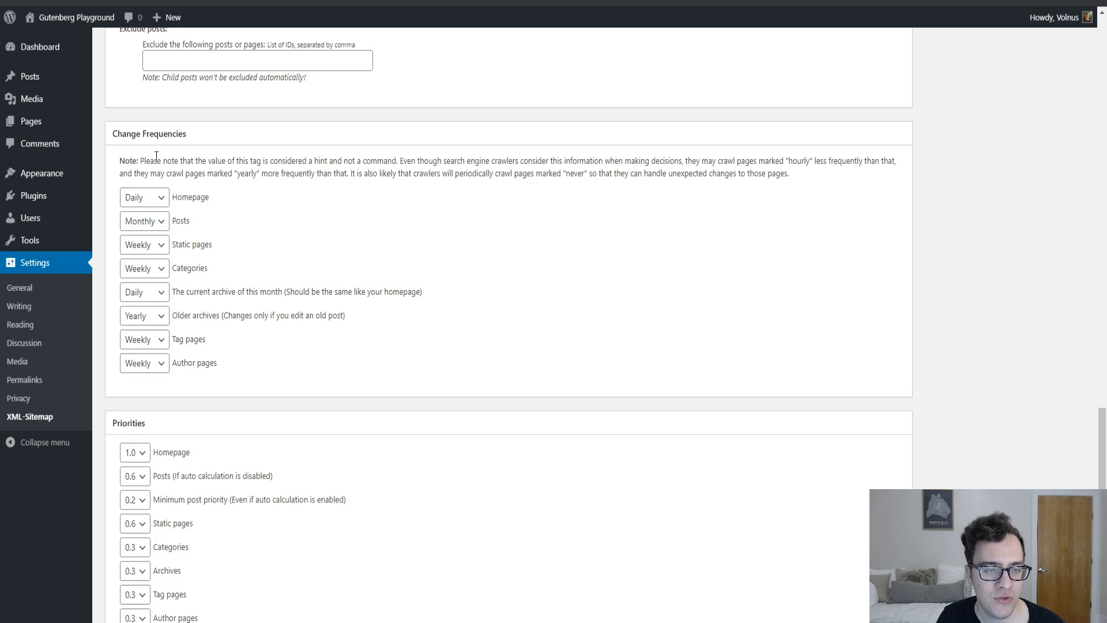
mouse_move(162, 200)
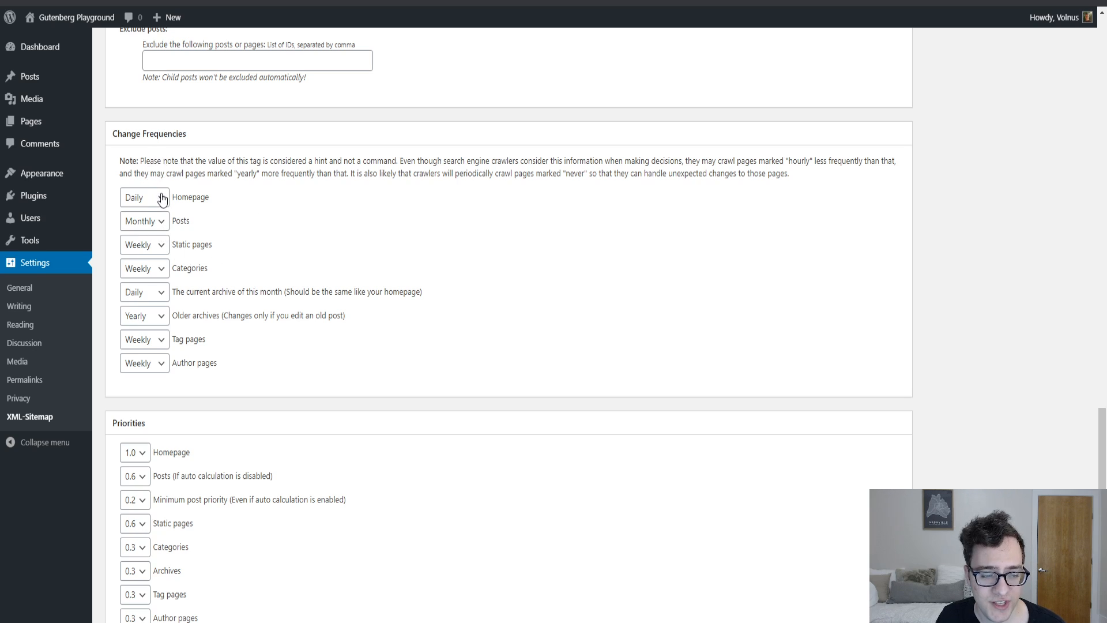
mouse_move(222, 166)
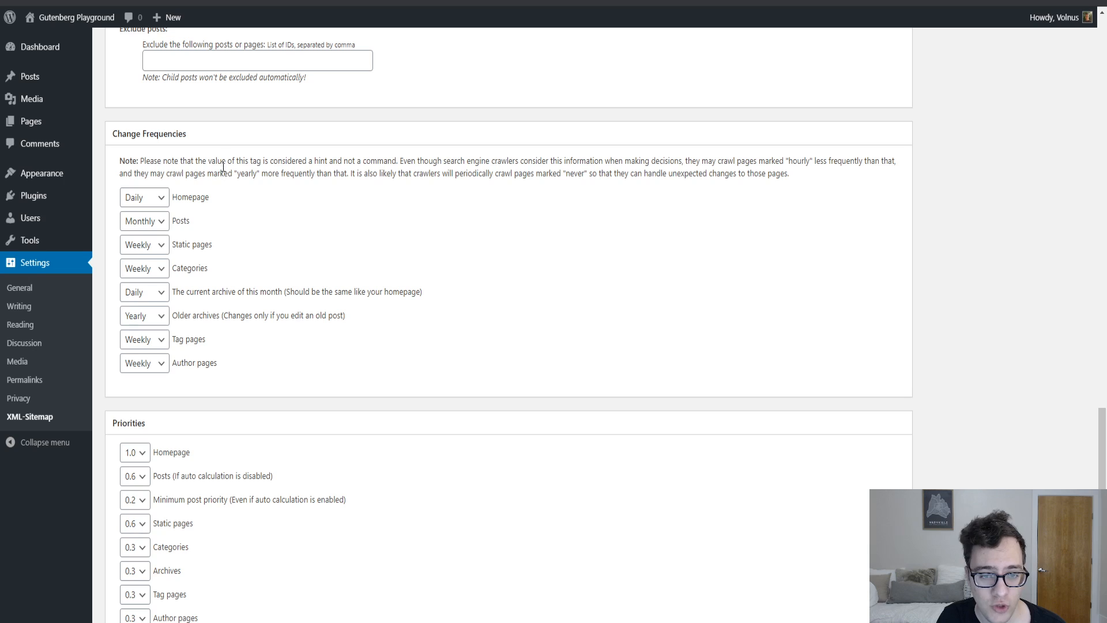
mouse_move(278, 210)
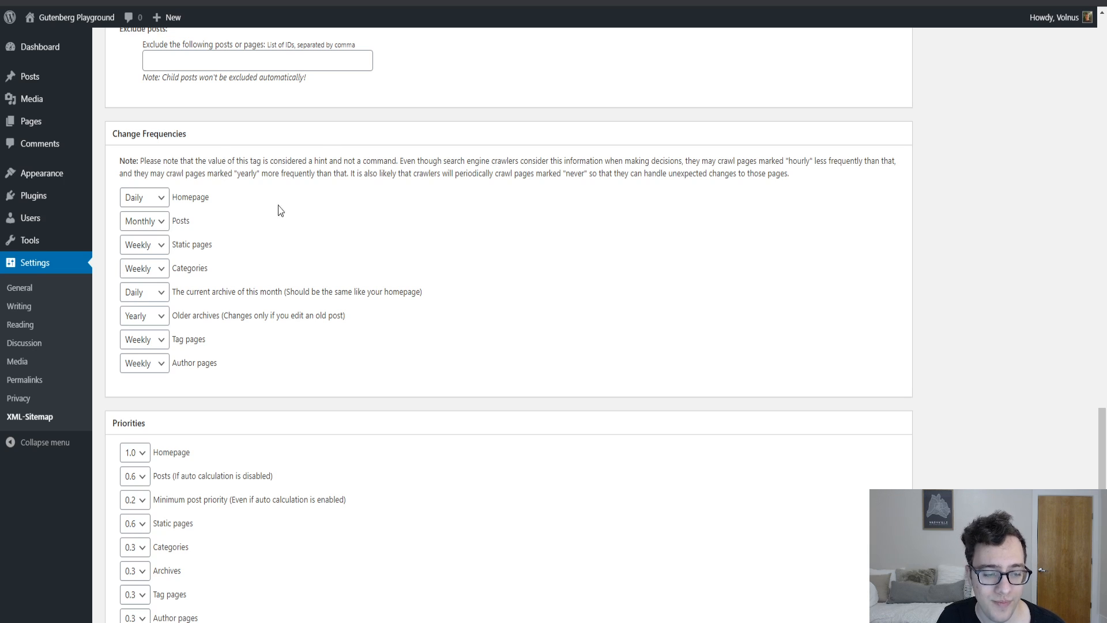
mouse_move(339, 257)
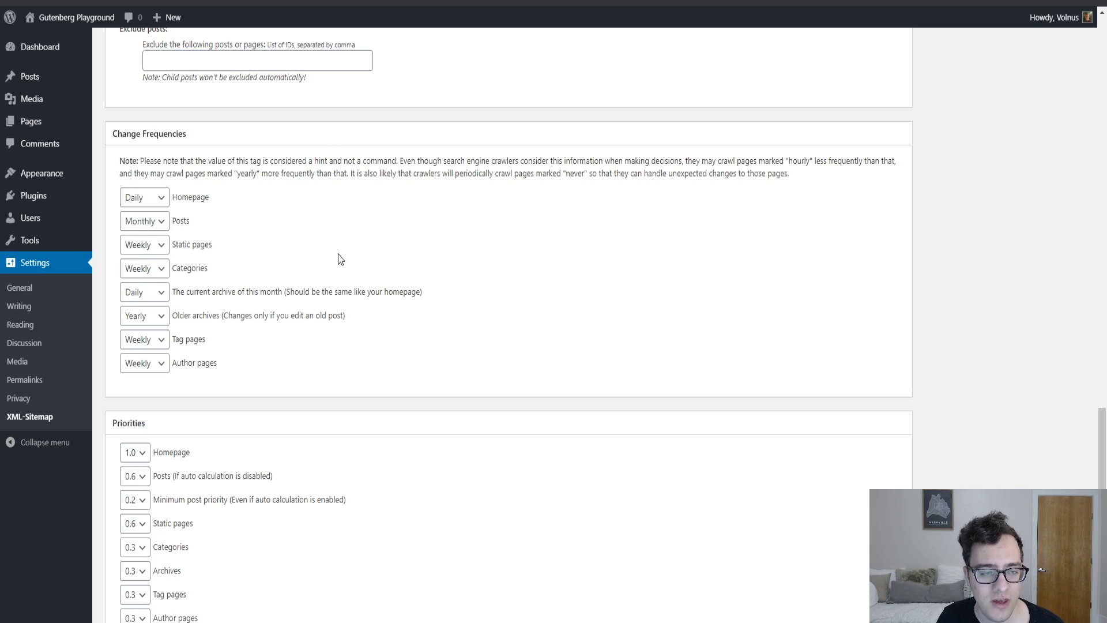
scroll(down, 3)
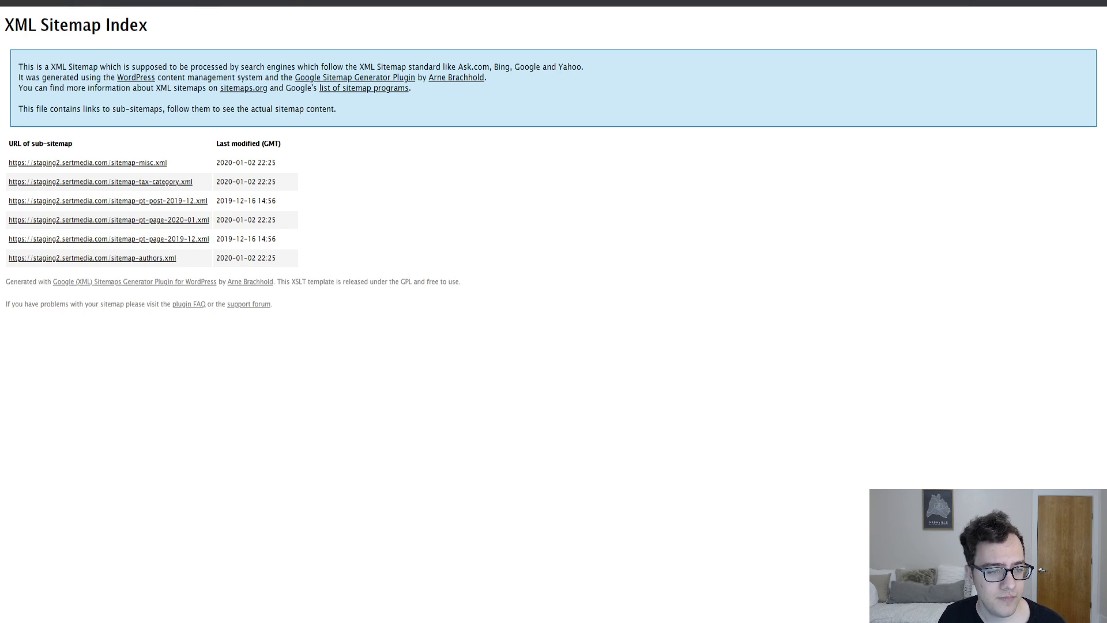
mouse_move(181, 189)
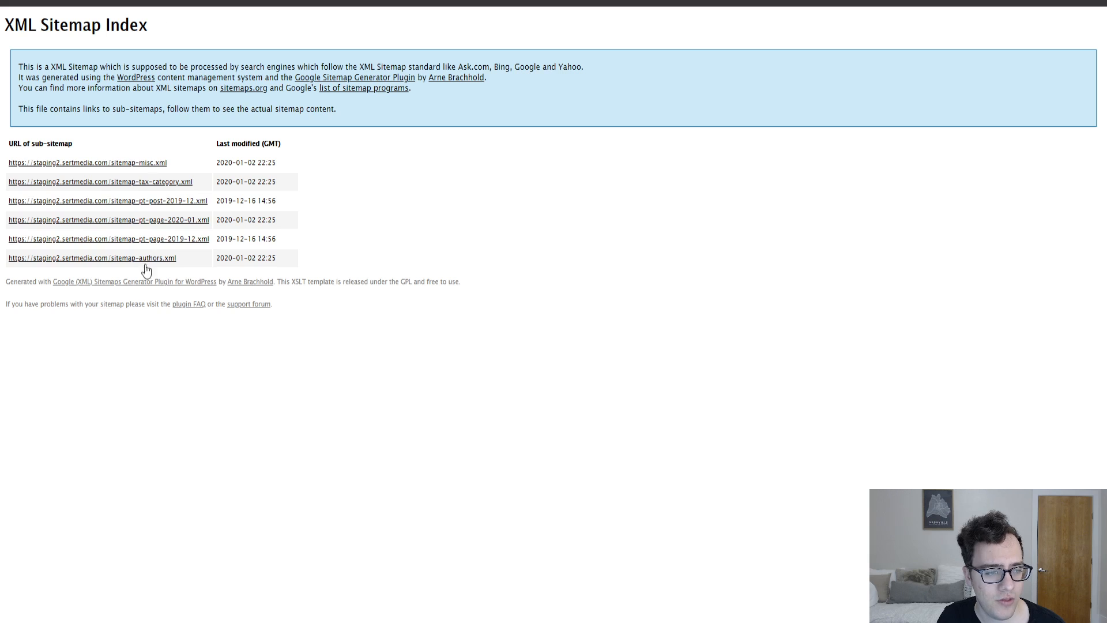
Step: Inspect the XML sitemap index's sub-sitemap links and return to the saved settings page
click(109, 201)
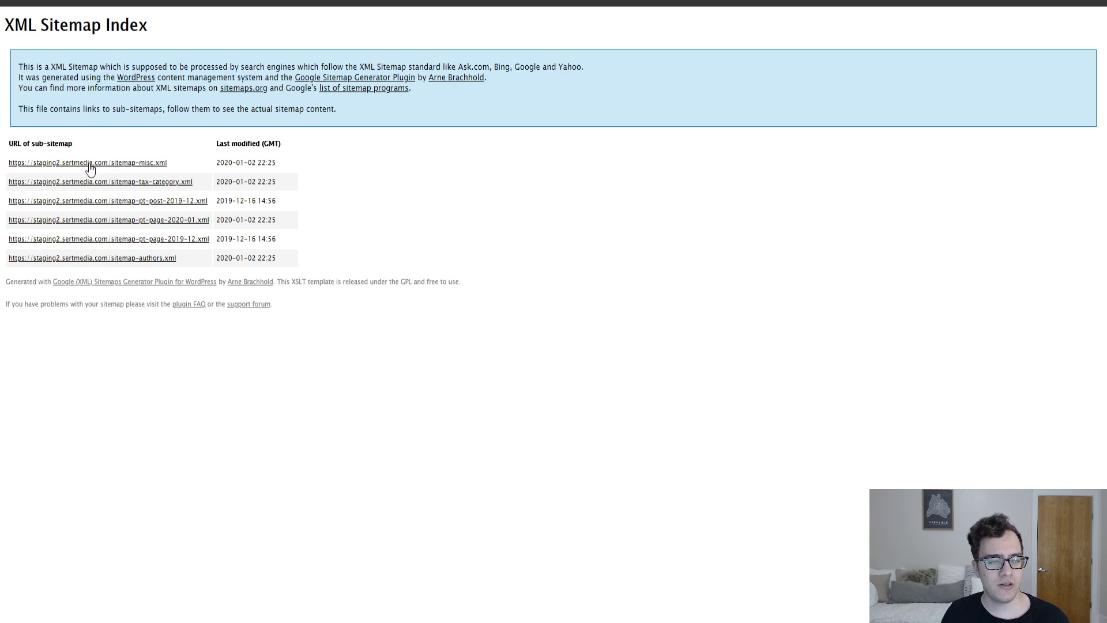
click(86, 163)
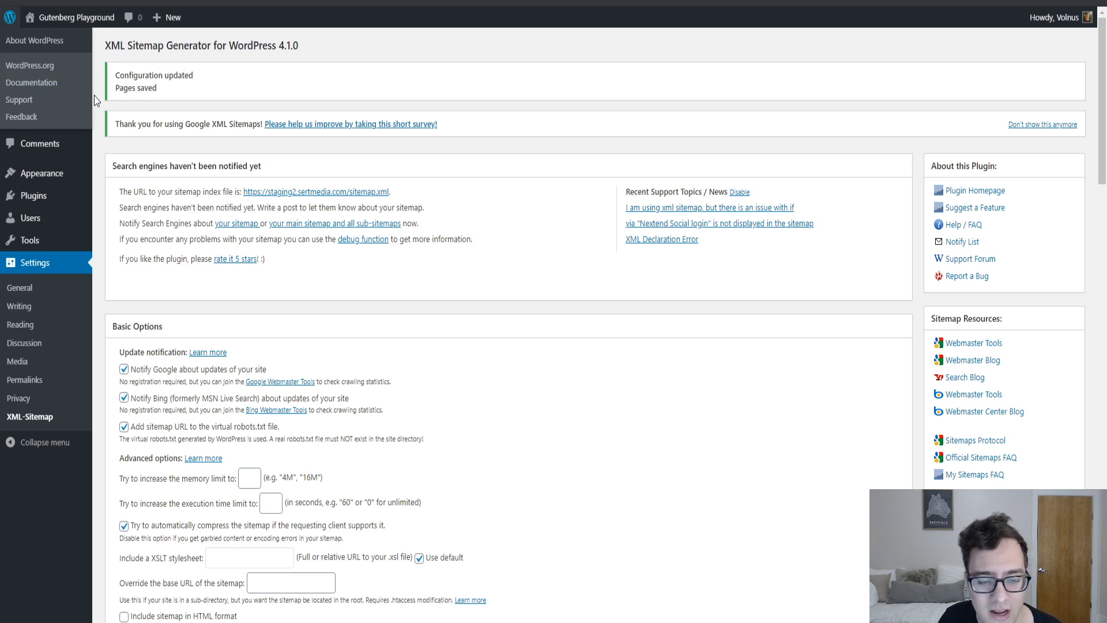
mouse_move(145, 120)
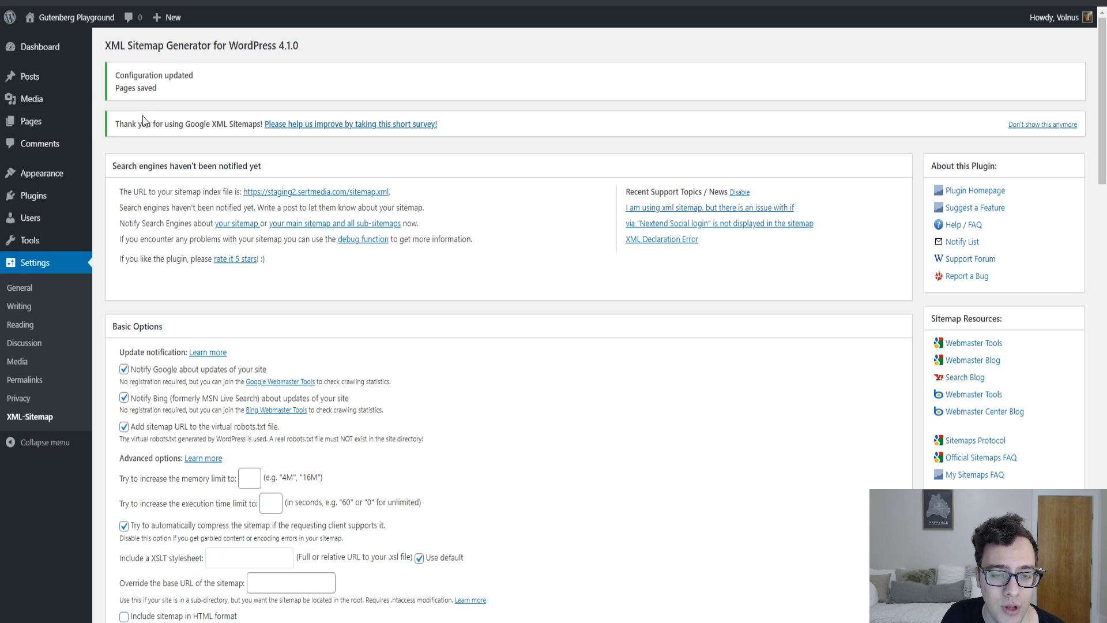
mouse_move(717, 58)
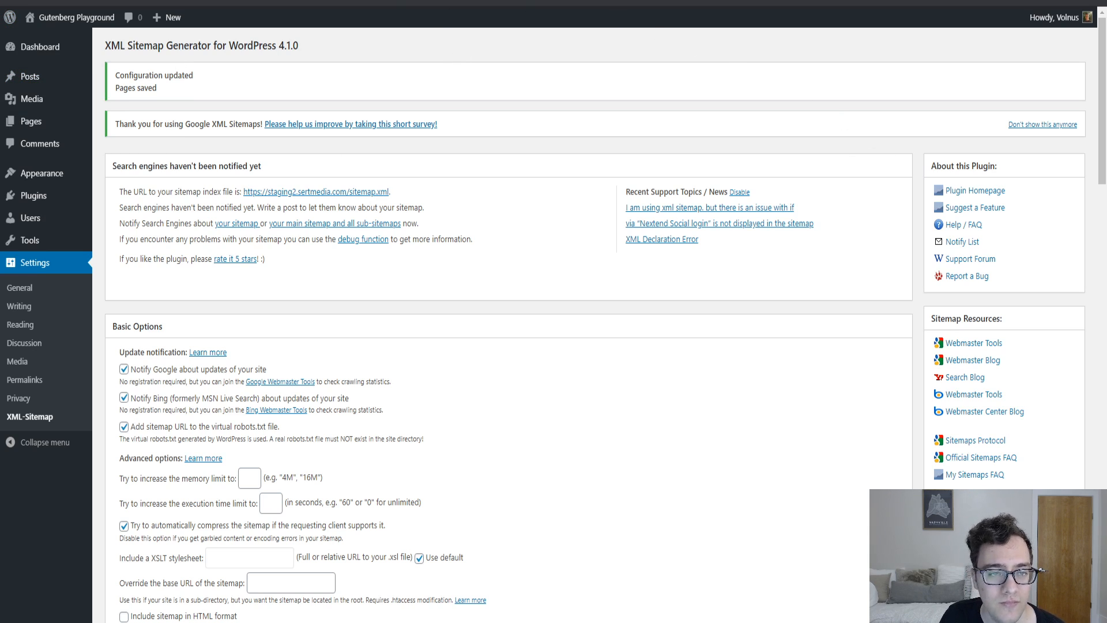
Step: Load sitemap.xml from the settings page link, listing six sub-sitemaps
click(313, 191)
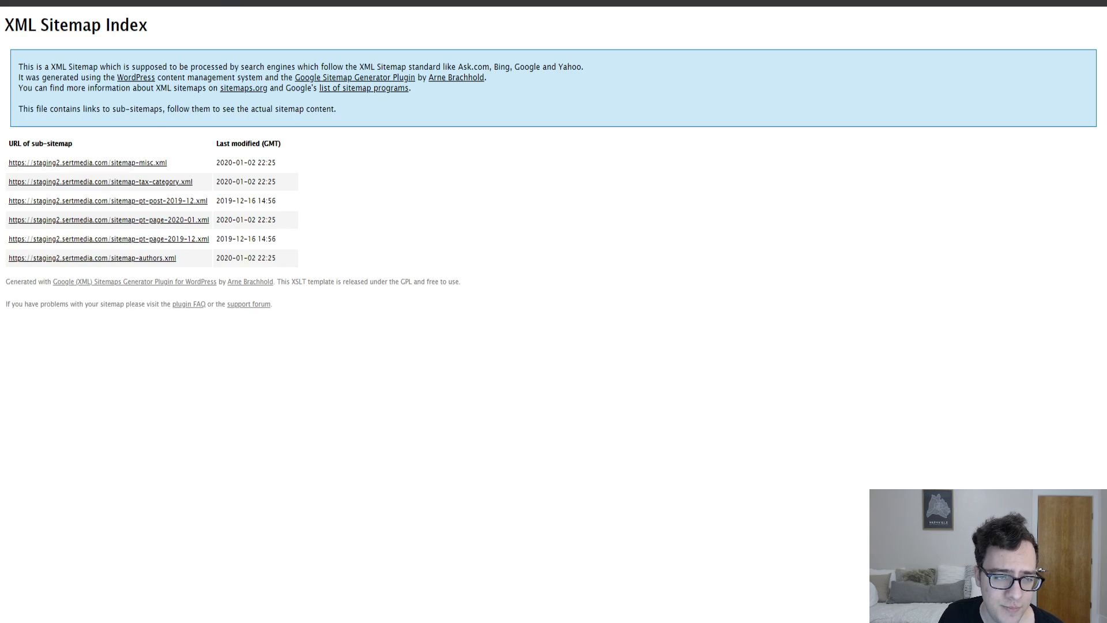